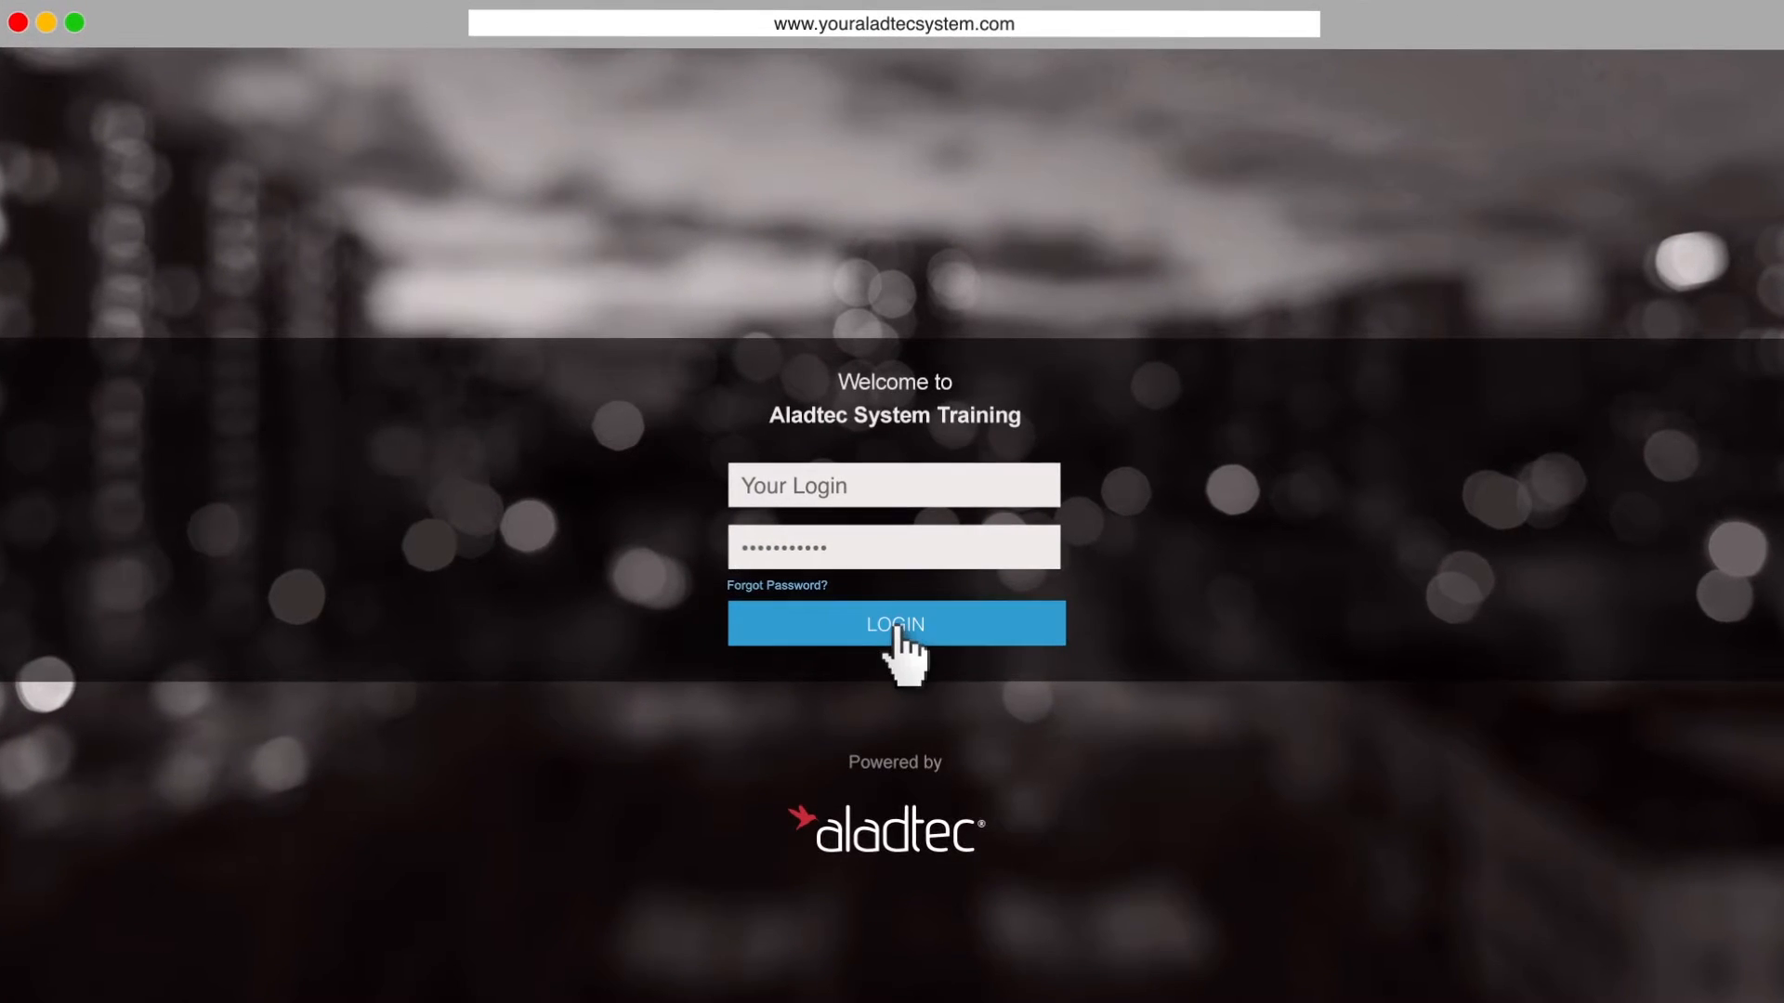
# Step: Log in to the Aladtec training system with your credentials
pyautogui.click(893, 624)
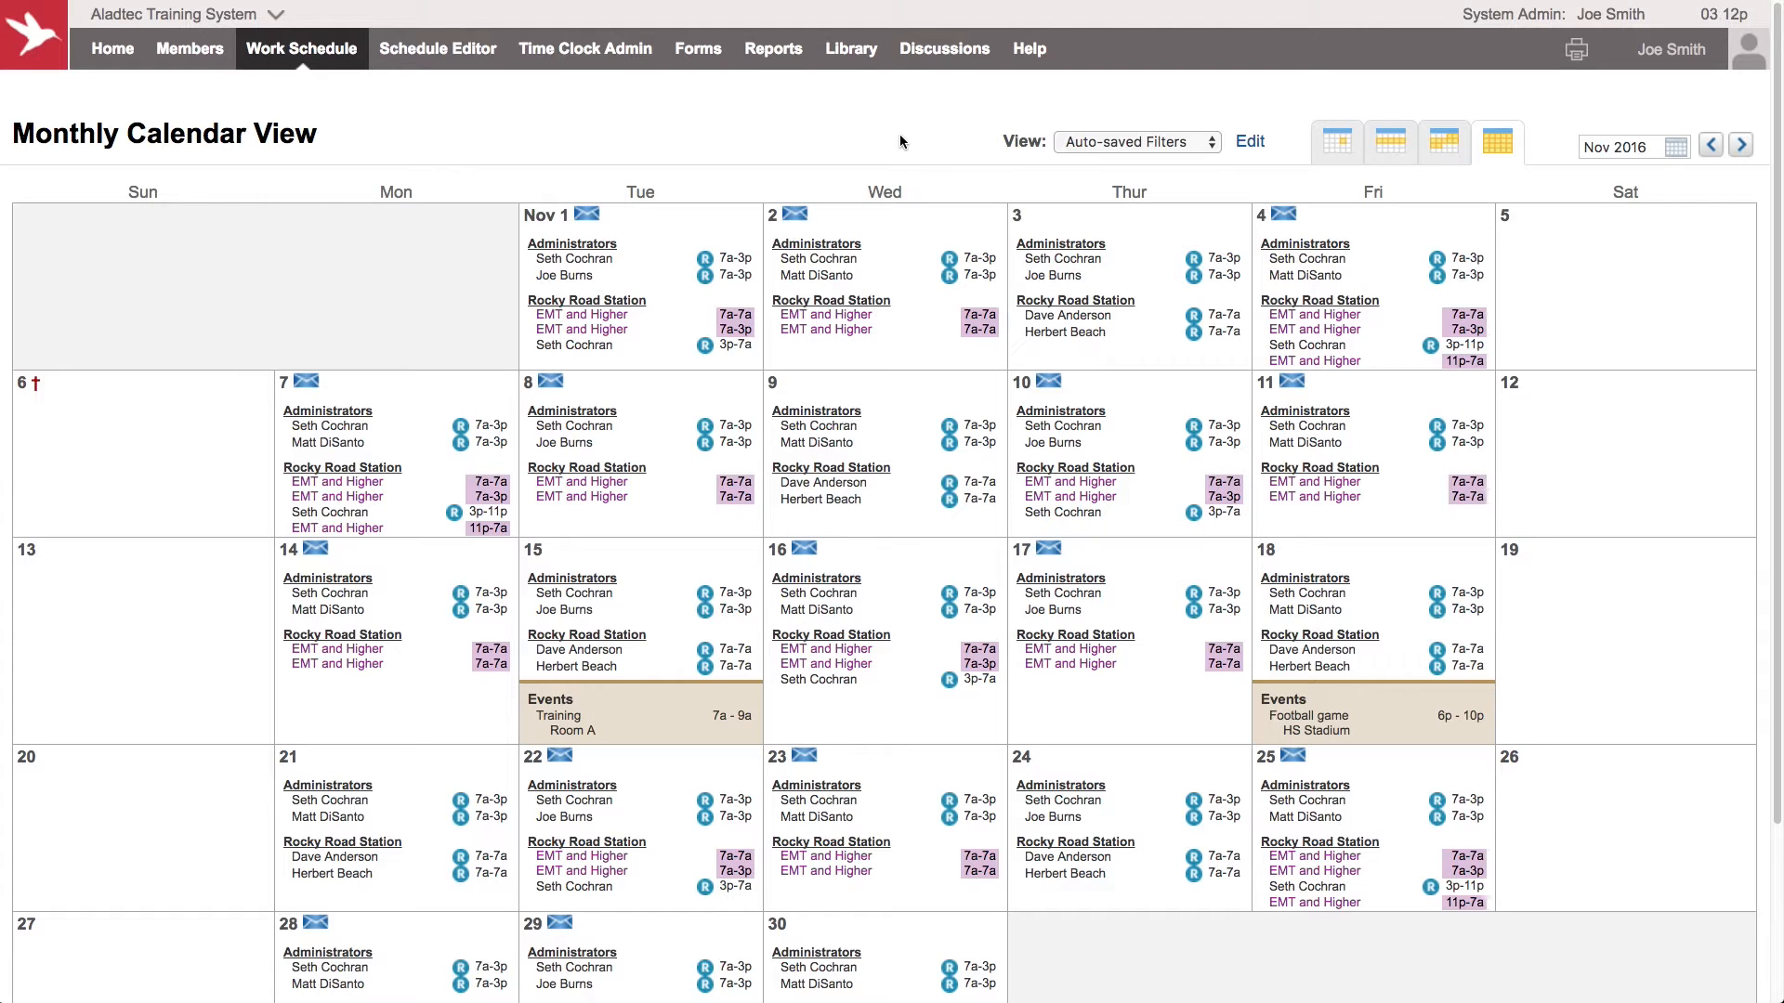
pyautogui.moveTo(895, 136)
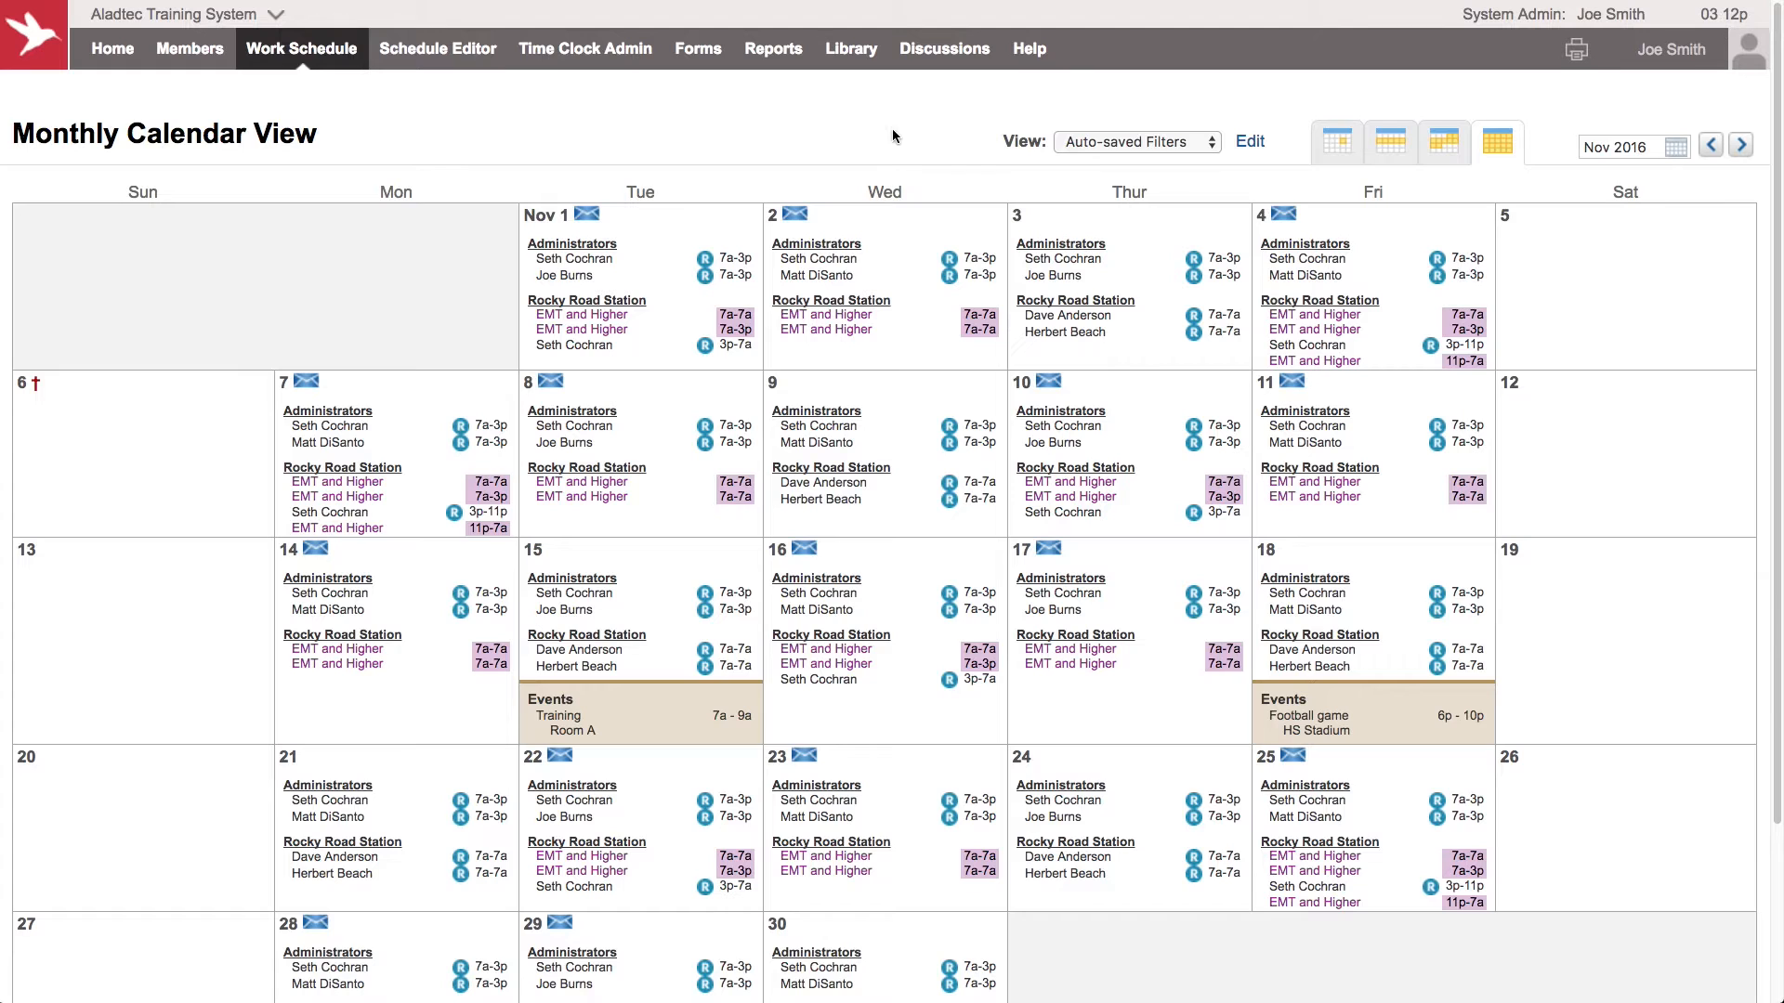
pyautogui.moveTo(875, 146)
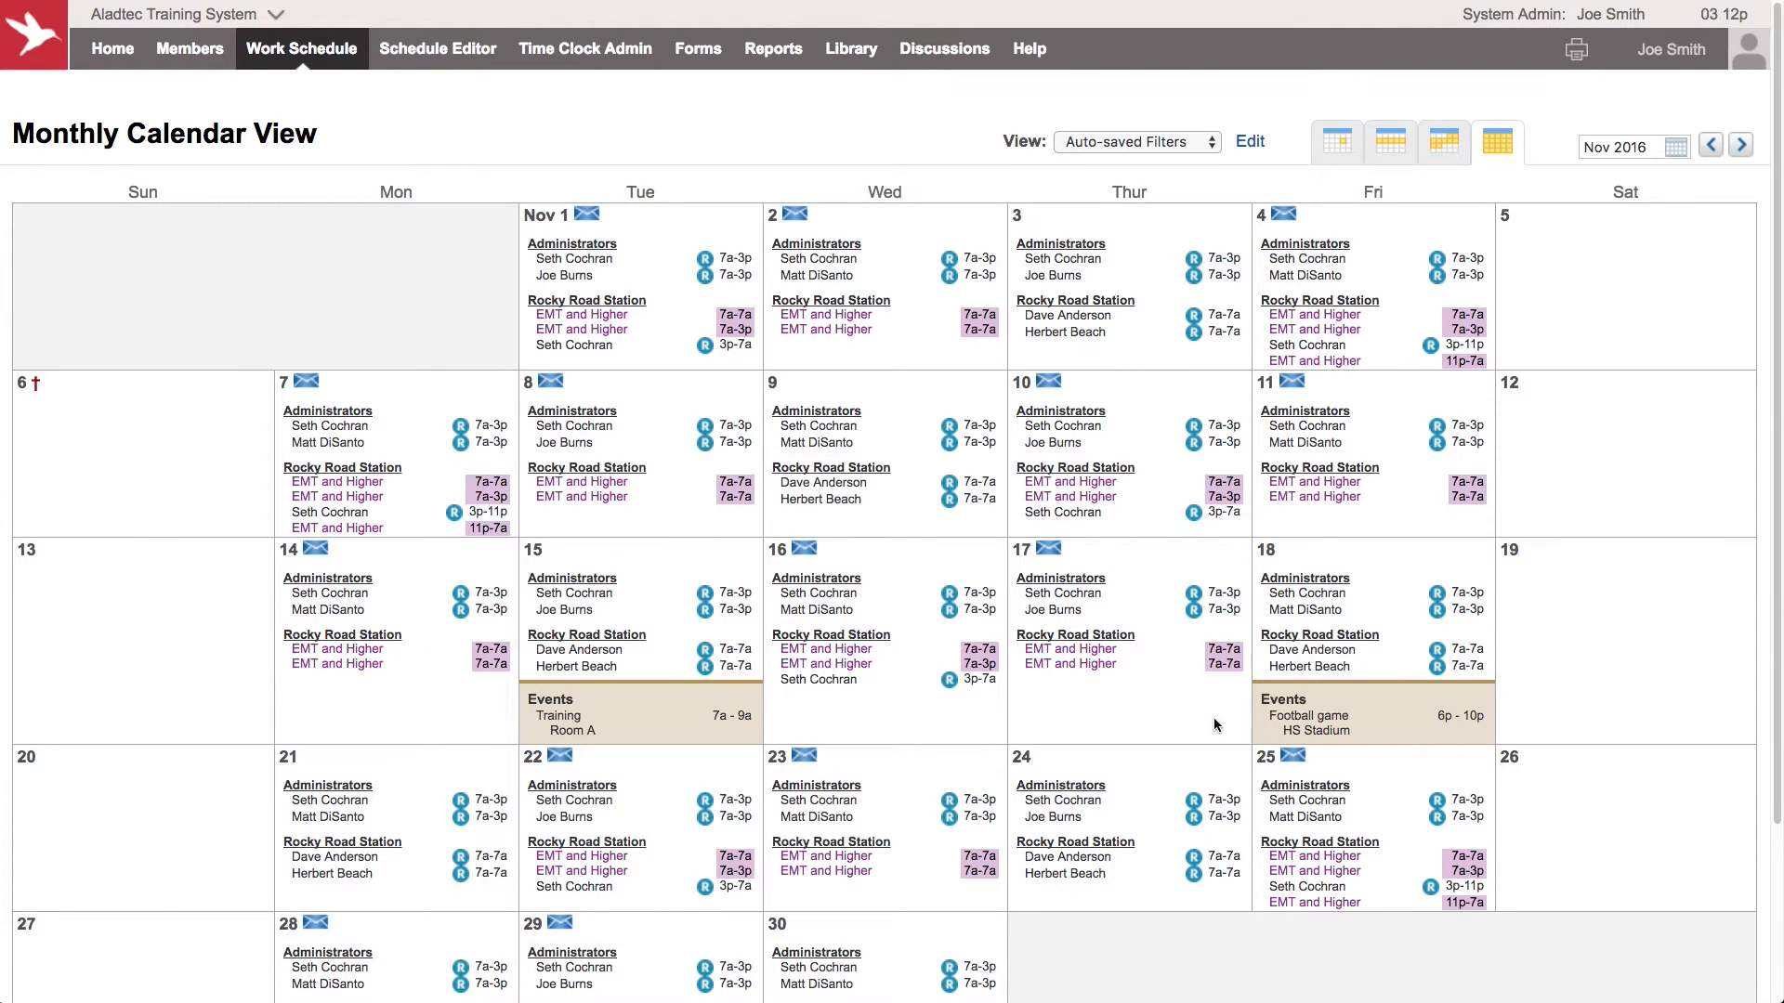
pyautogui.moveTo(1549, 710)
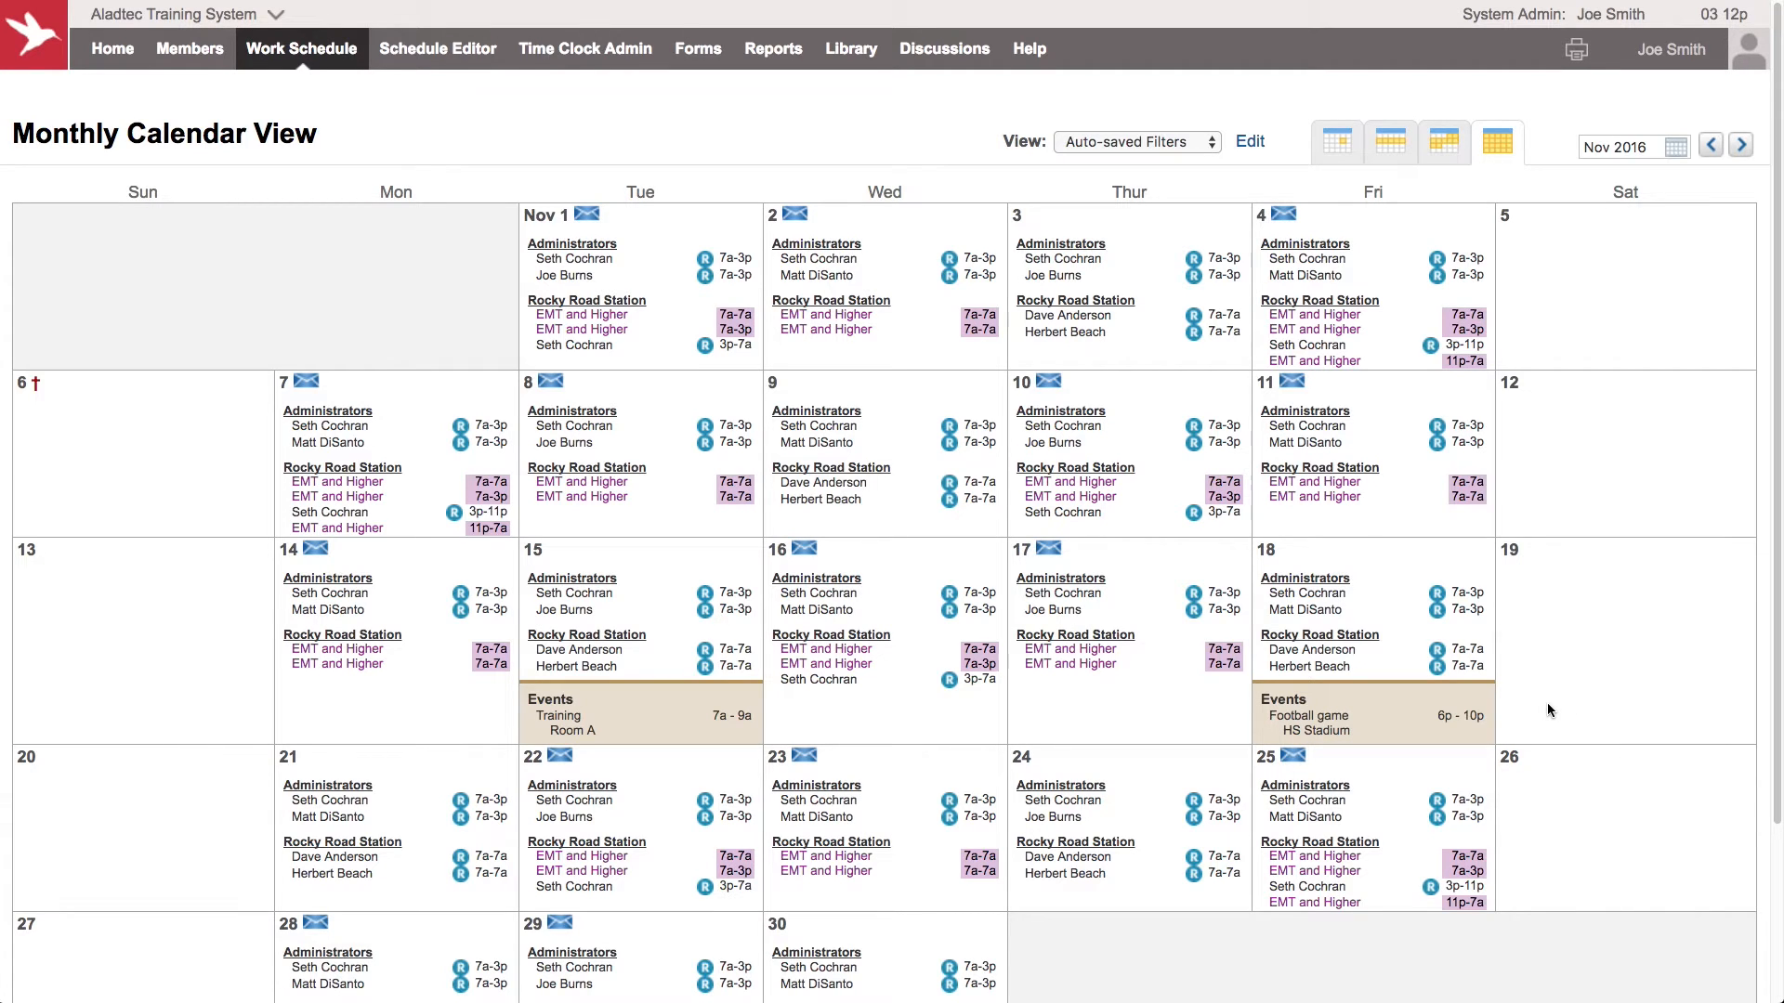
pyautogui.moveTo(1519, 673)
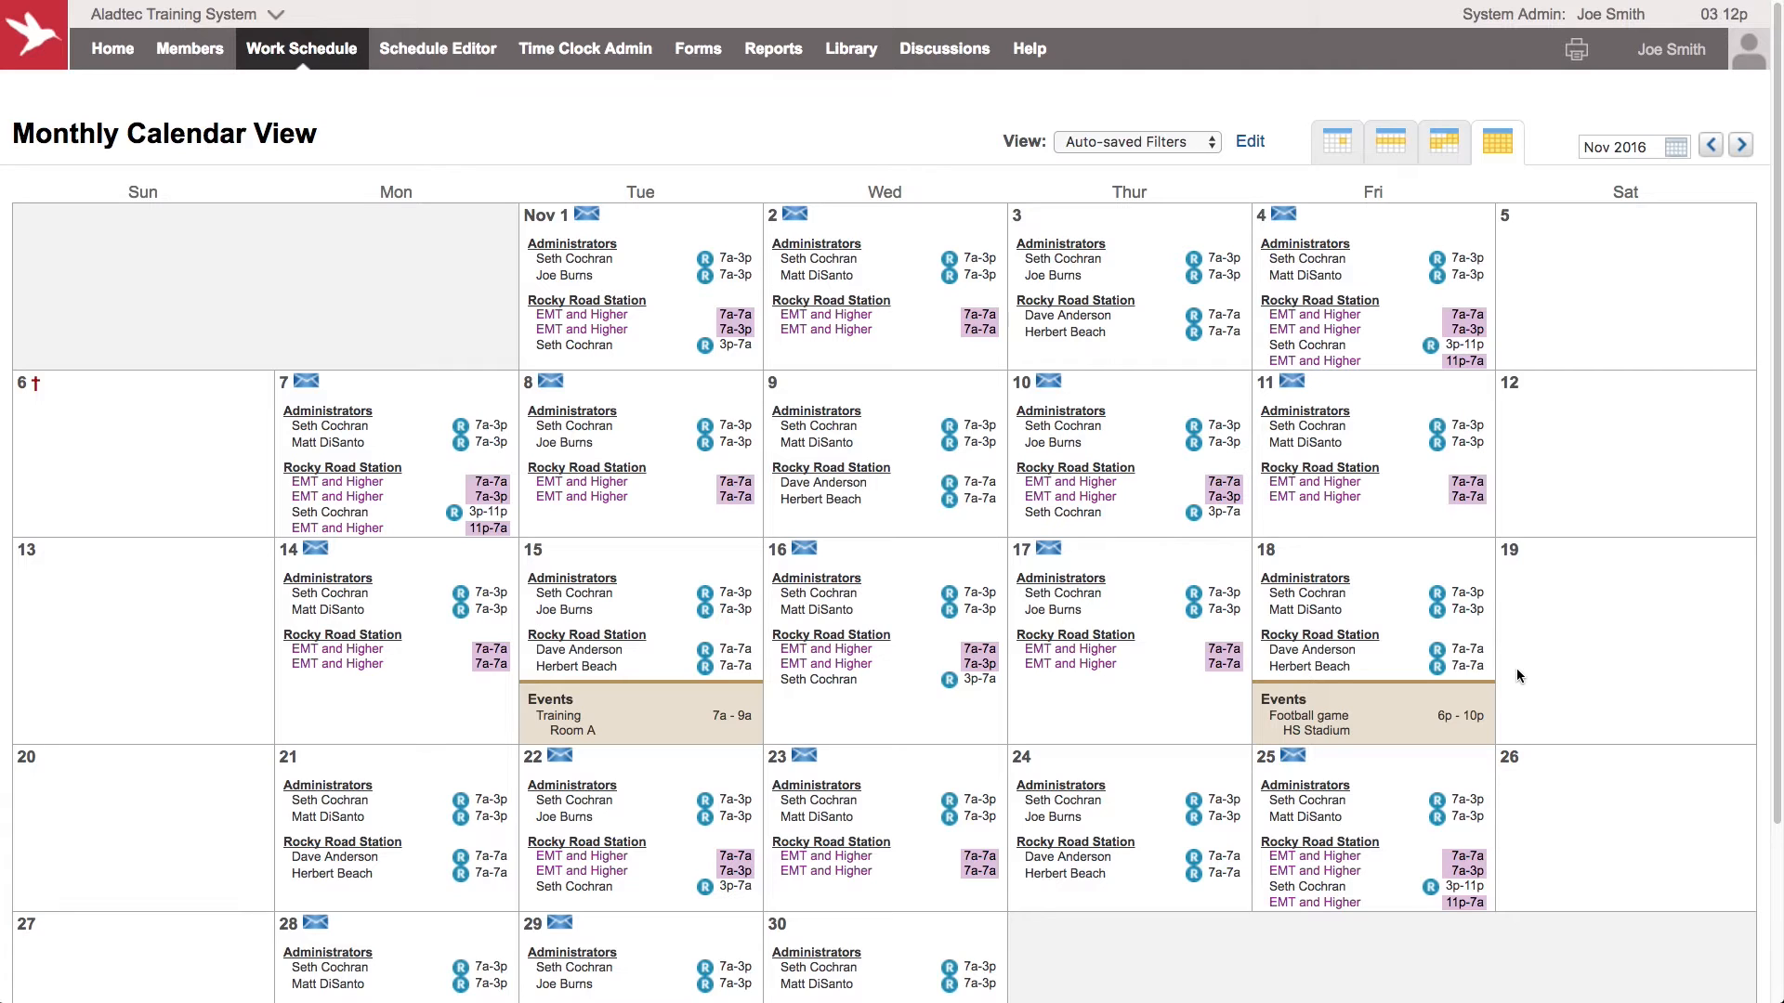
pyautogui.moveTo(1571, 670)
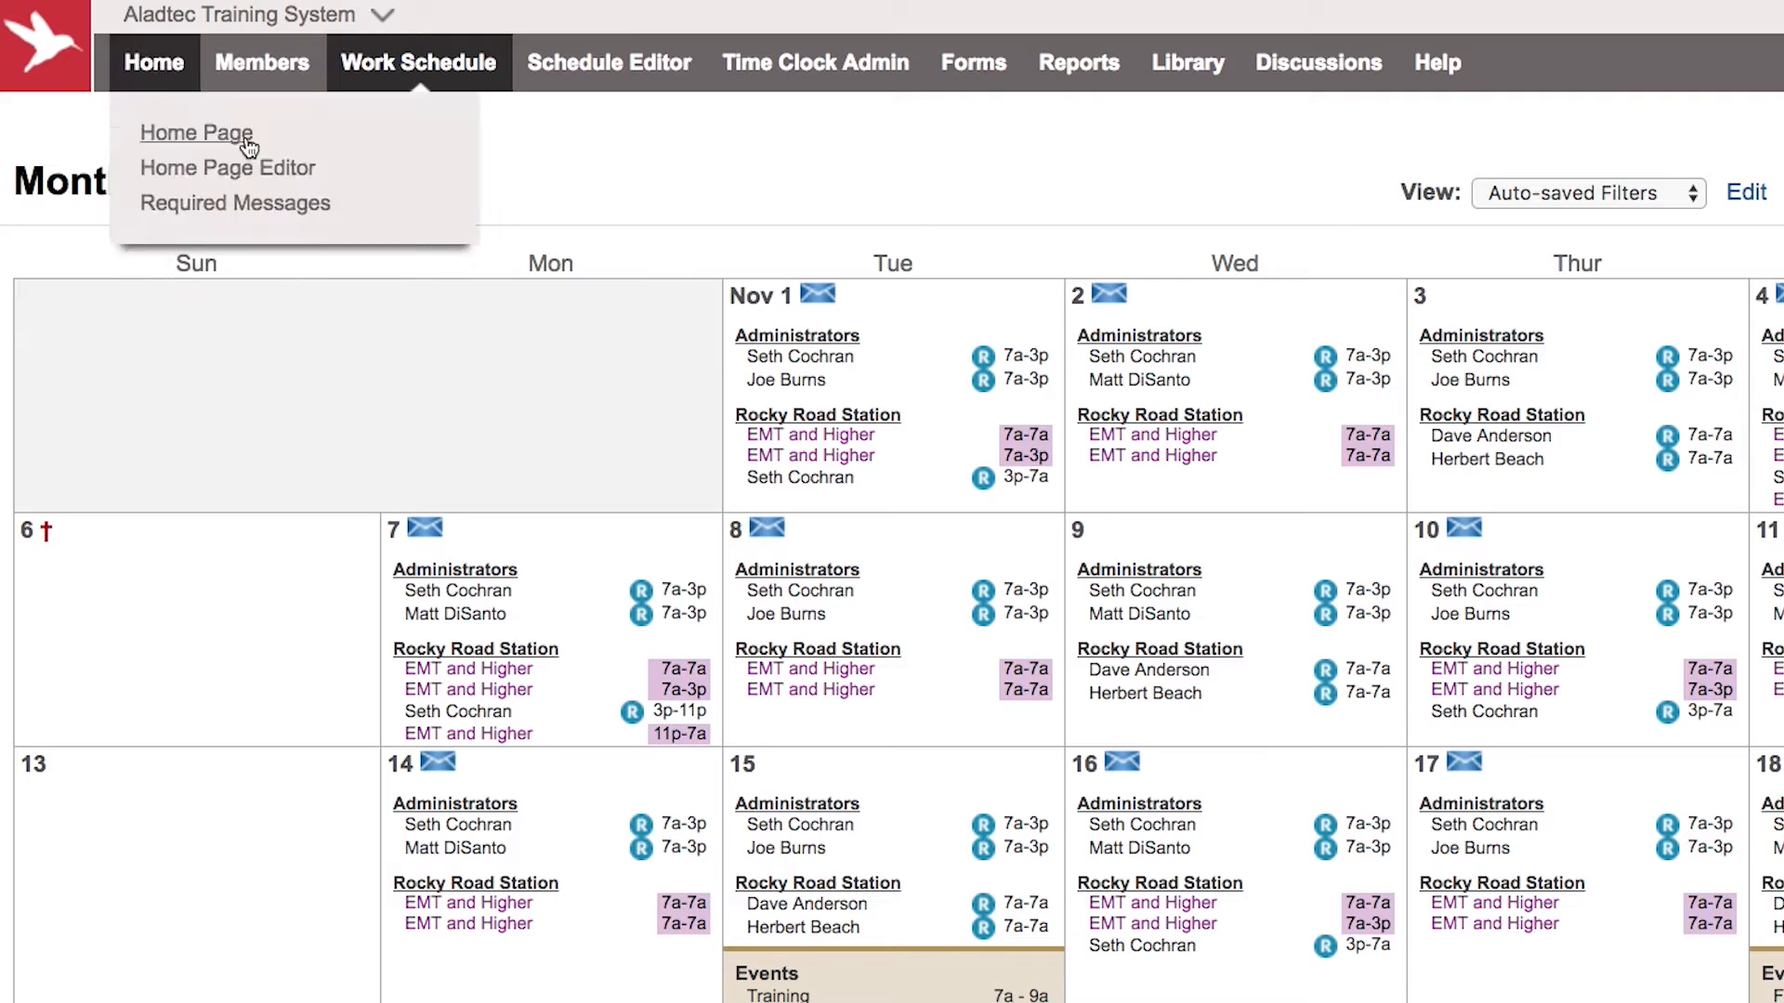
# Step: Go to Setup > Schedules to see the seven existing station schedules
pyautogui.click(196, 133)
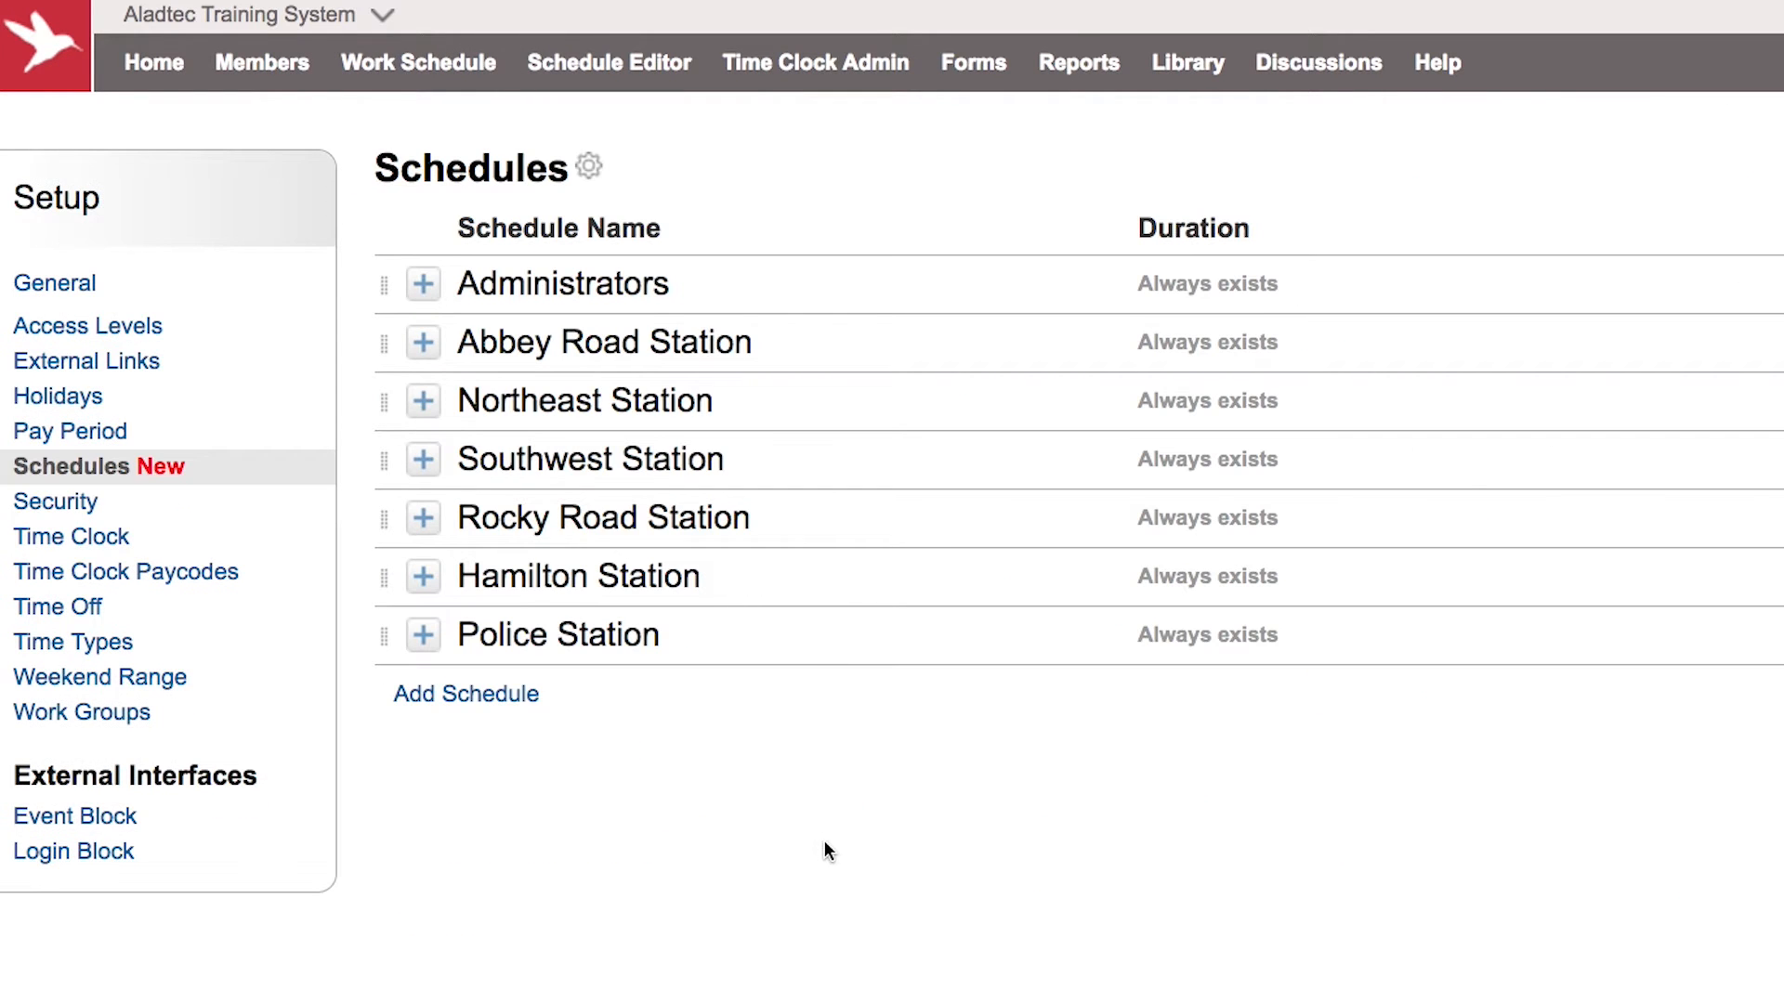
pyautogui.moveTo(465, 695)
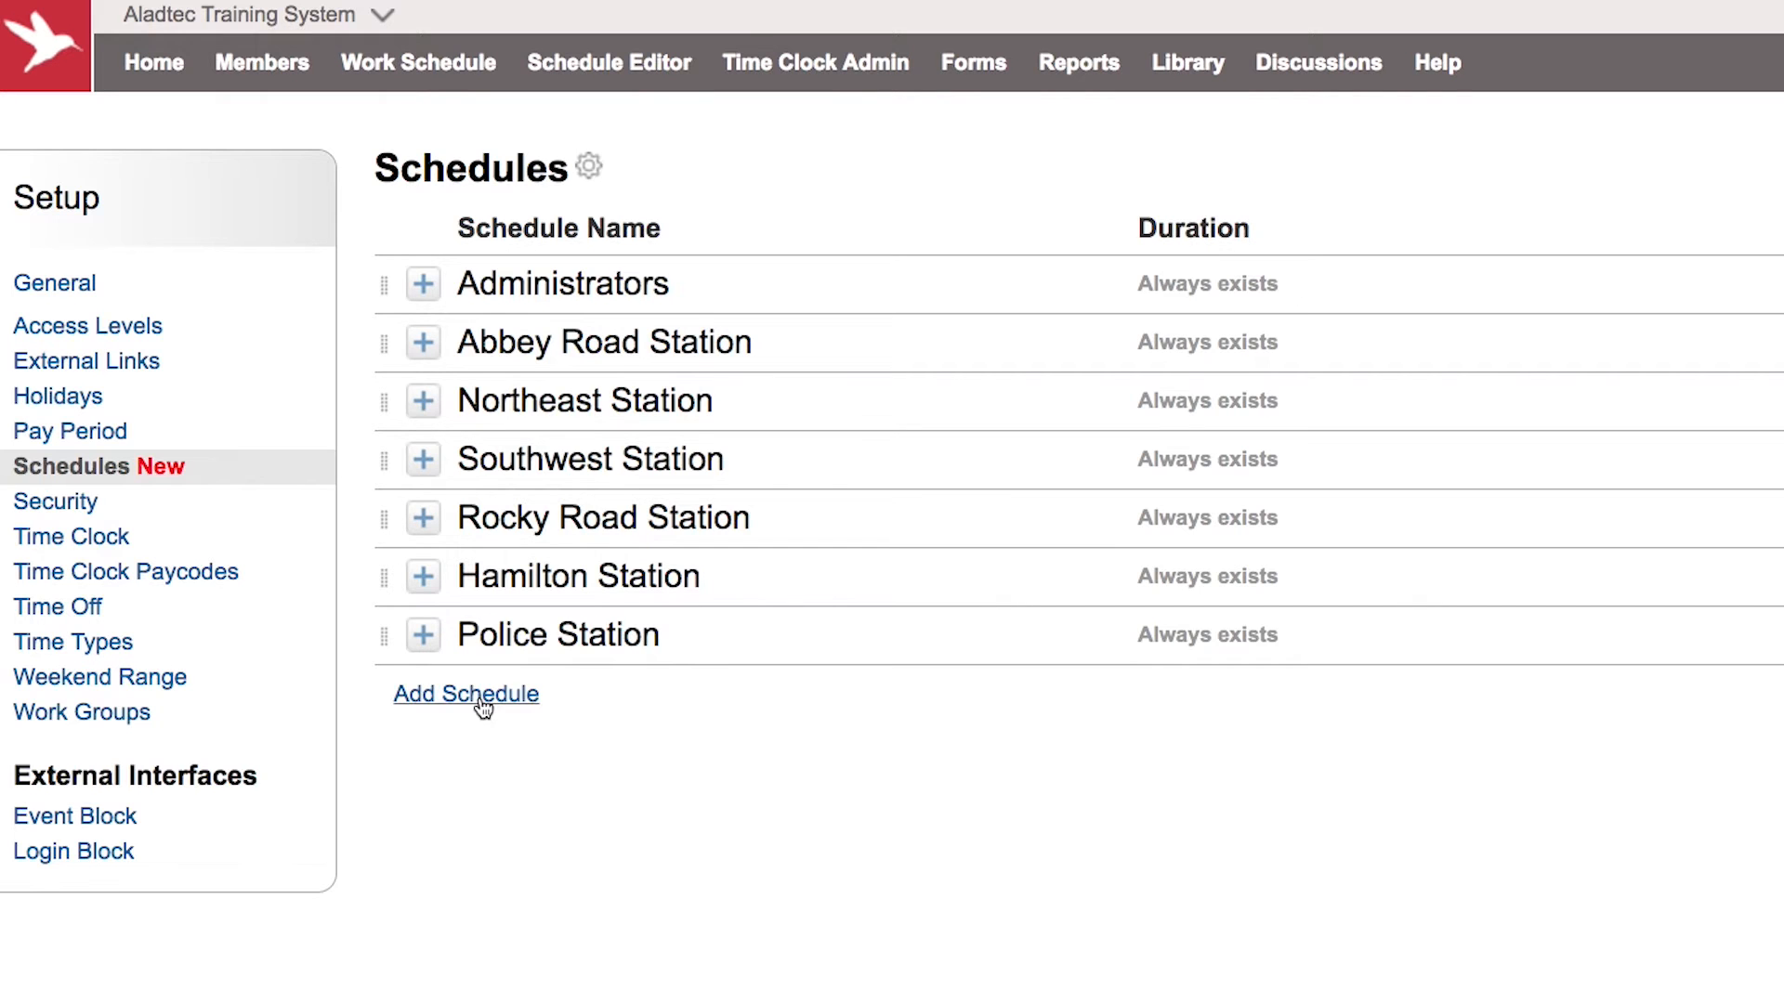
# Step: Add a schedule named 'Special Event', keeping the duration as Always exists
pyautogui.click(466, 694)
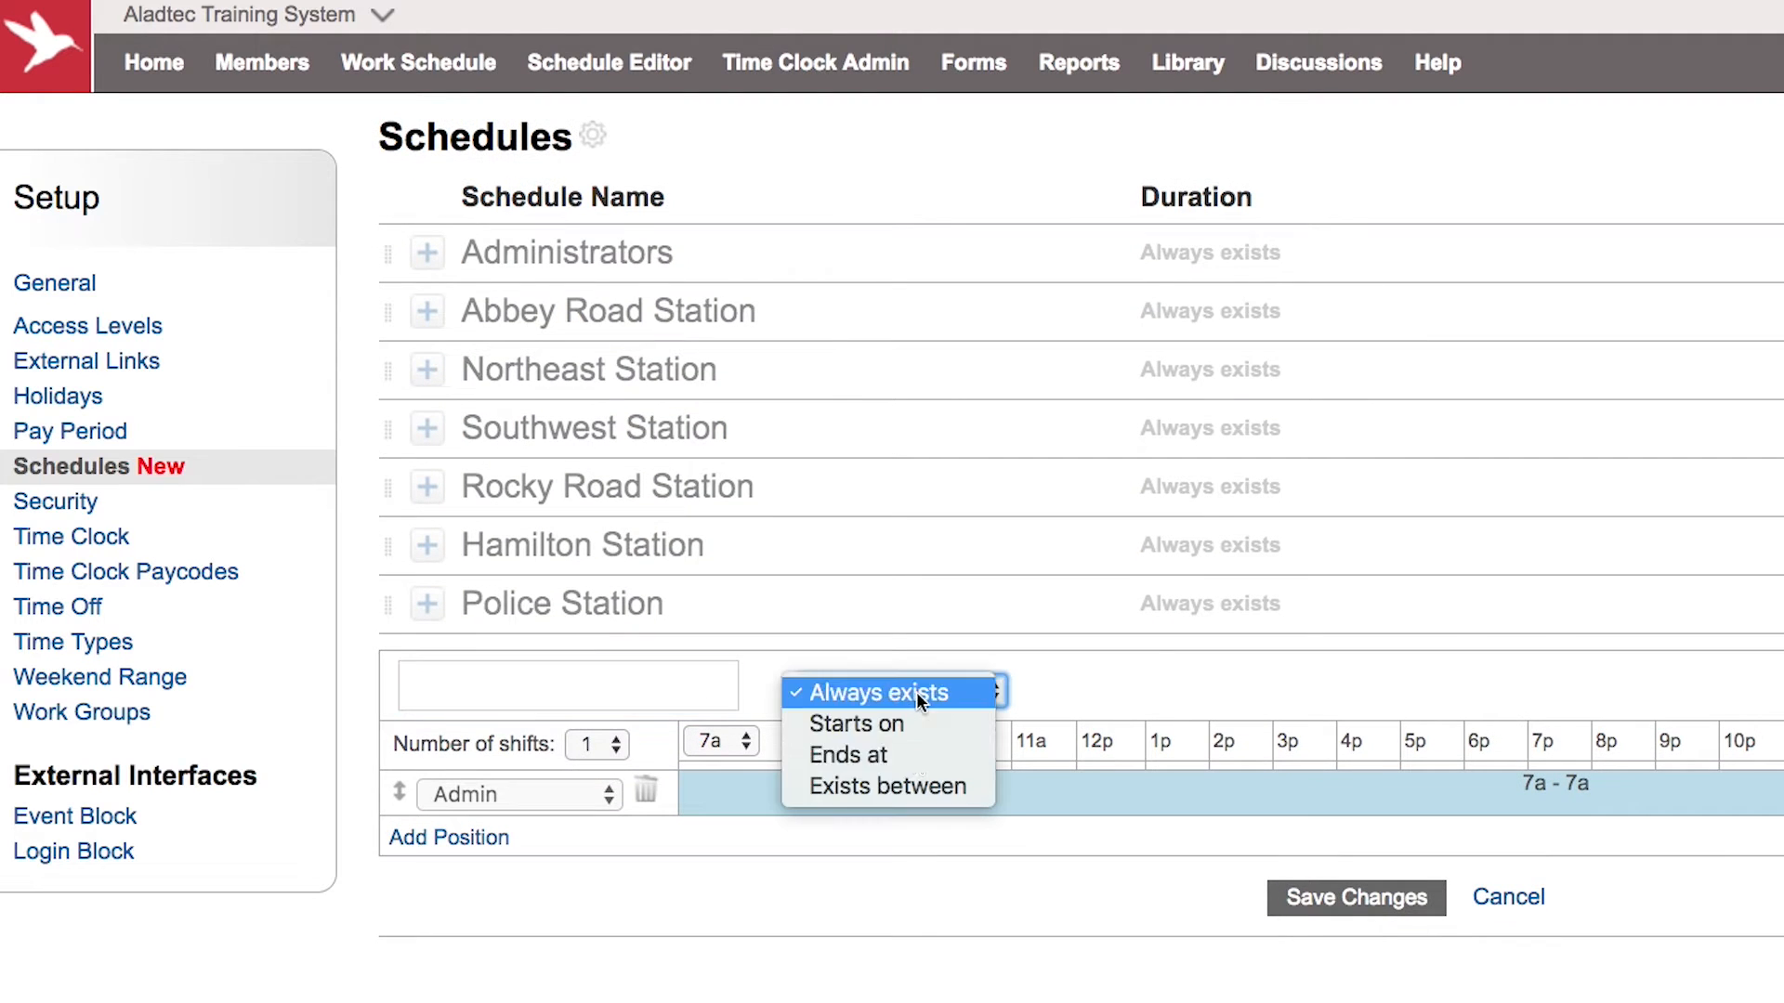
pyautogui.moveTo(883, 786)
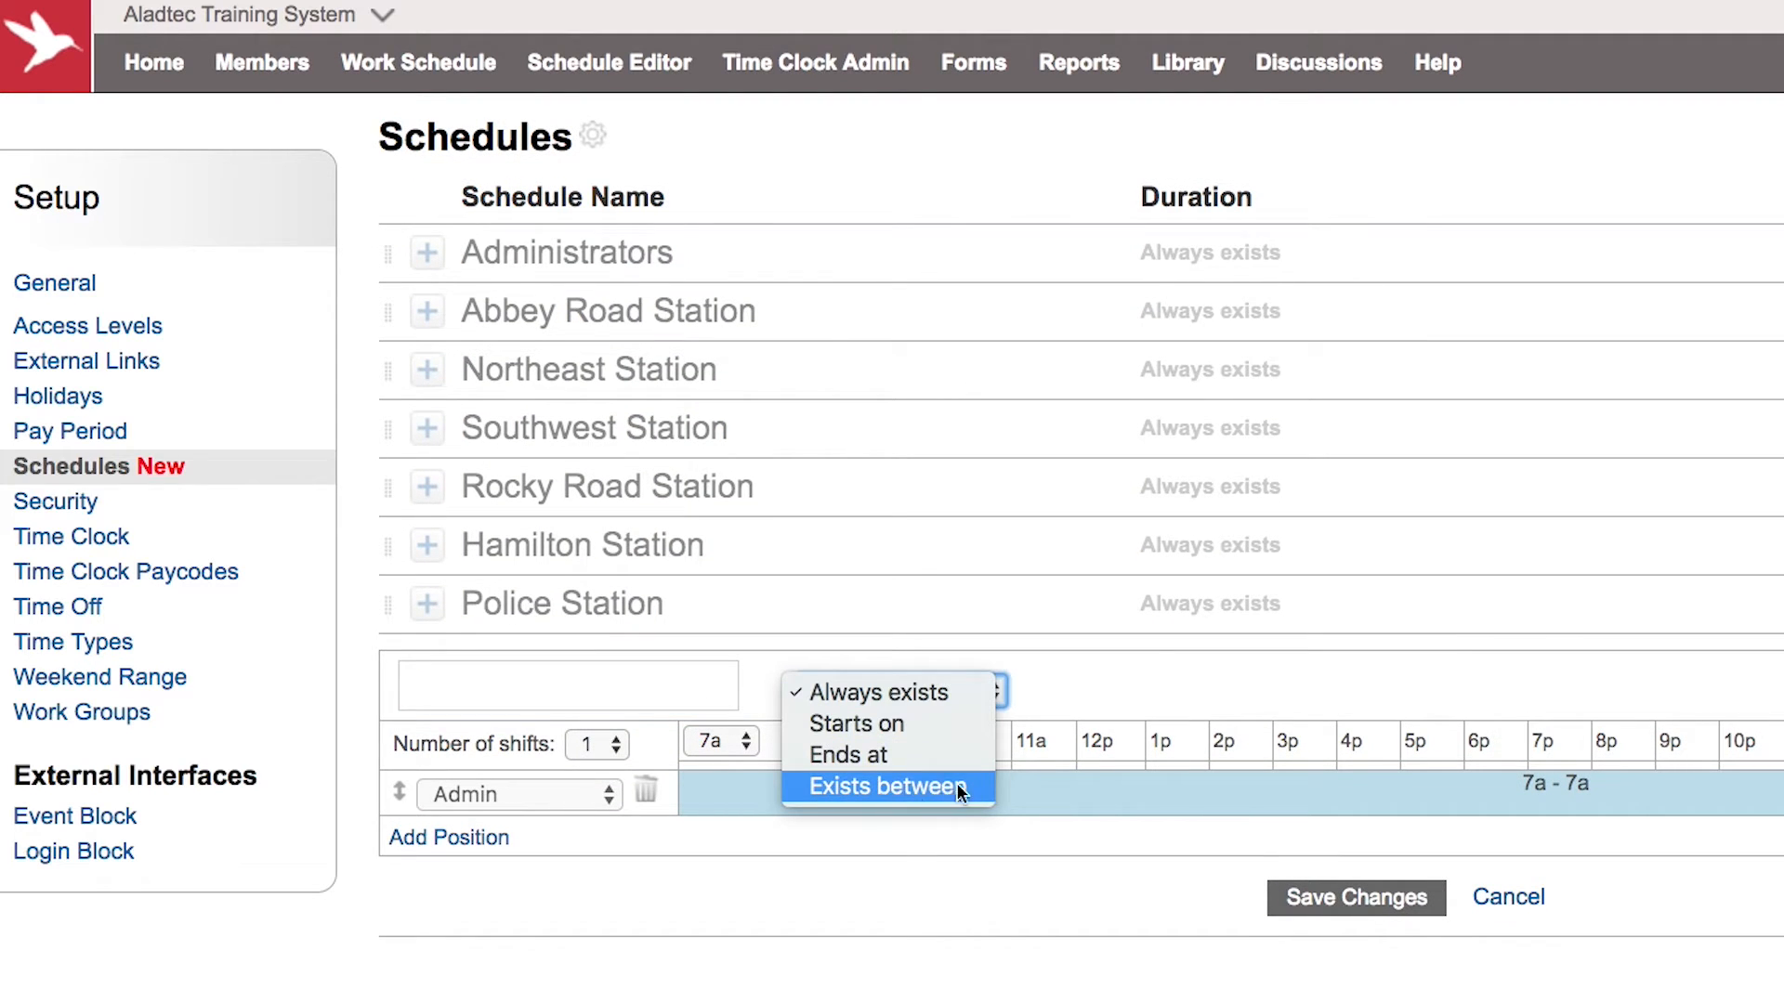
pyautogui.moveTo(933, 796)
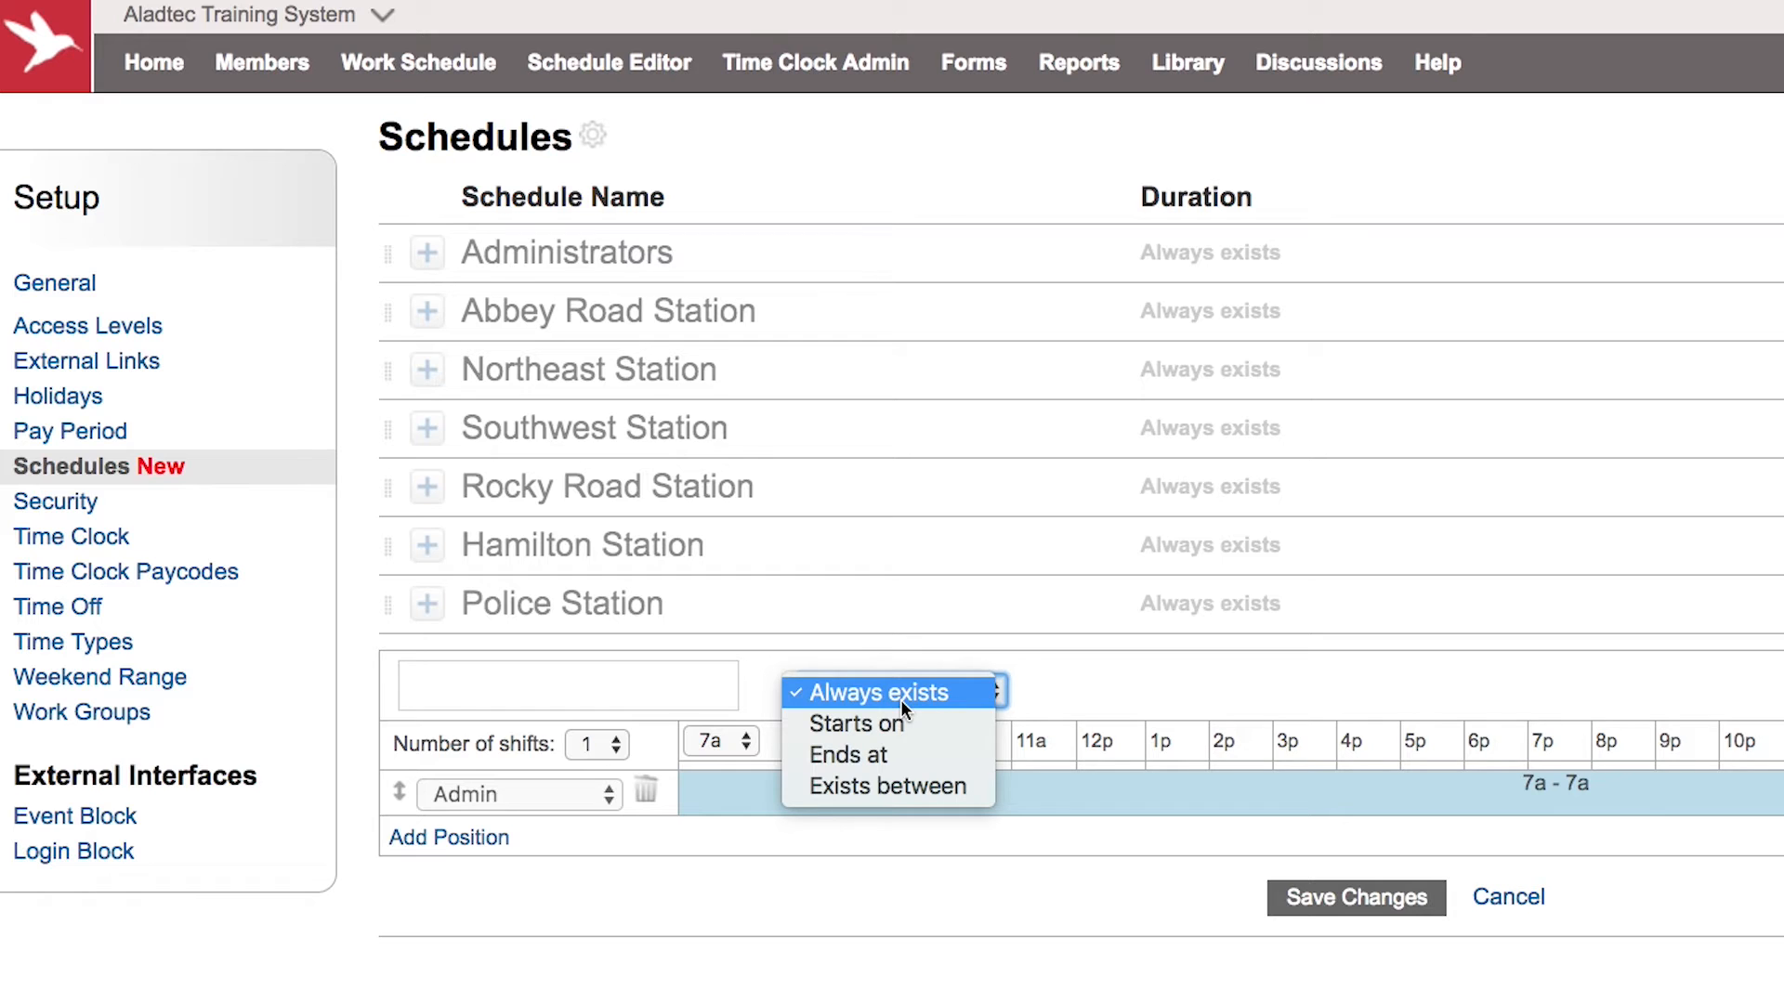
pyautogui.click(875, 691)
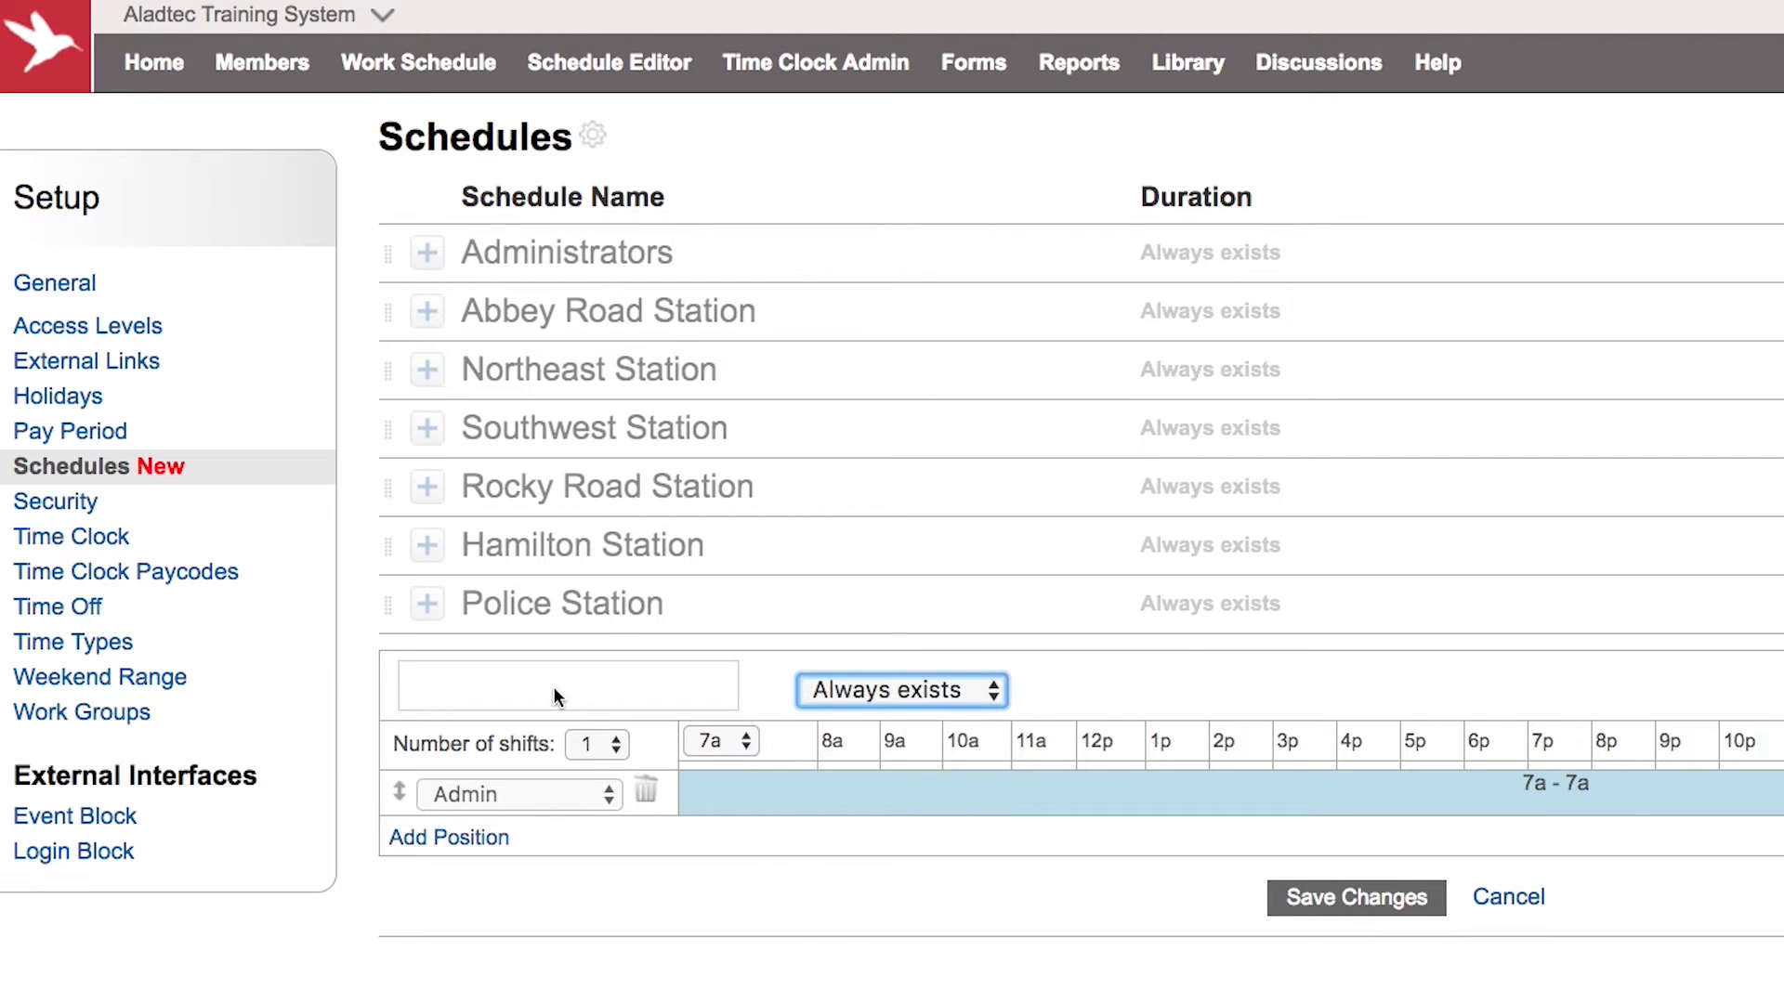
pyautogui.write('Speci')
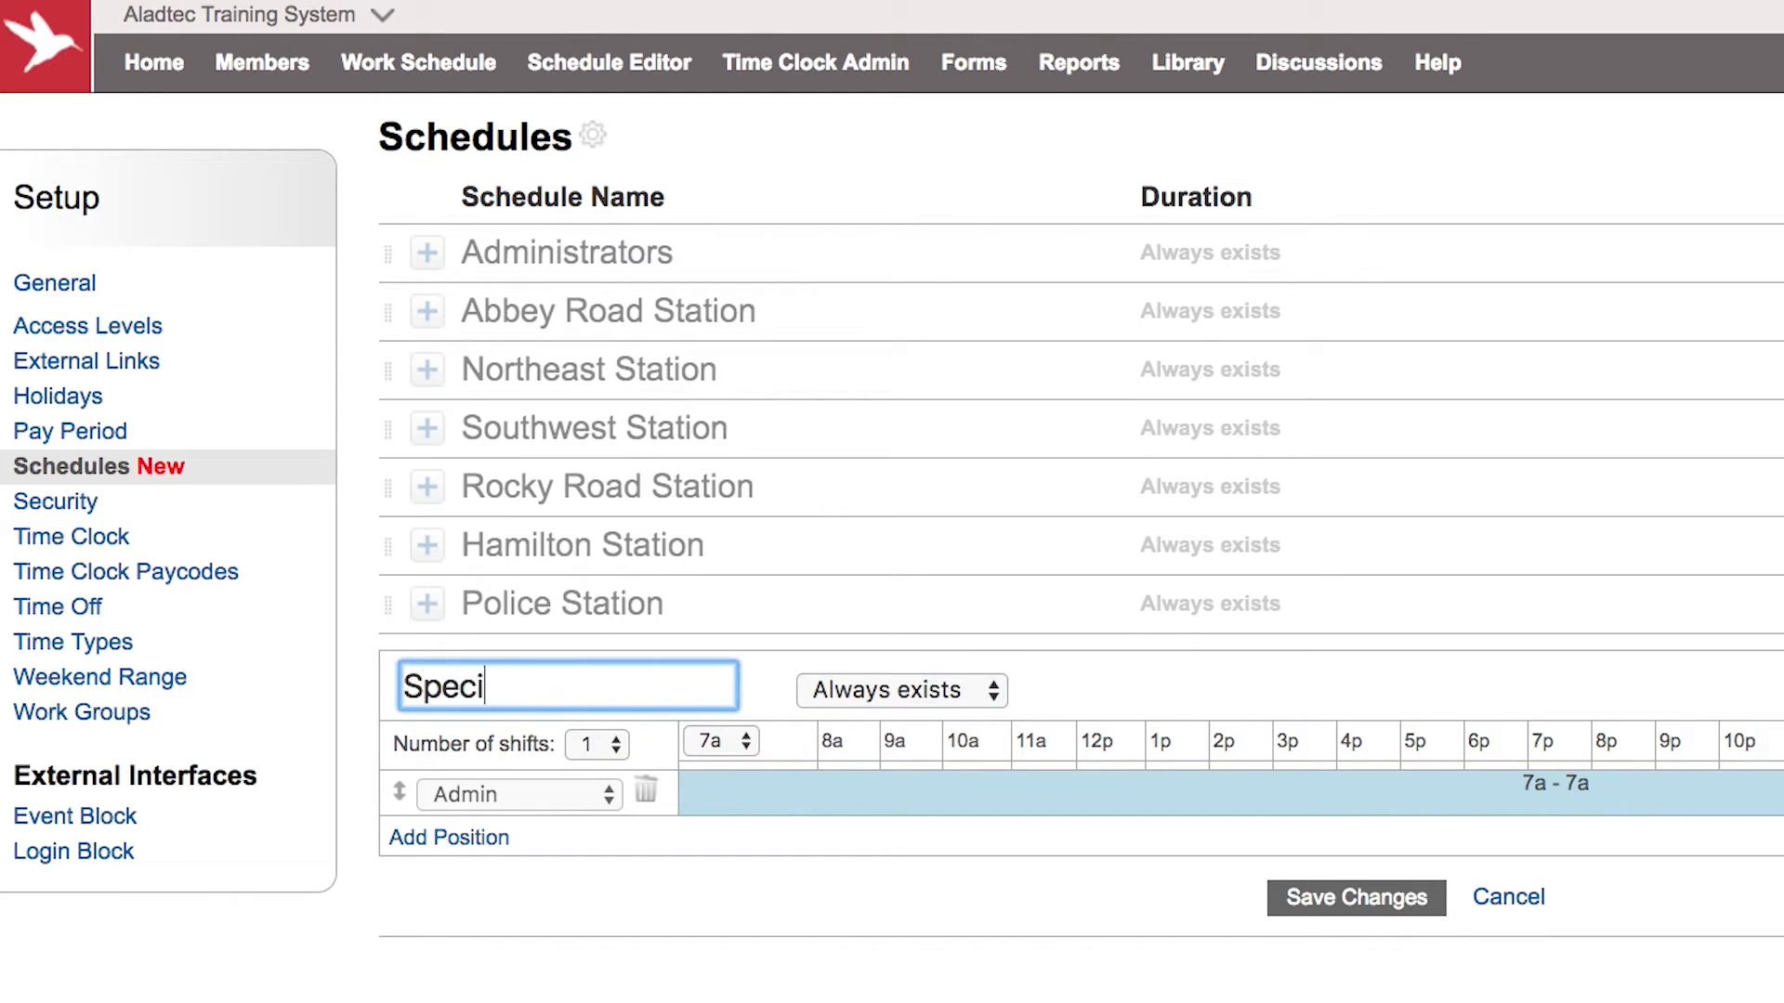
pyautogui.write('al Event')
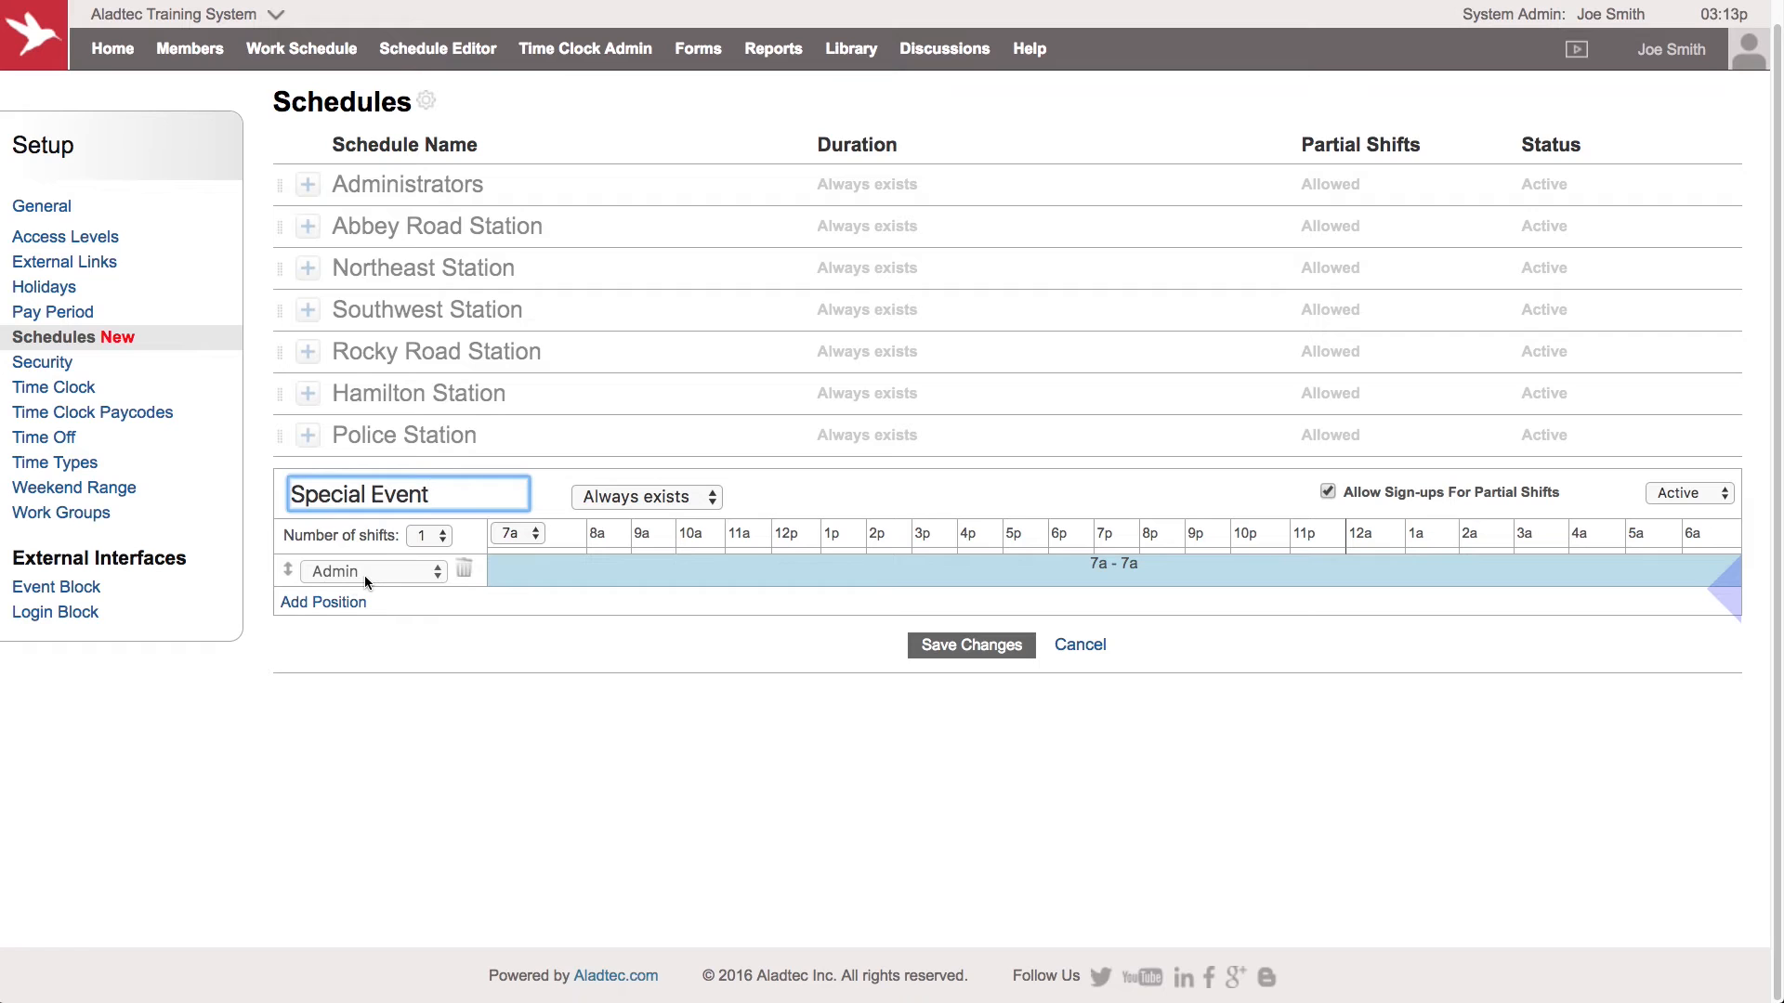
# Step: Add five EMT and Higher position rows to the Special Event schedule
pyautogui.click(369, 569)
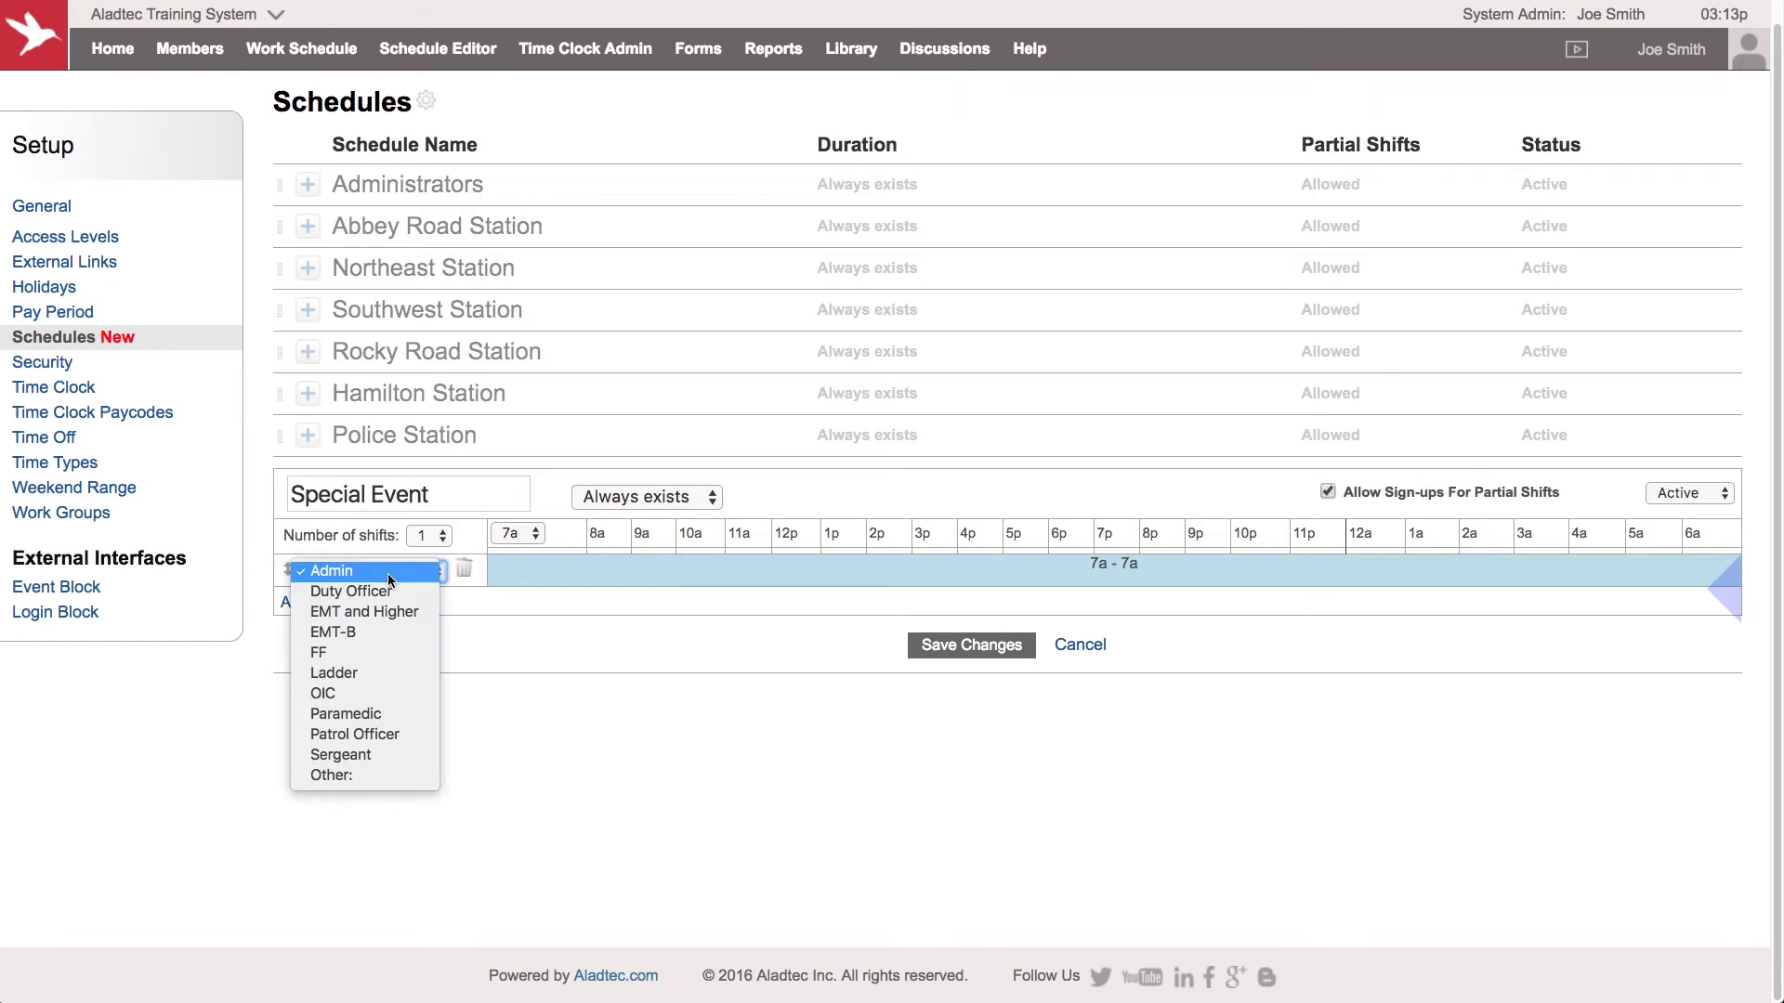
pyautogui.click(335, 571)
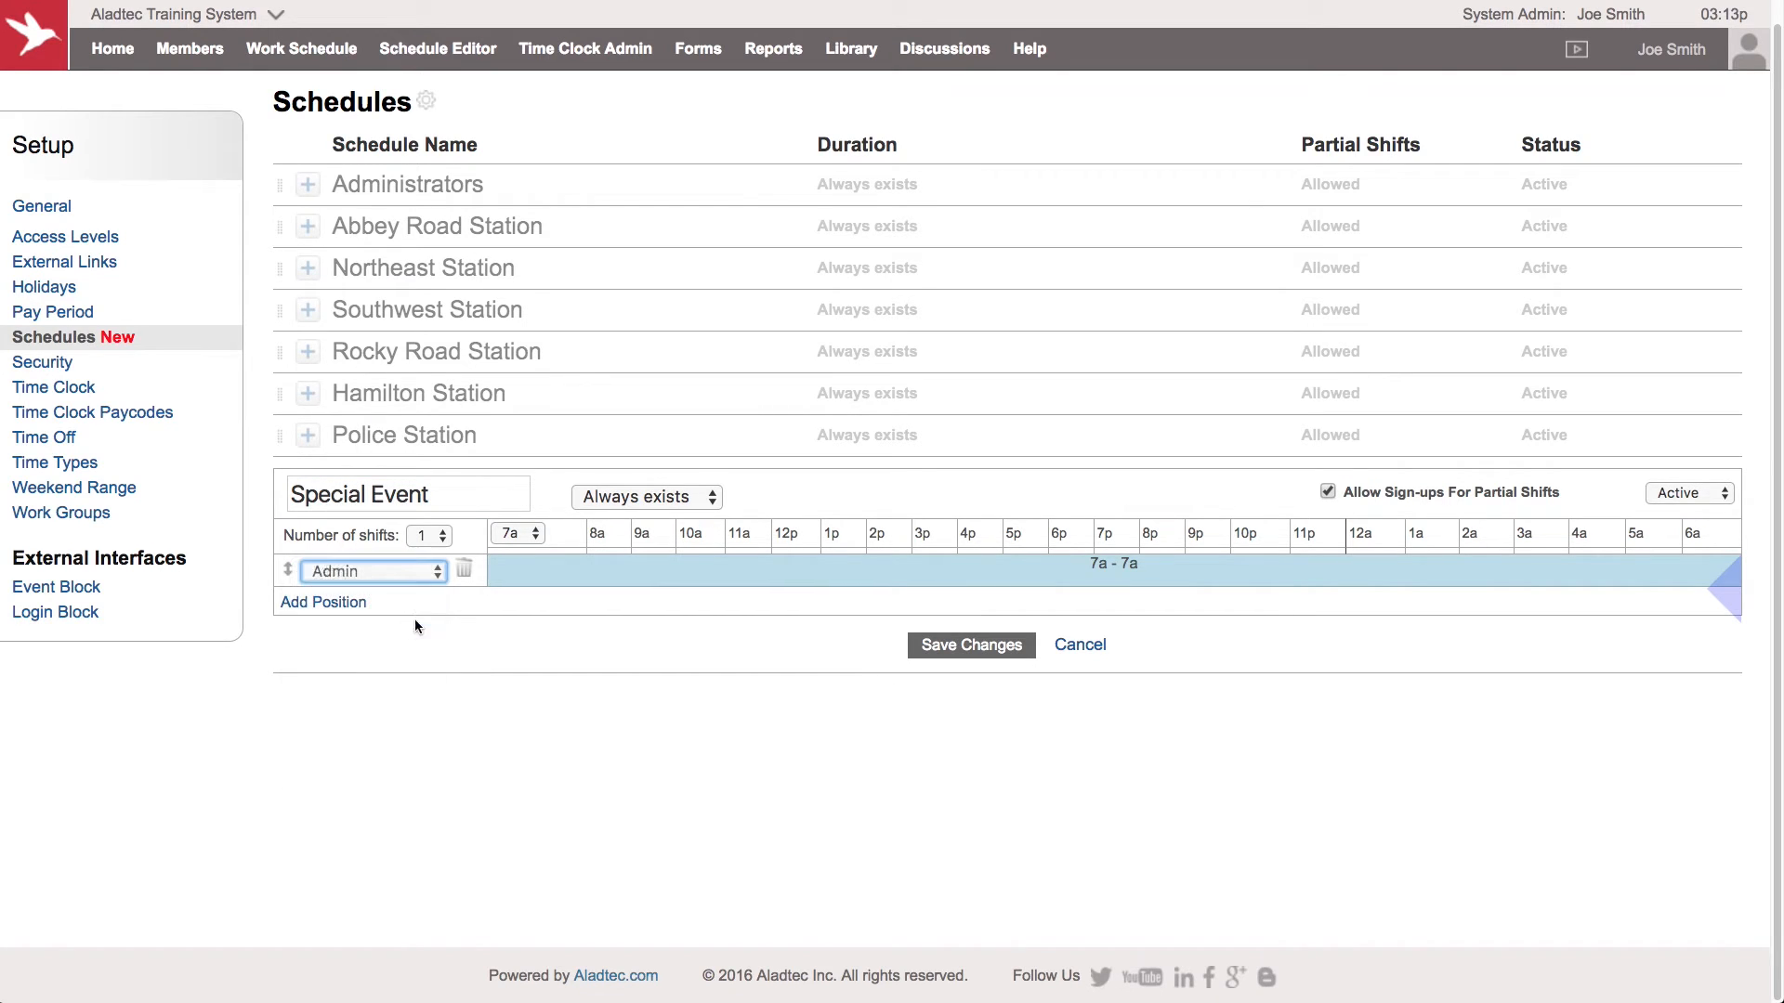
pyautogui.click(374, 570)
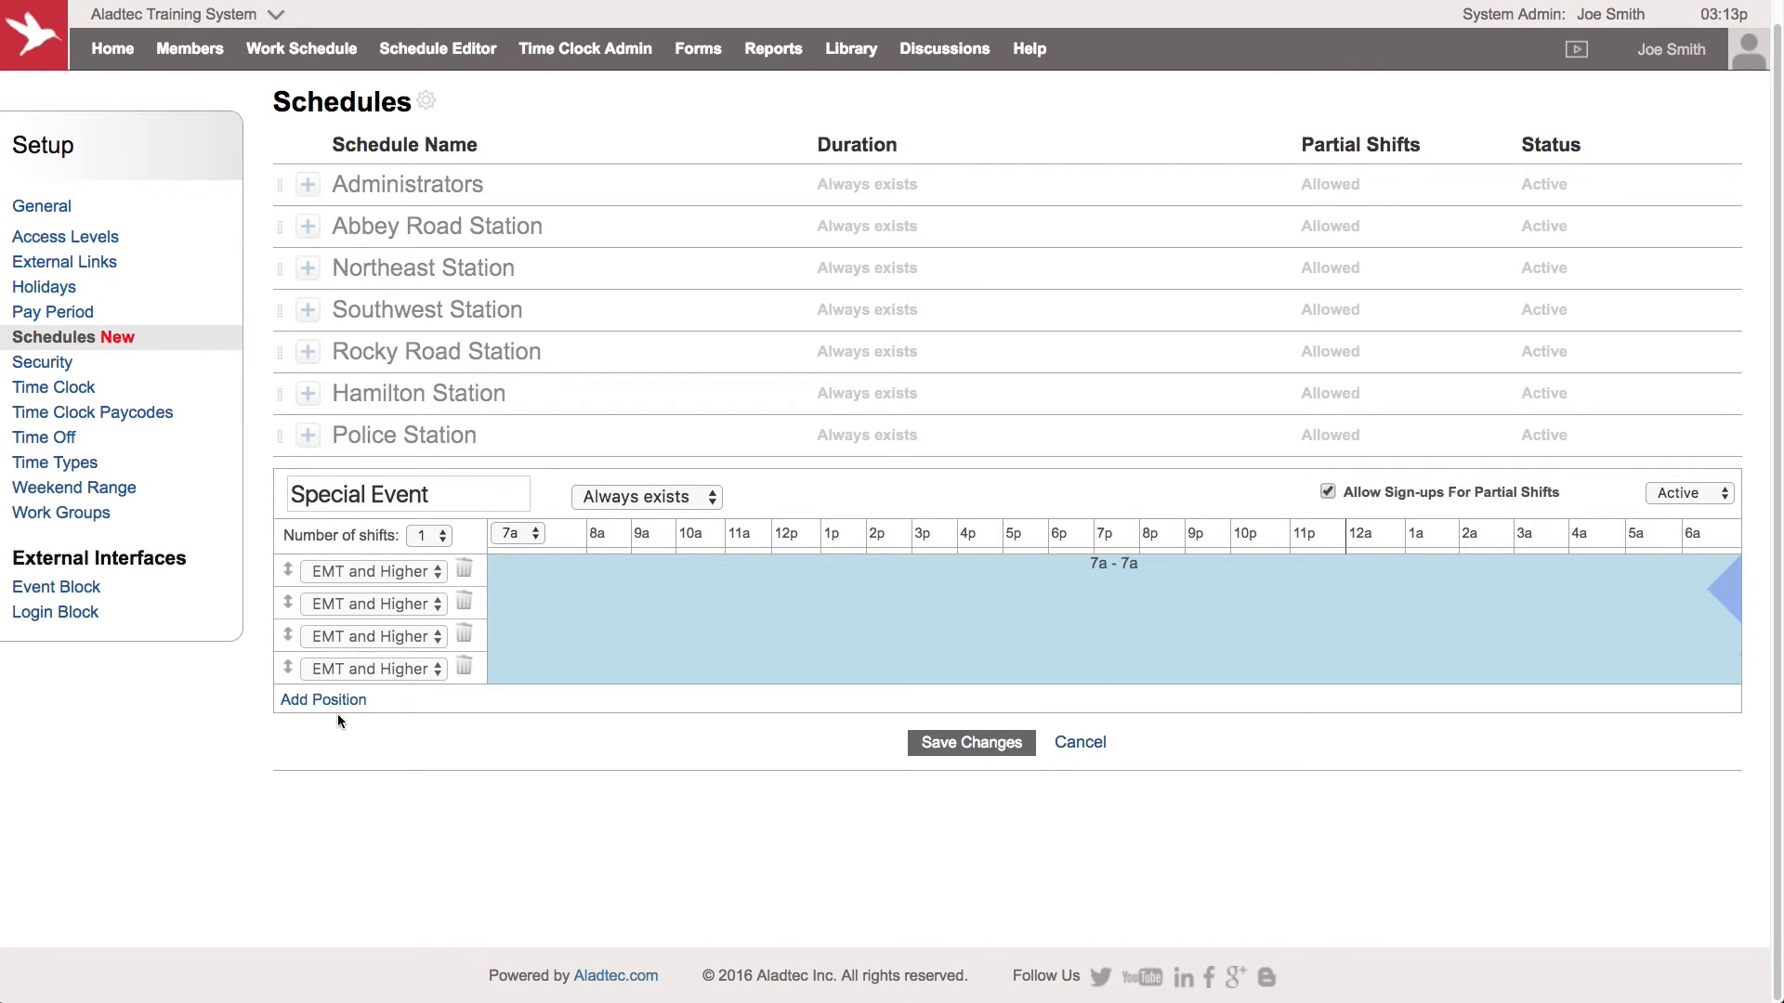
pyautogui.click(323, 700)
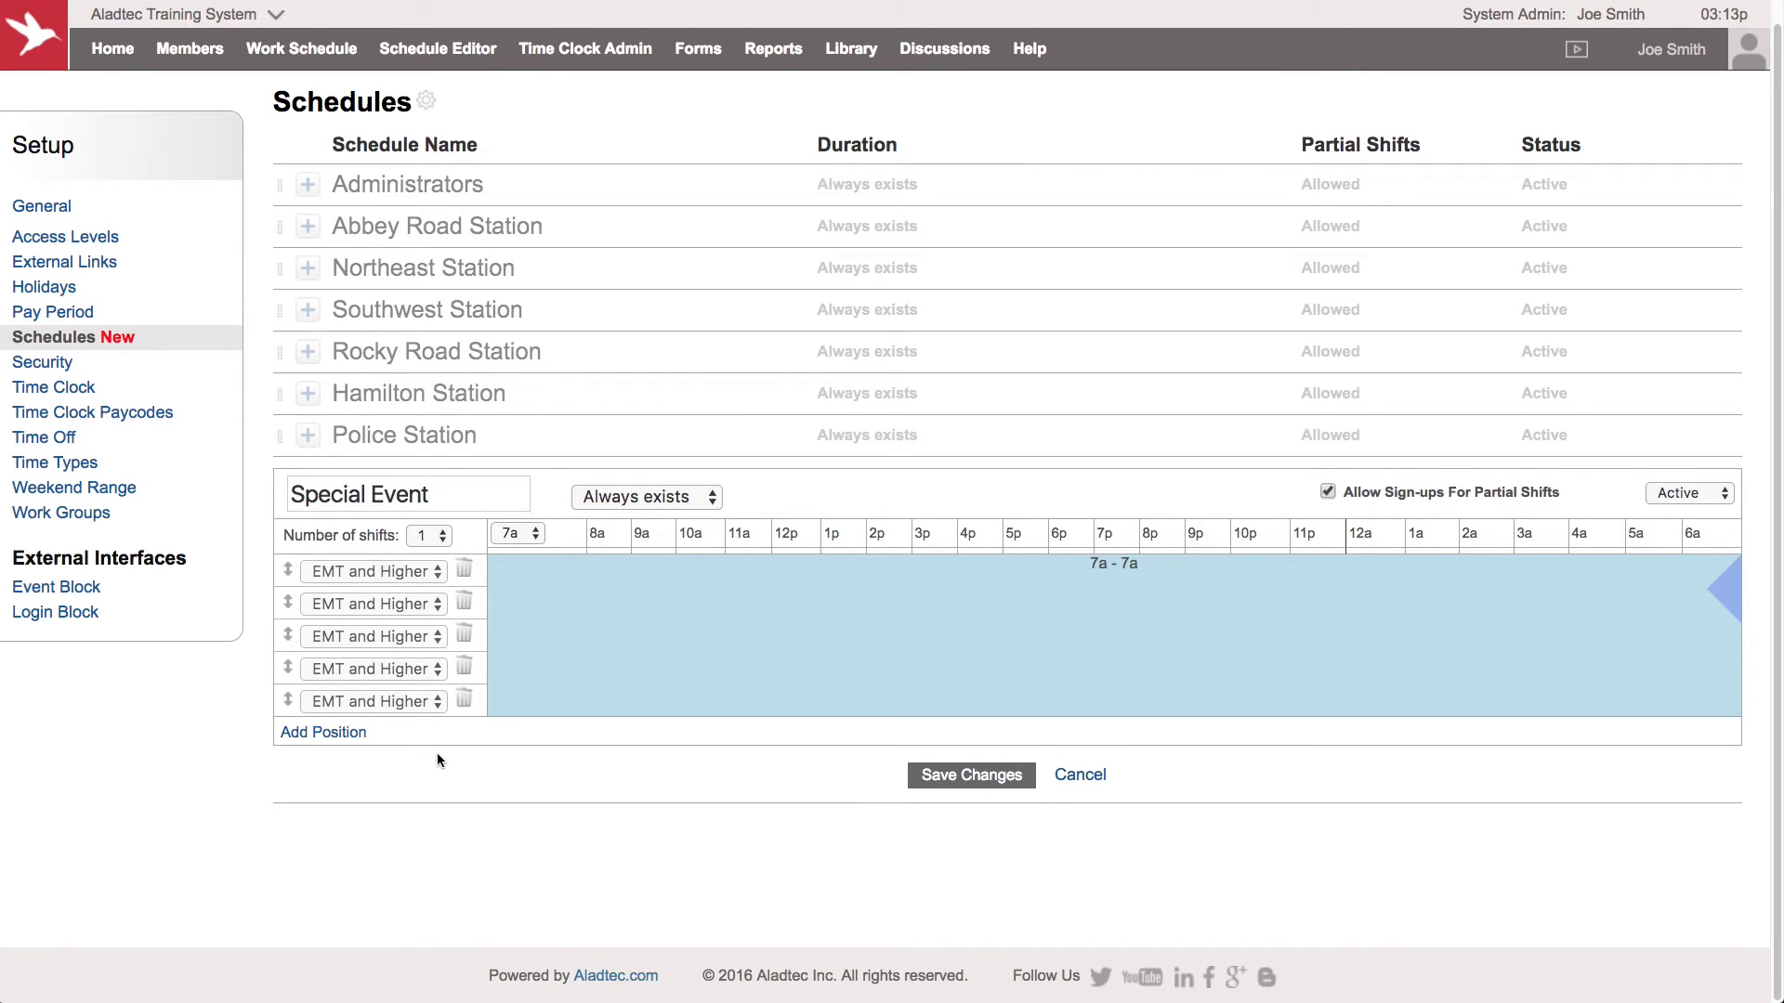
pyautogui.moveTo(516, 716)
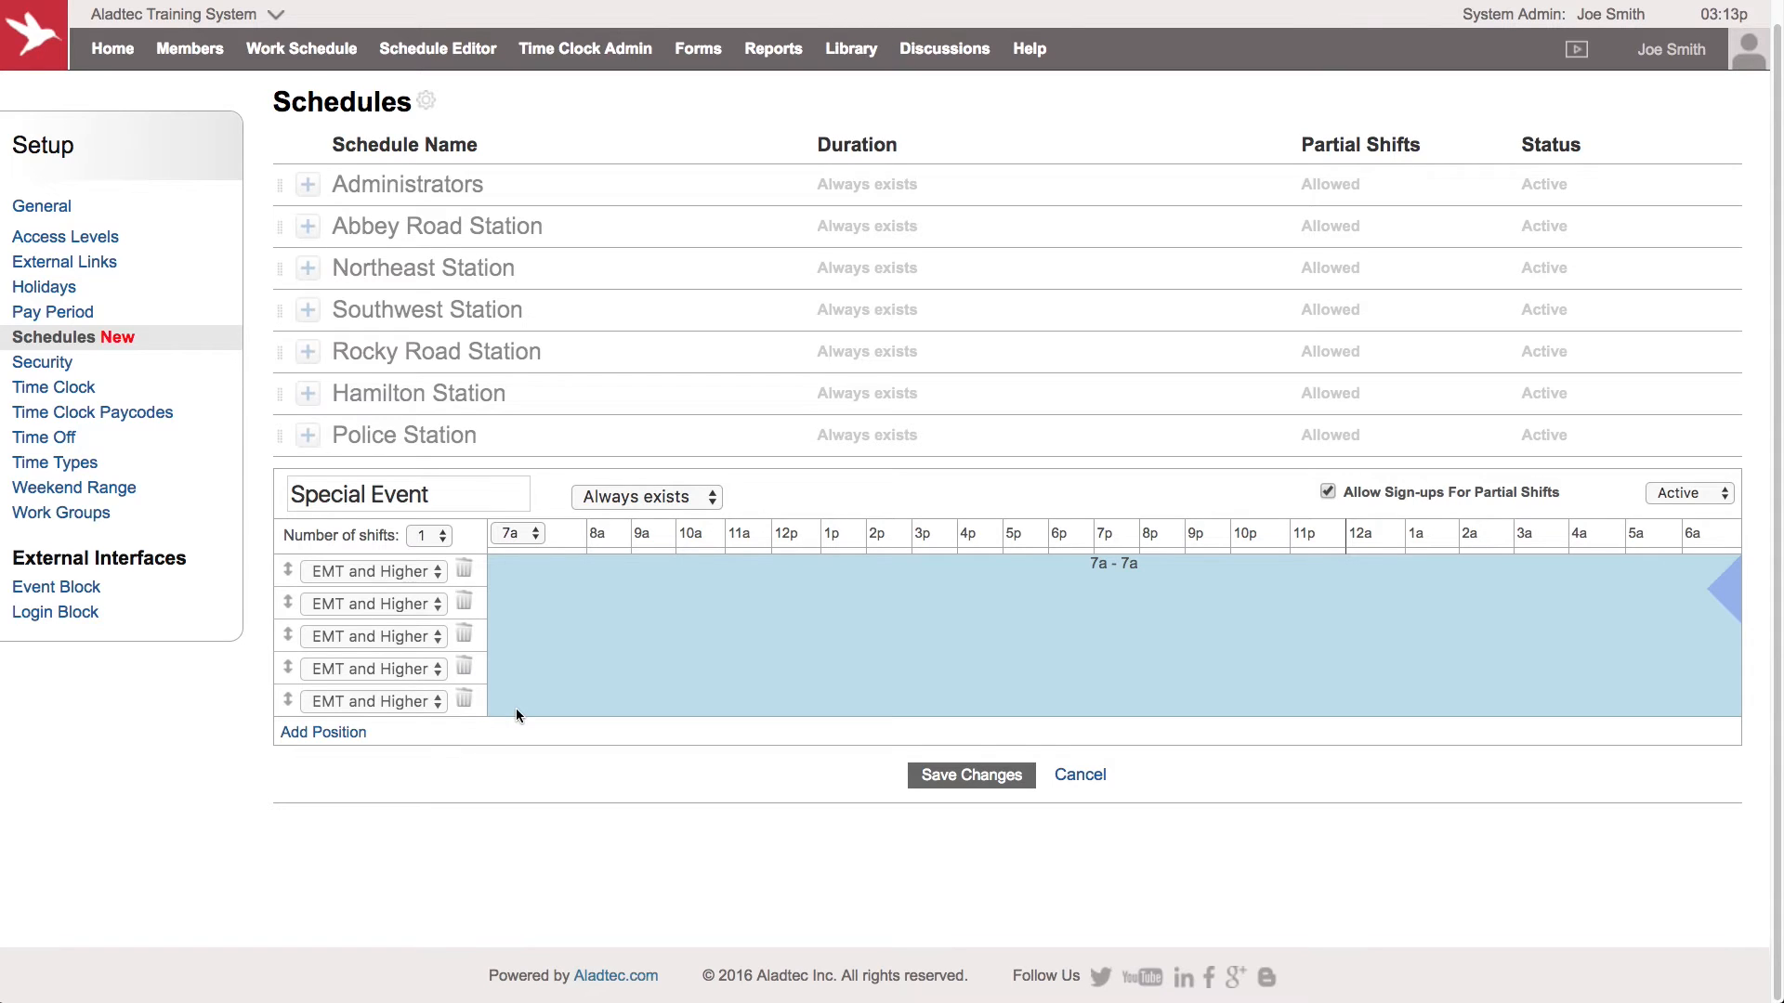
pyautogui.moveTo(565, 731)
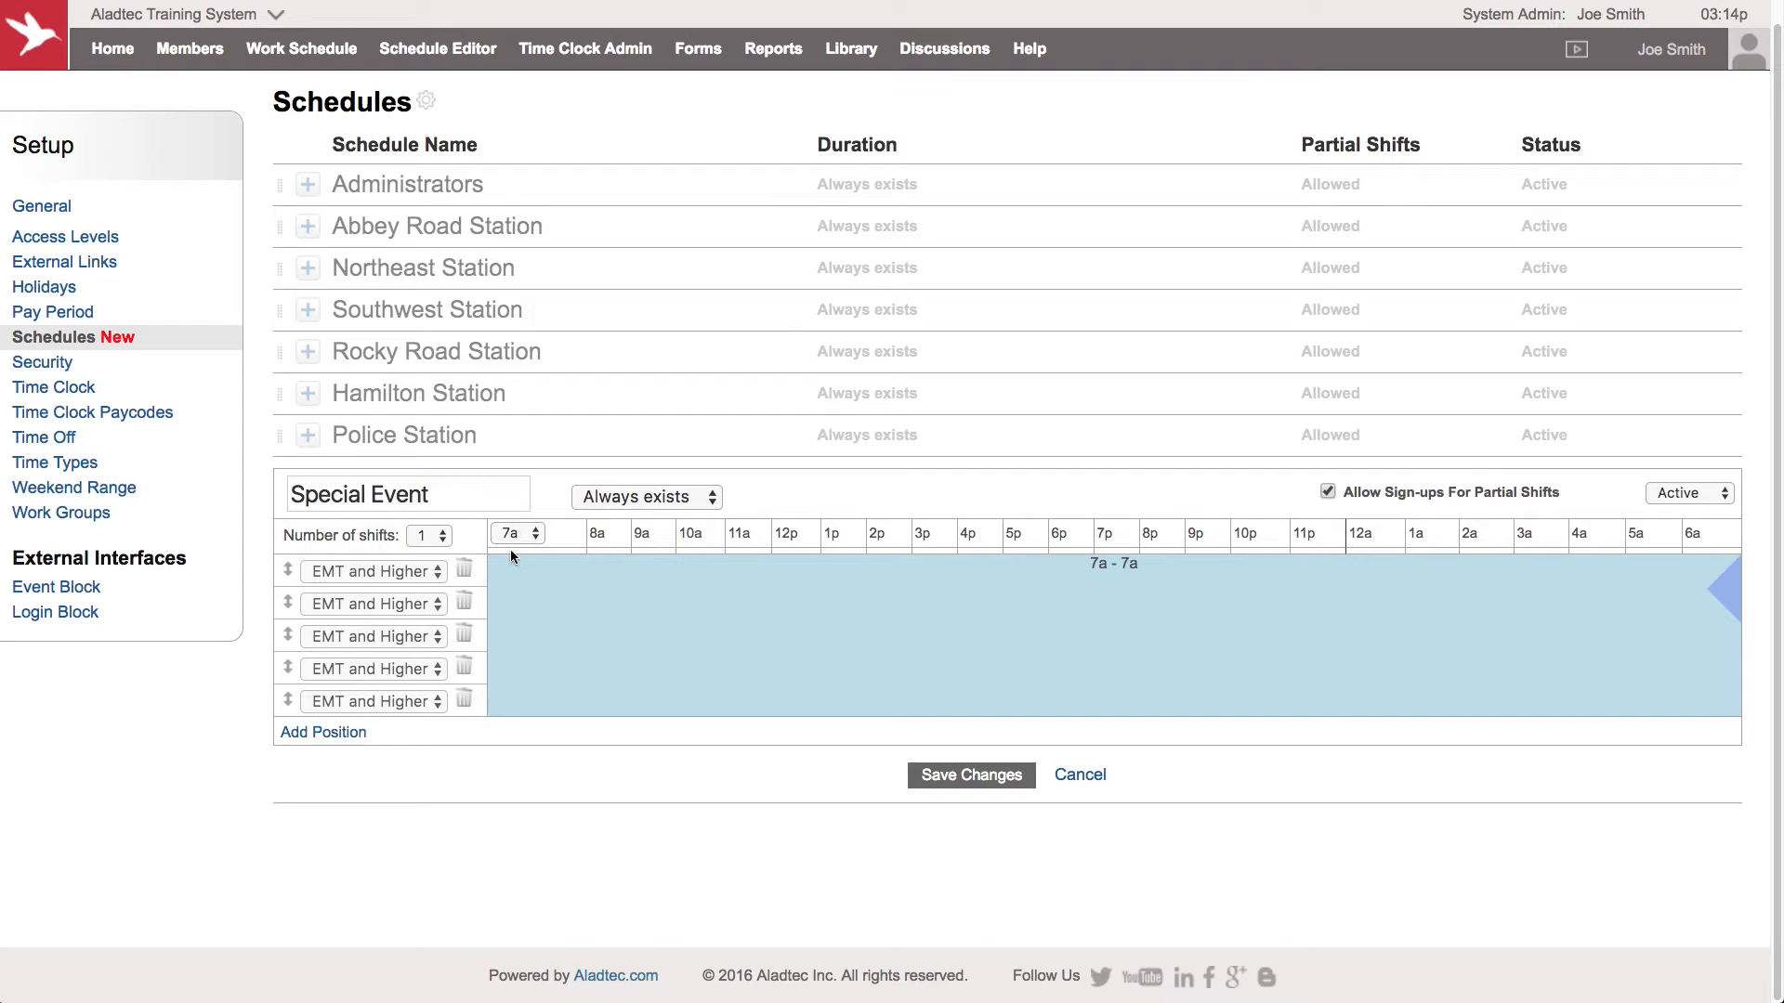
pyautogui.moveTo(528, 533)
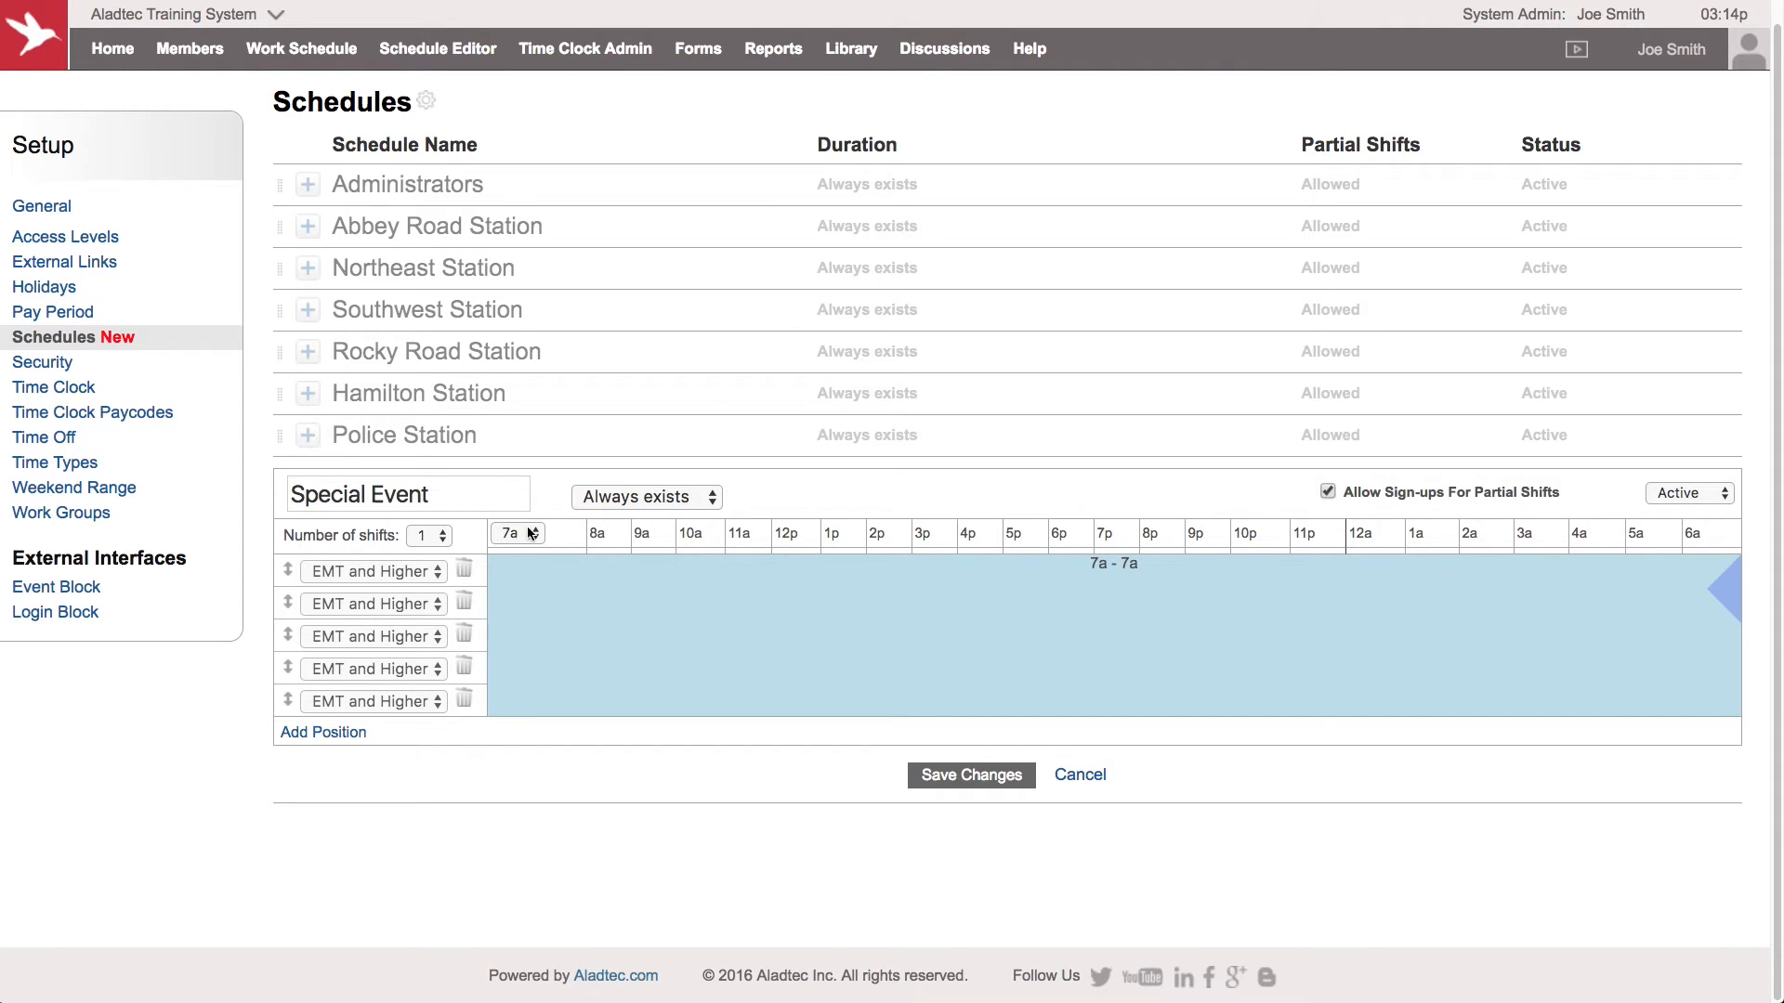
pyautogui.moveTo(886, 690)
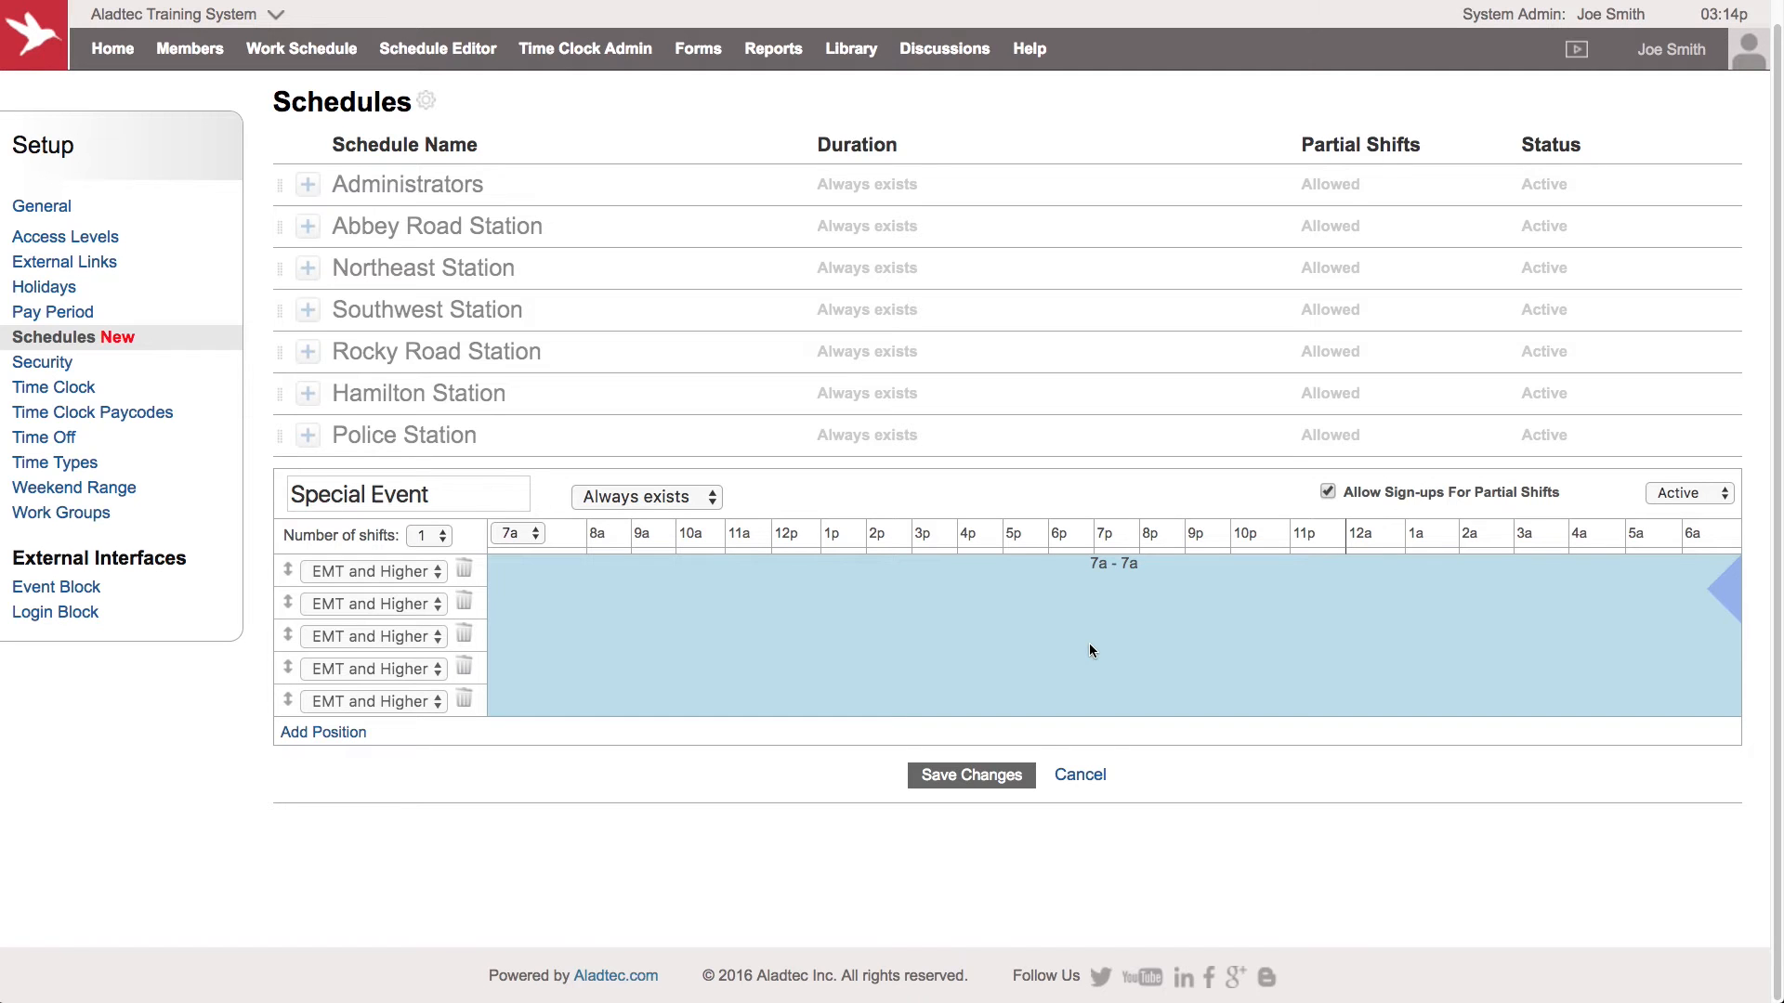
# Step: Save the Special Event schedule and view the November 2016 monthly calendar
pyautogui.click(970, 774)
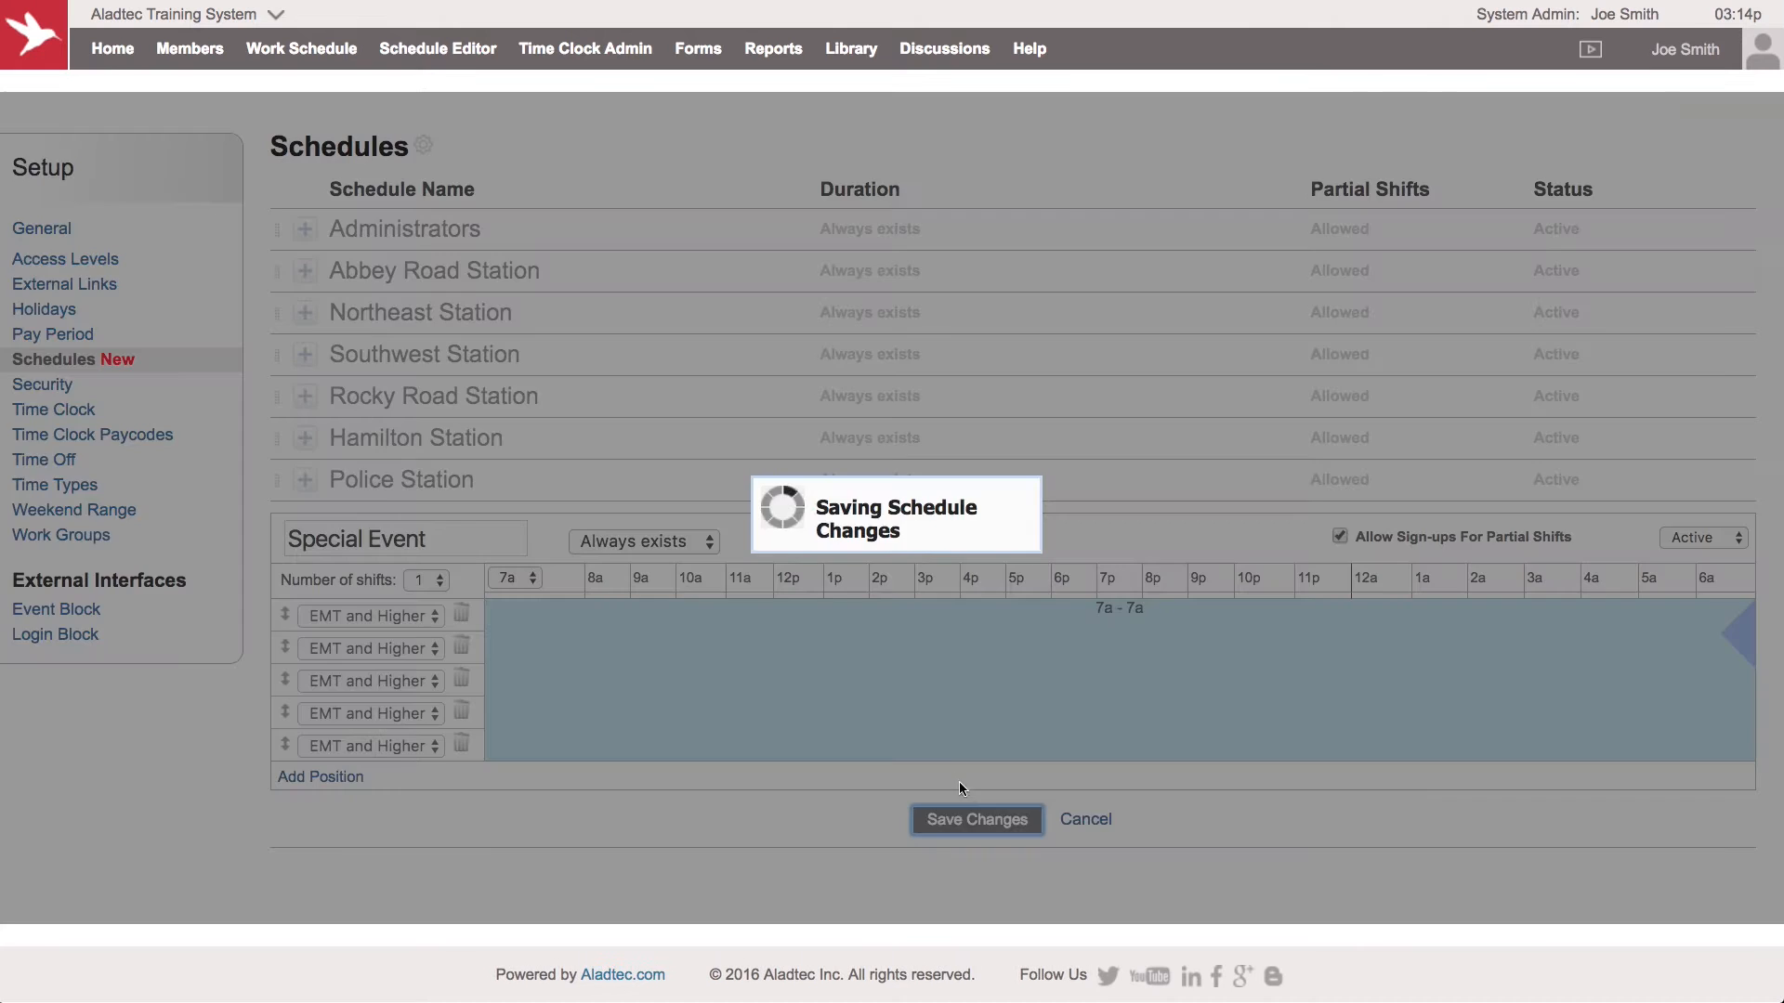
pyautogui.click(974, 820)
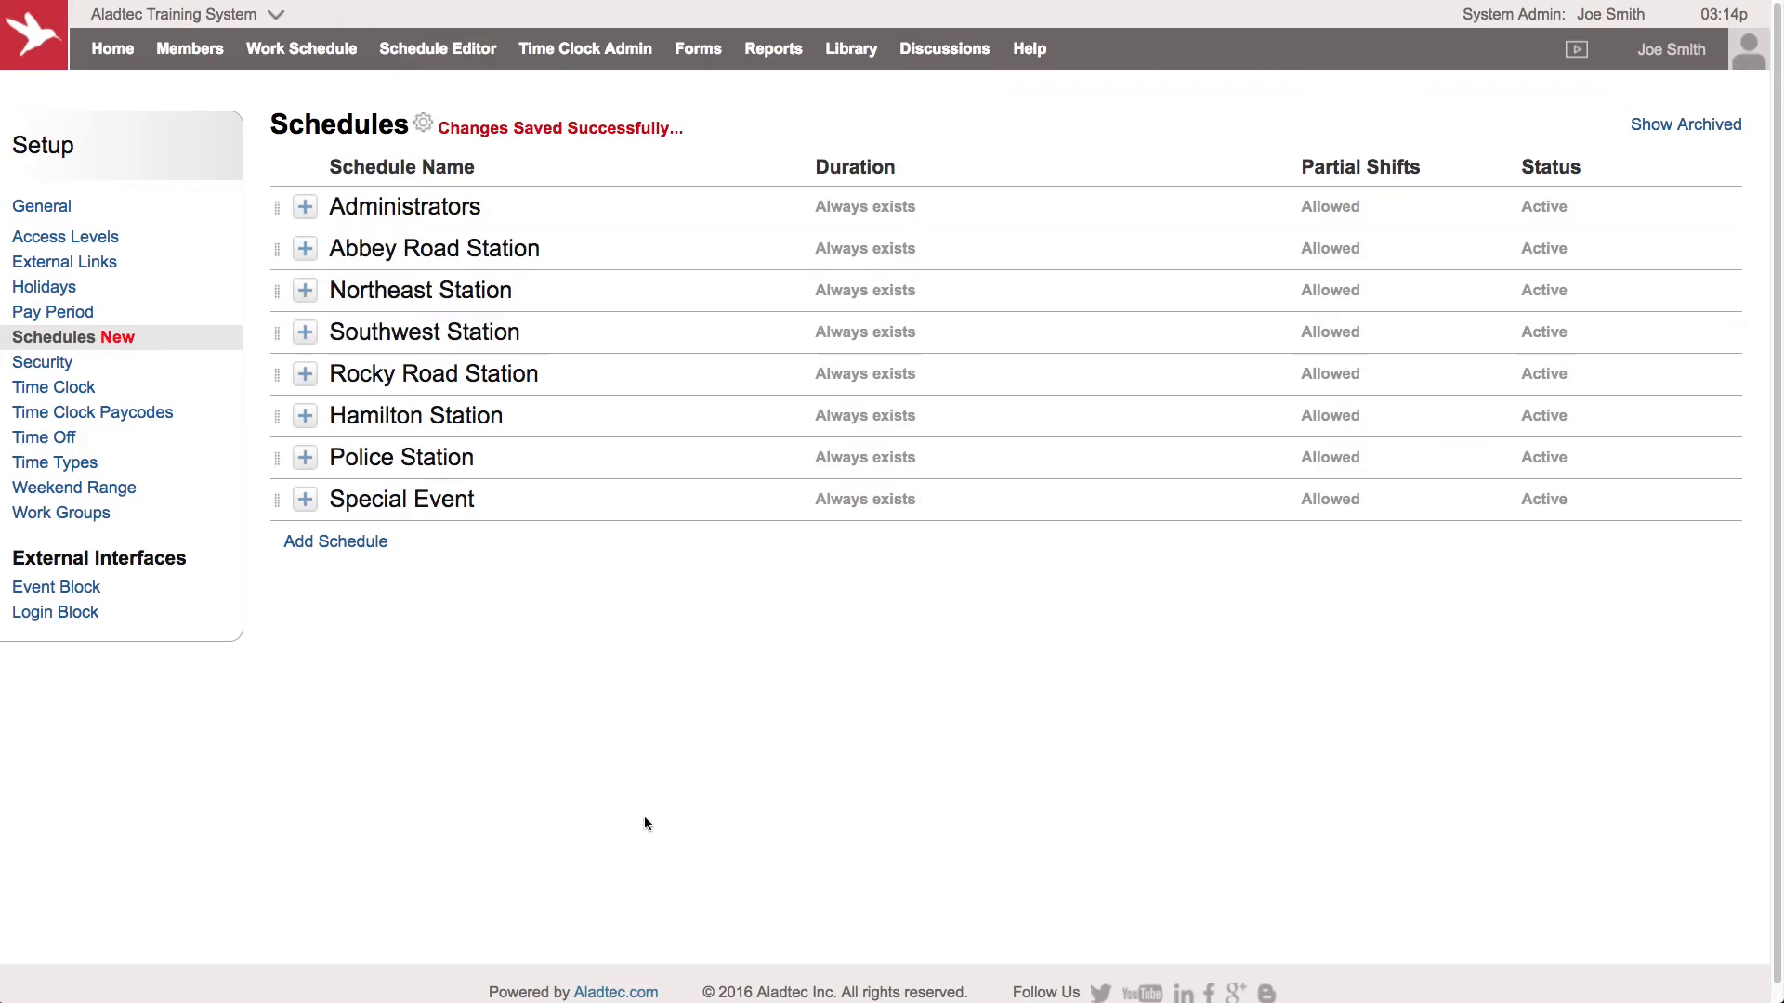
pyautogui.click(301, 49)
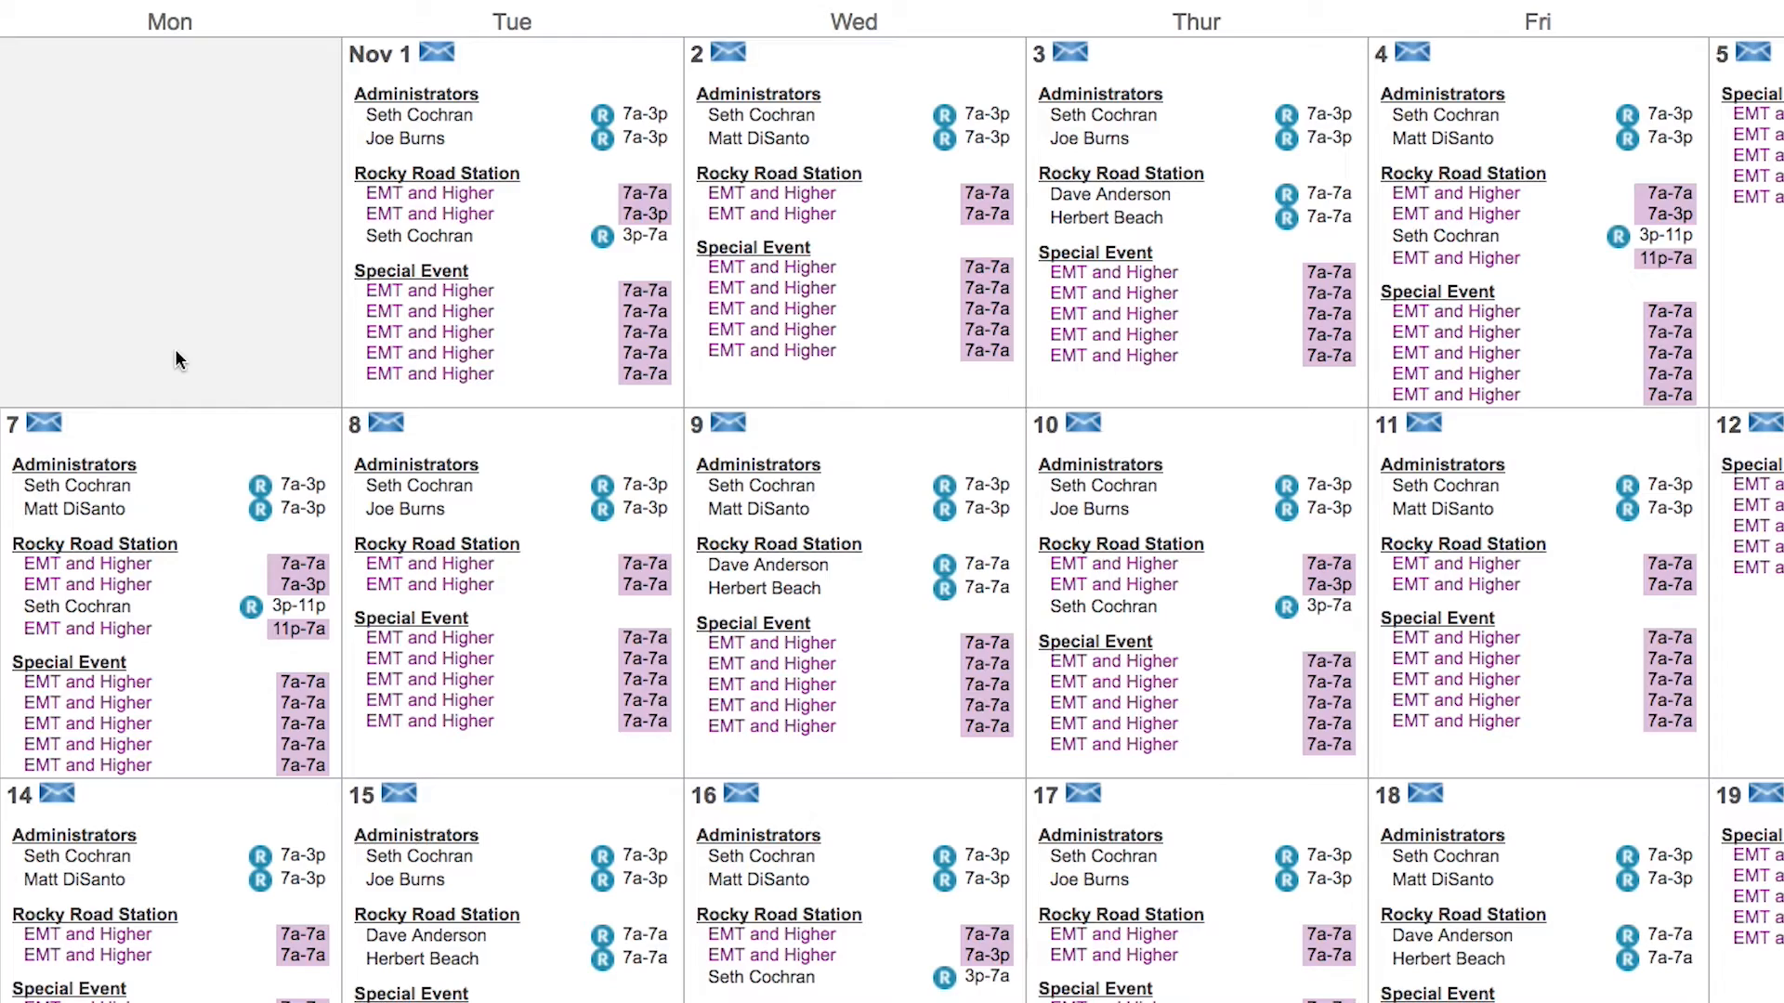
pyautogui.scroll(-3)
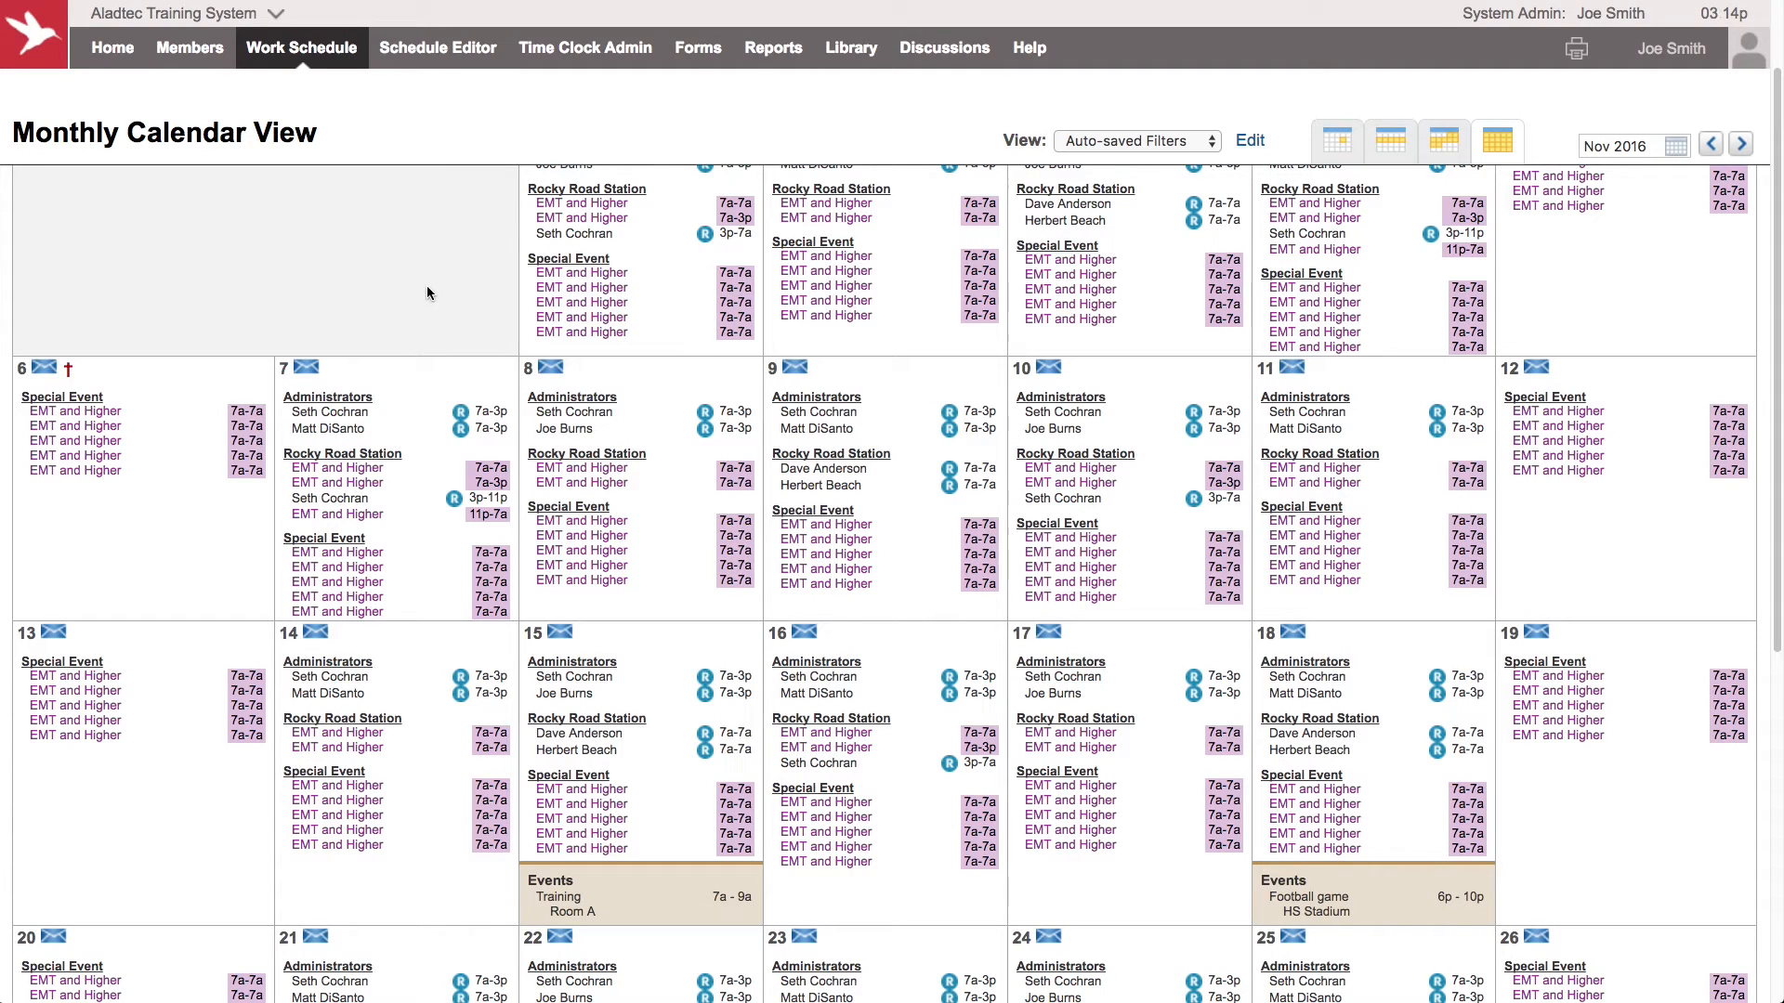
pyautogui.moveTo(411, 88)
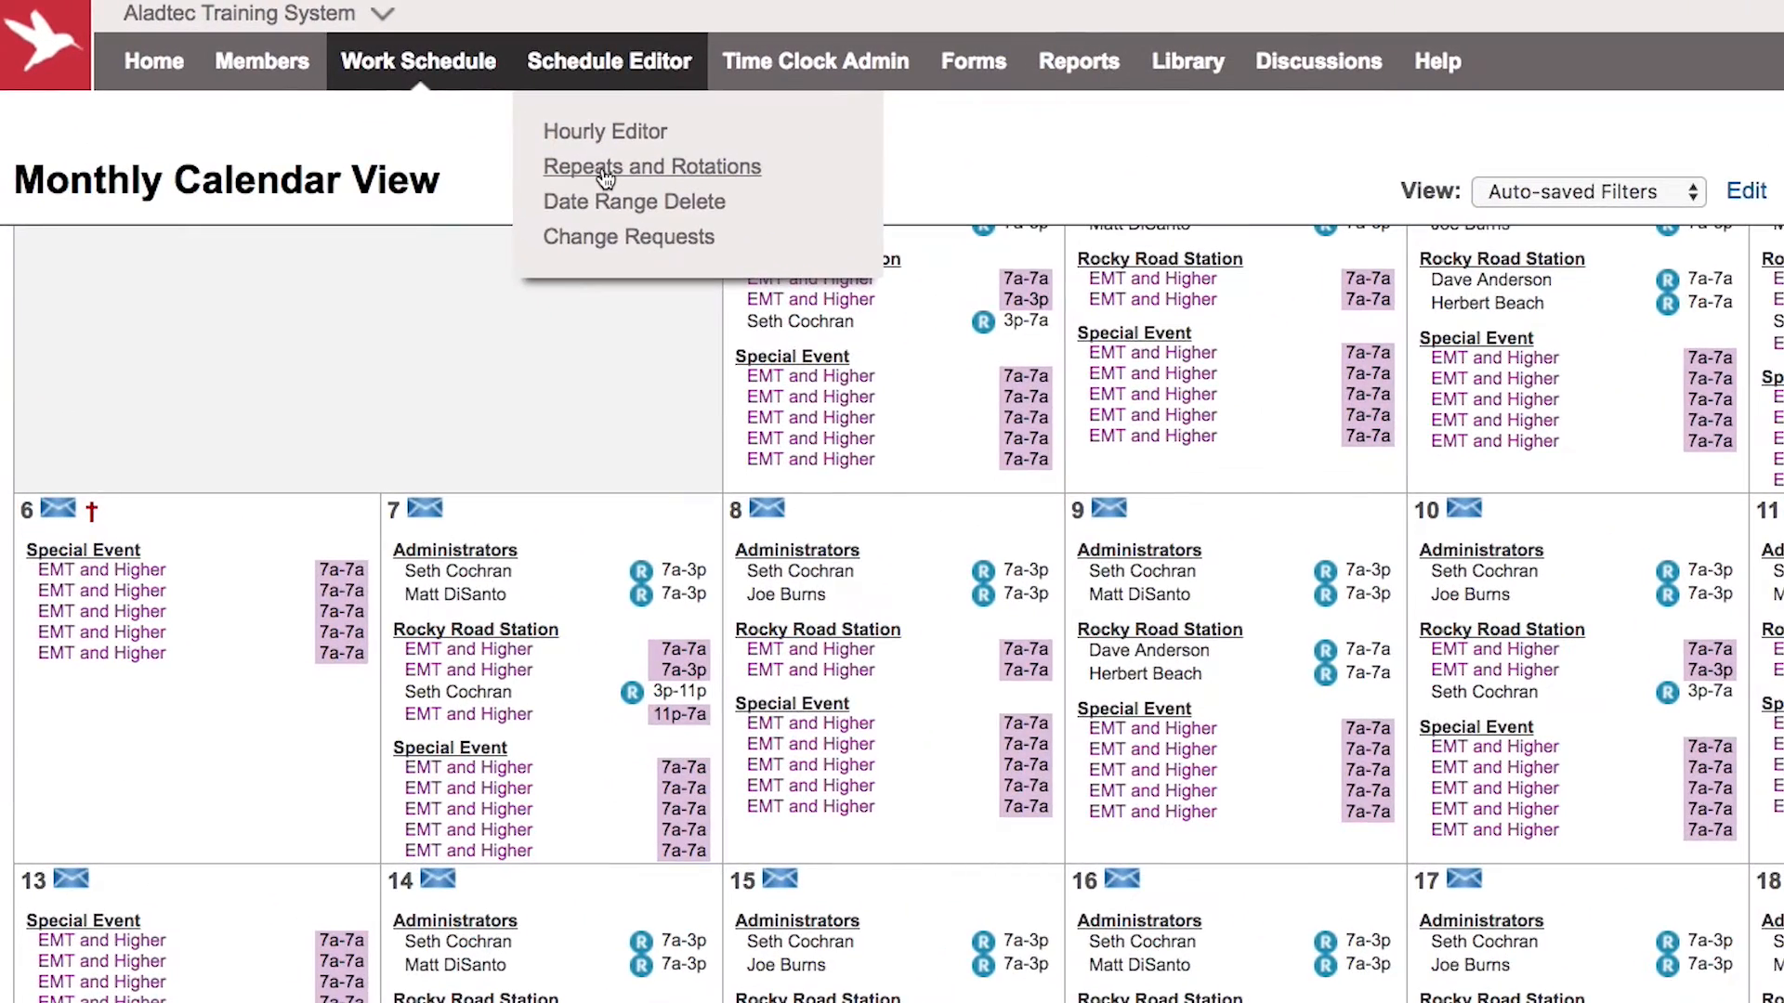
# Step: Create a BLOCK TIME rotation for all Special Event positions starting October 1, 2016
pyautogui.click(653, 167)
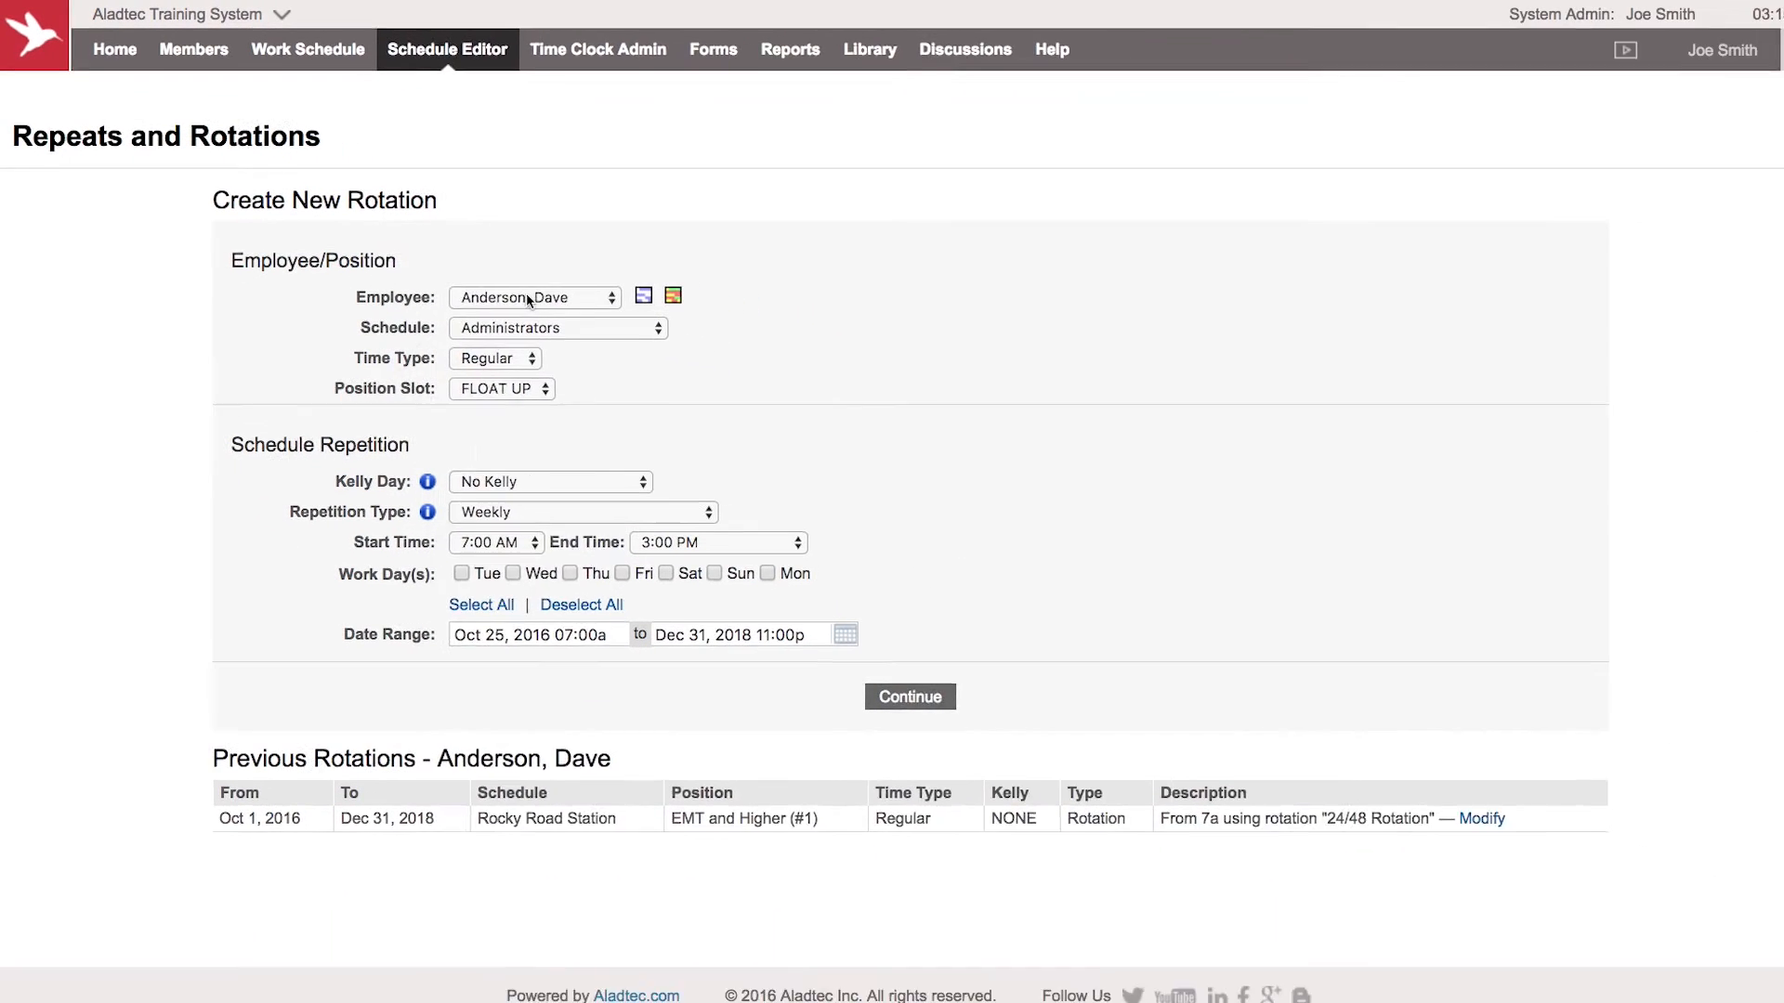
pyautogui.click(535, 297)
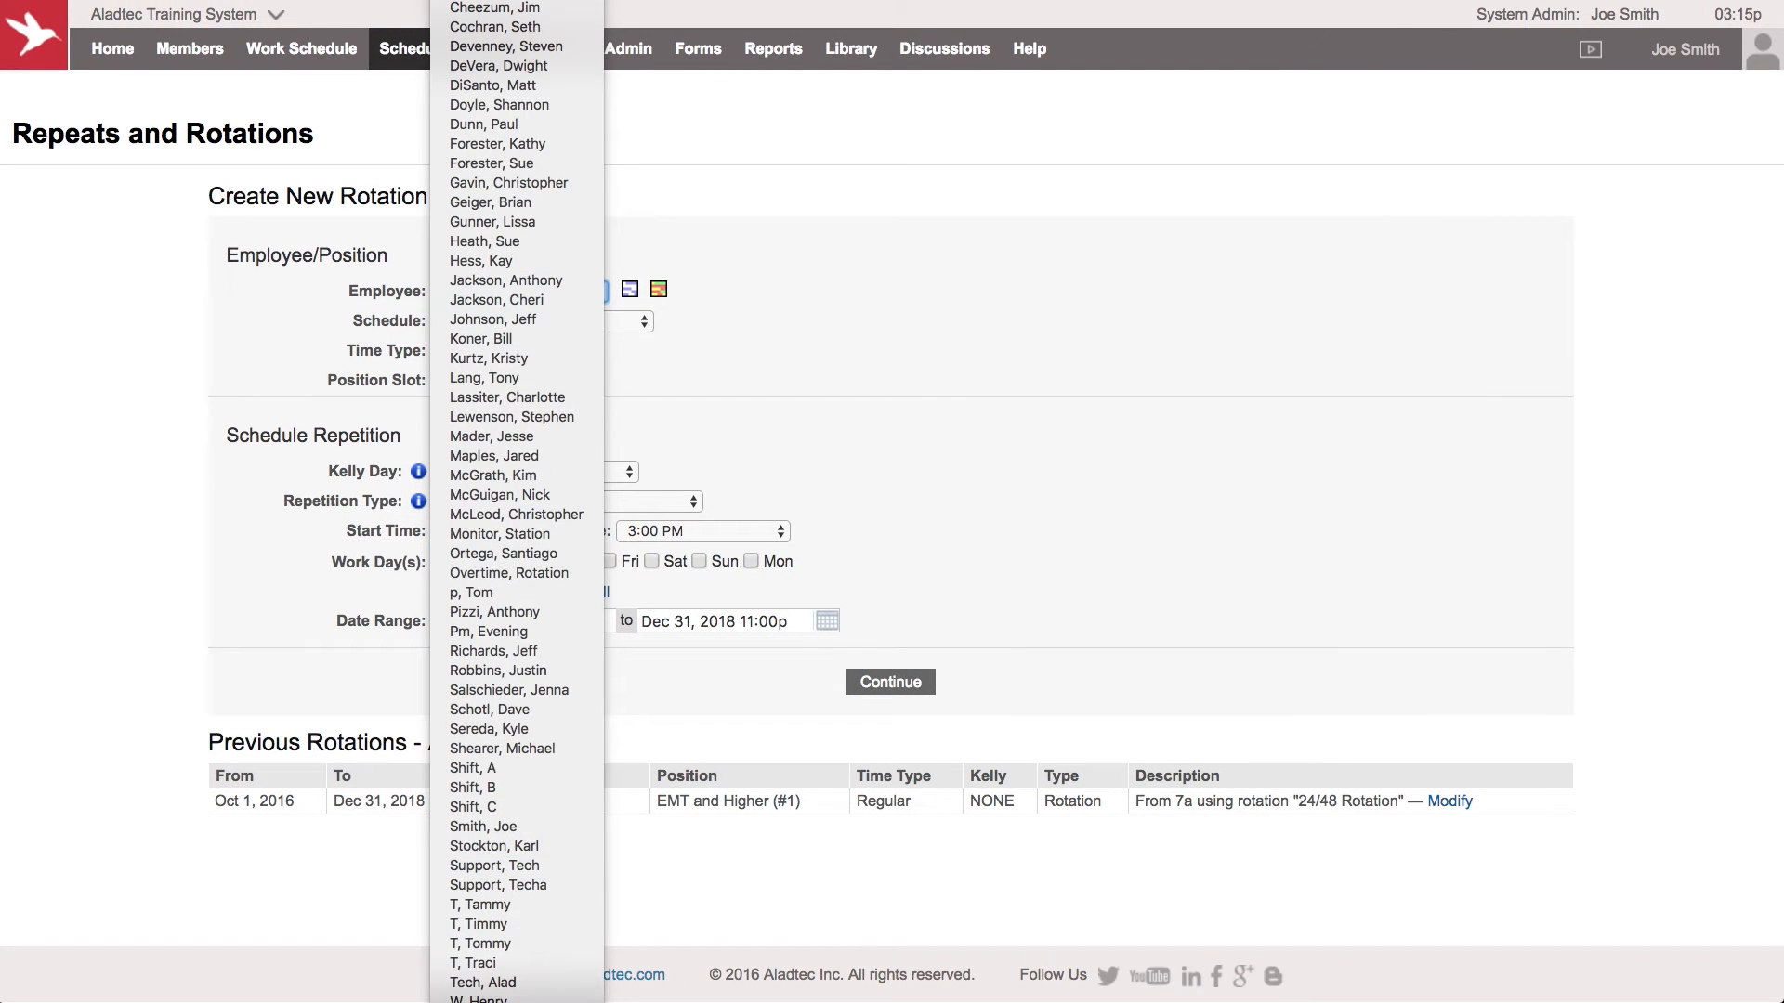
pyautogui.click(515, 291)
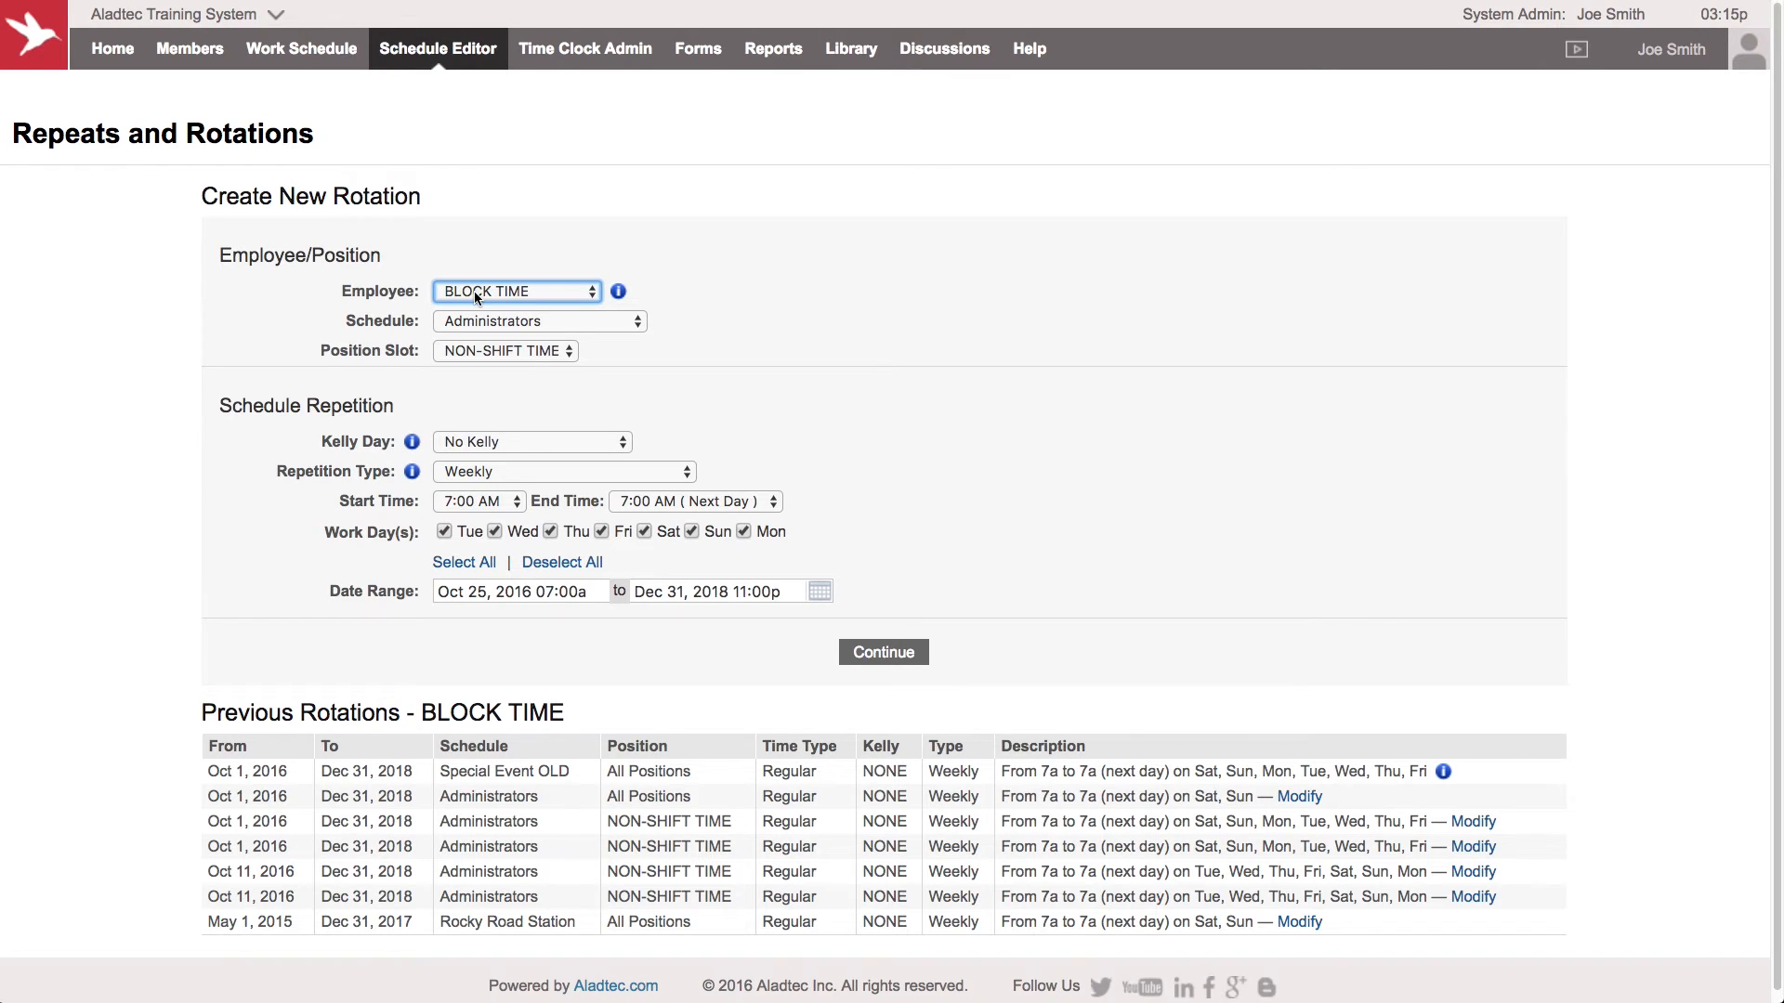
pyautogui.moveTo(649, 370)
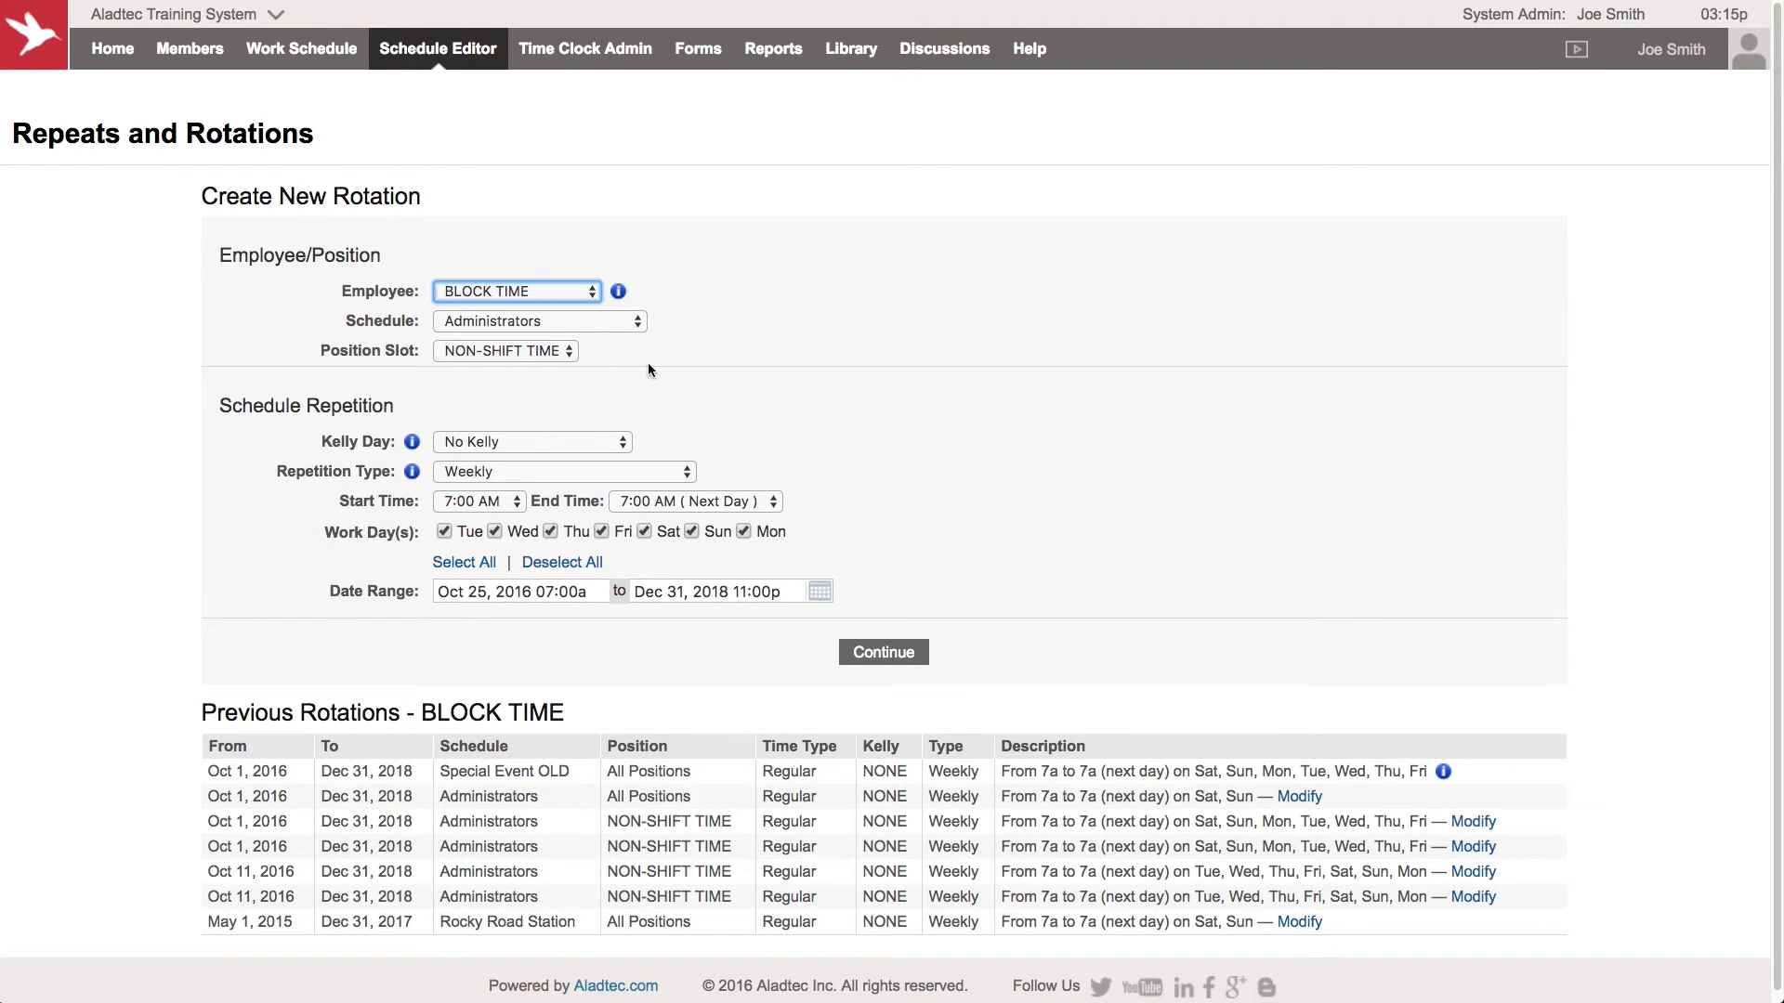
pyautogui.moveTo(678, 388)
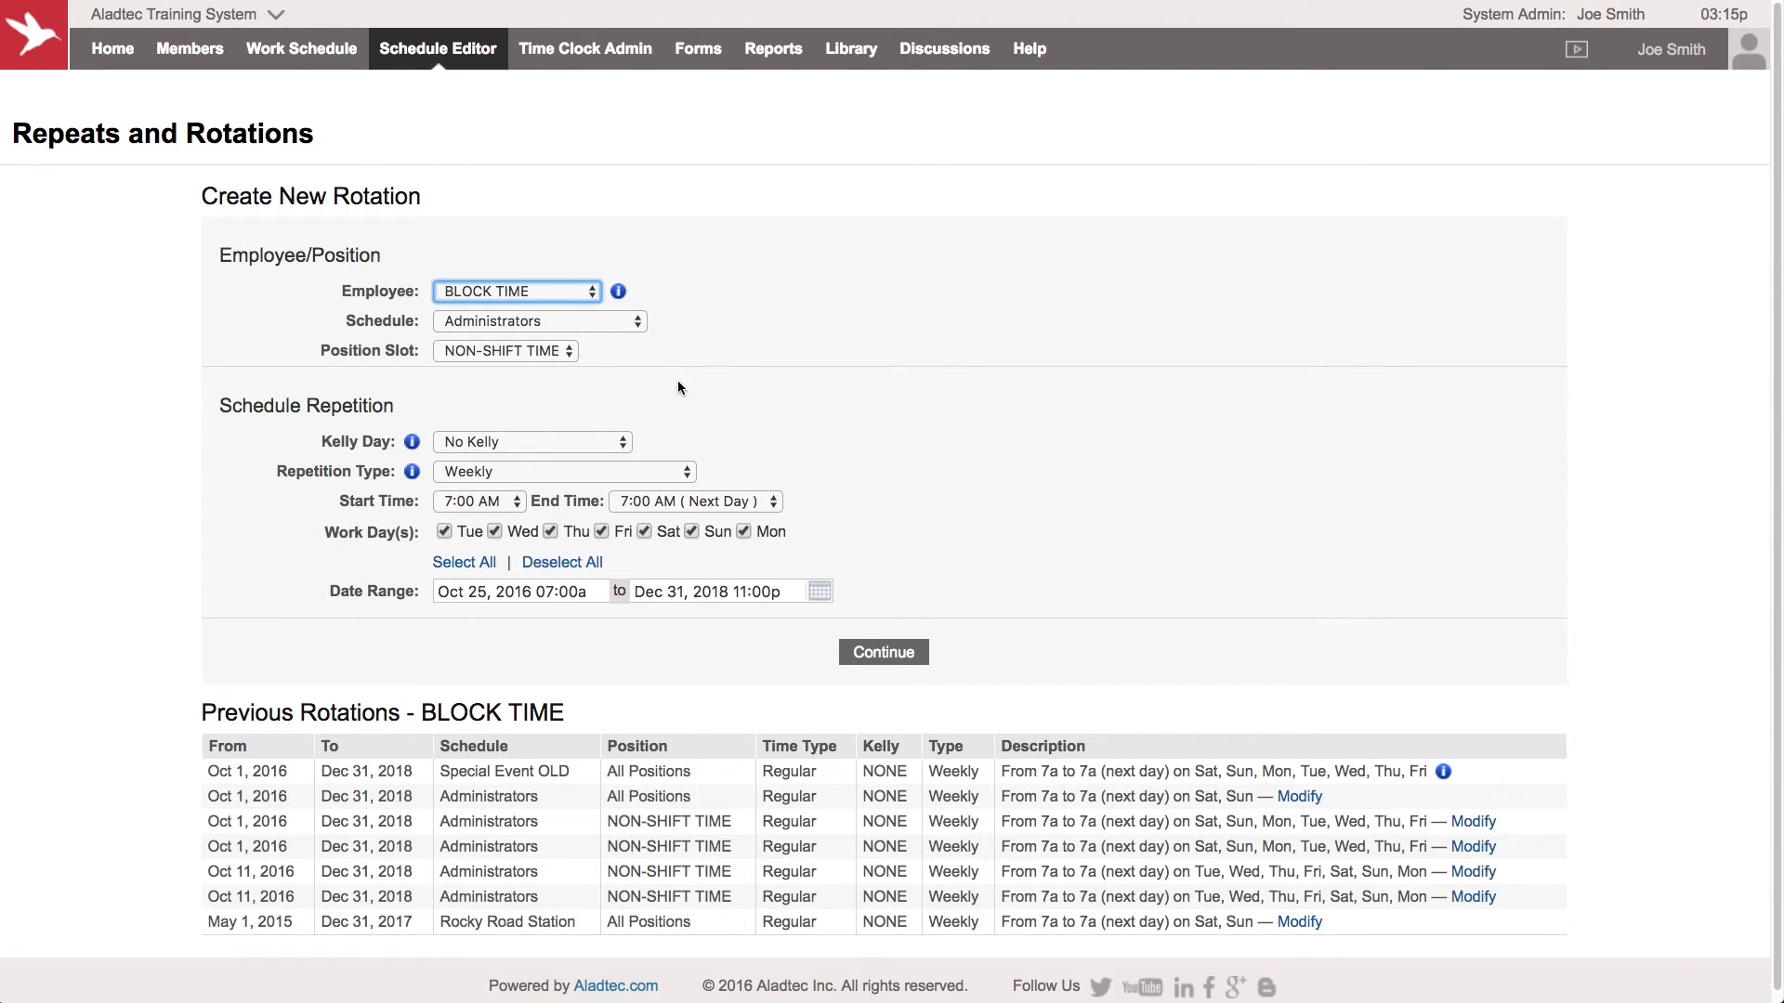
pyautogui.scroll(-3)
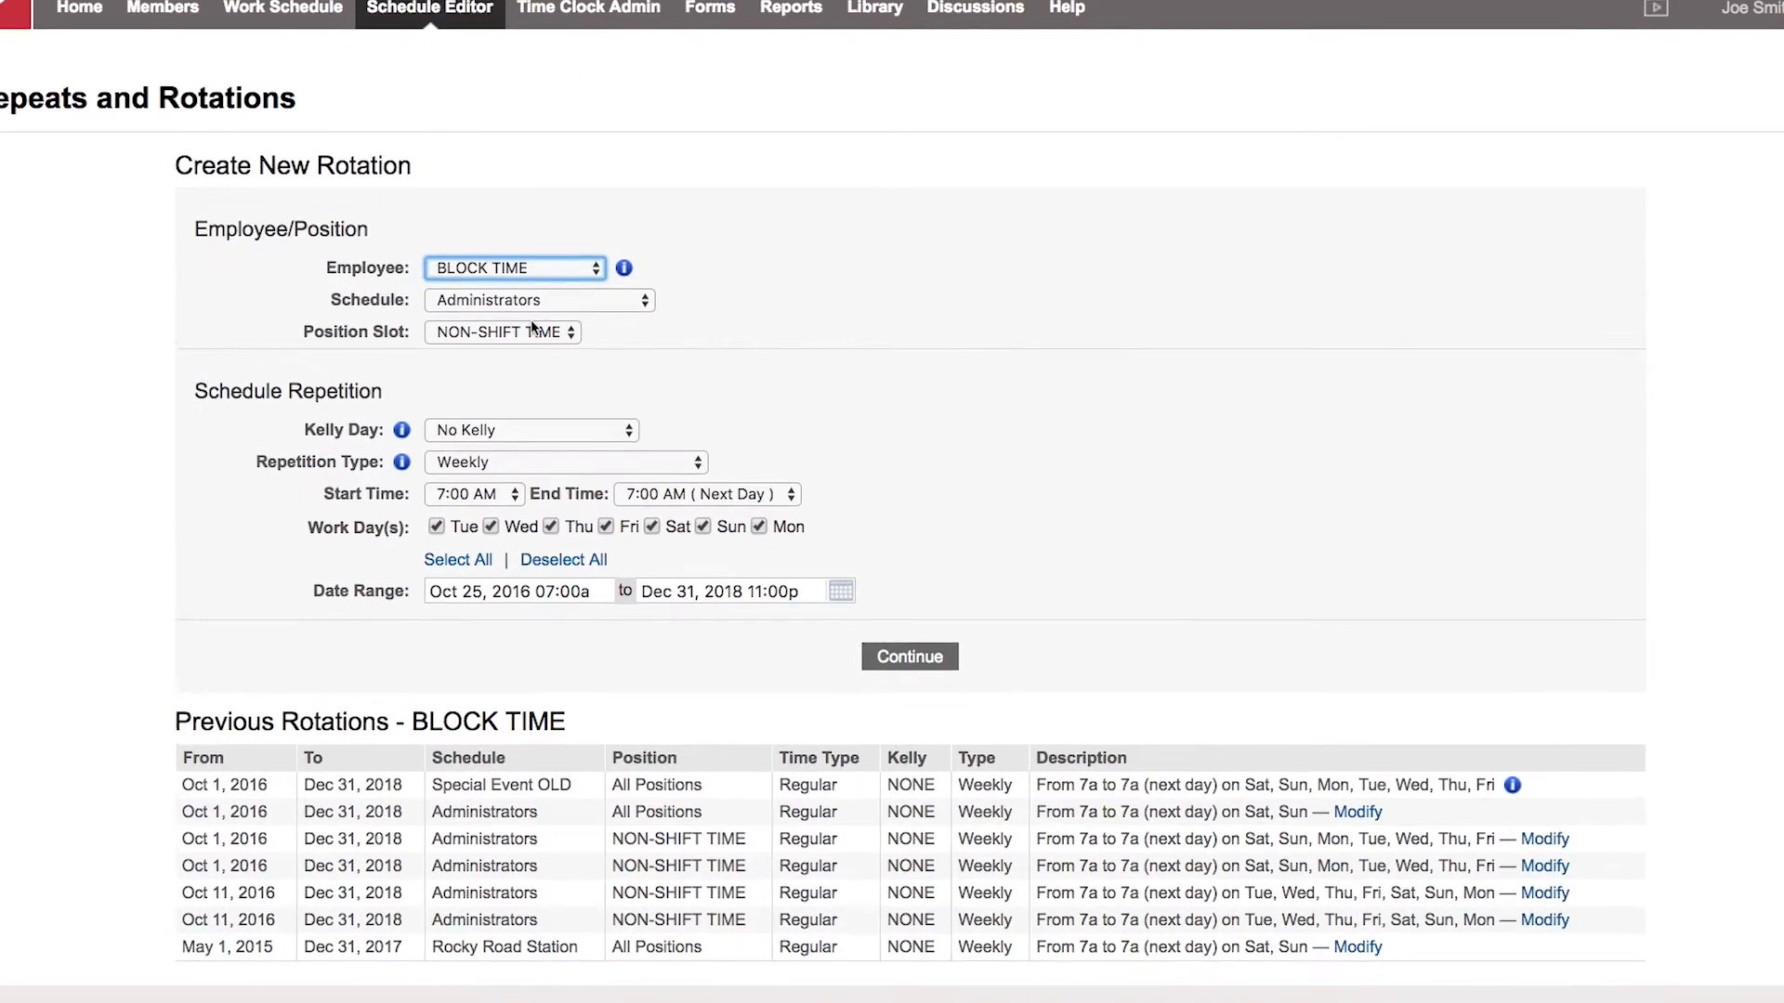
pyautogui.click(539, 300)
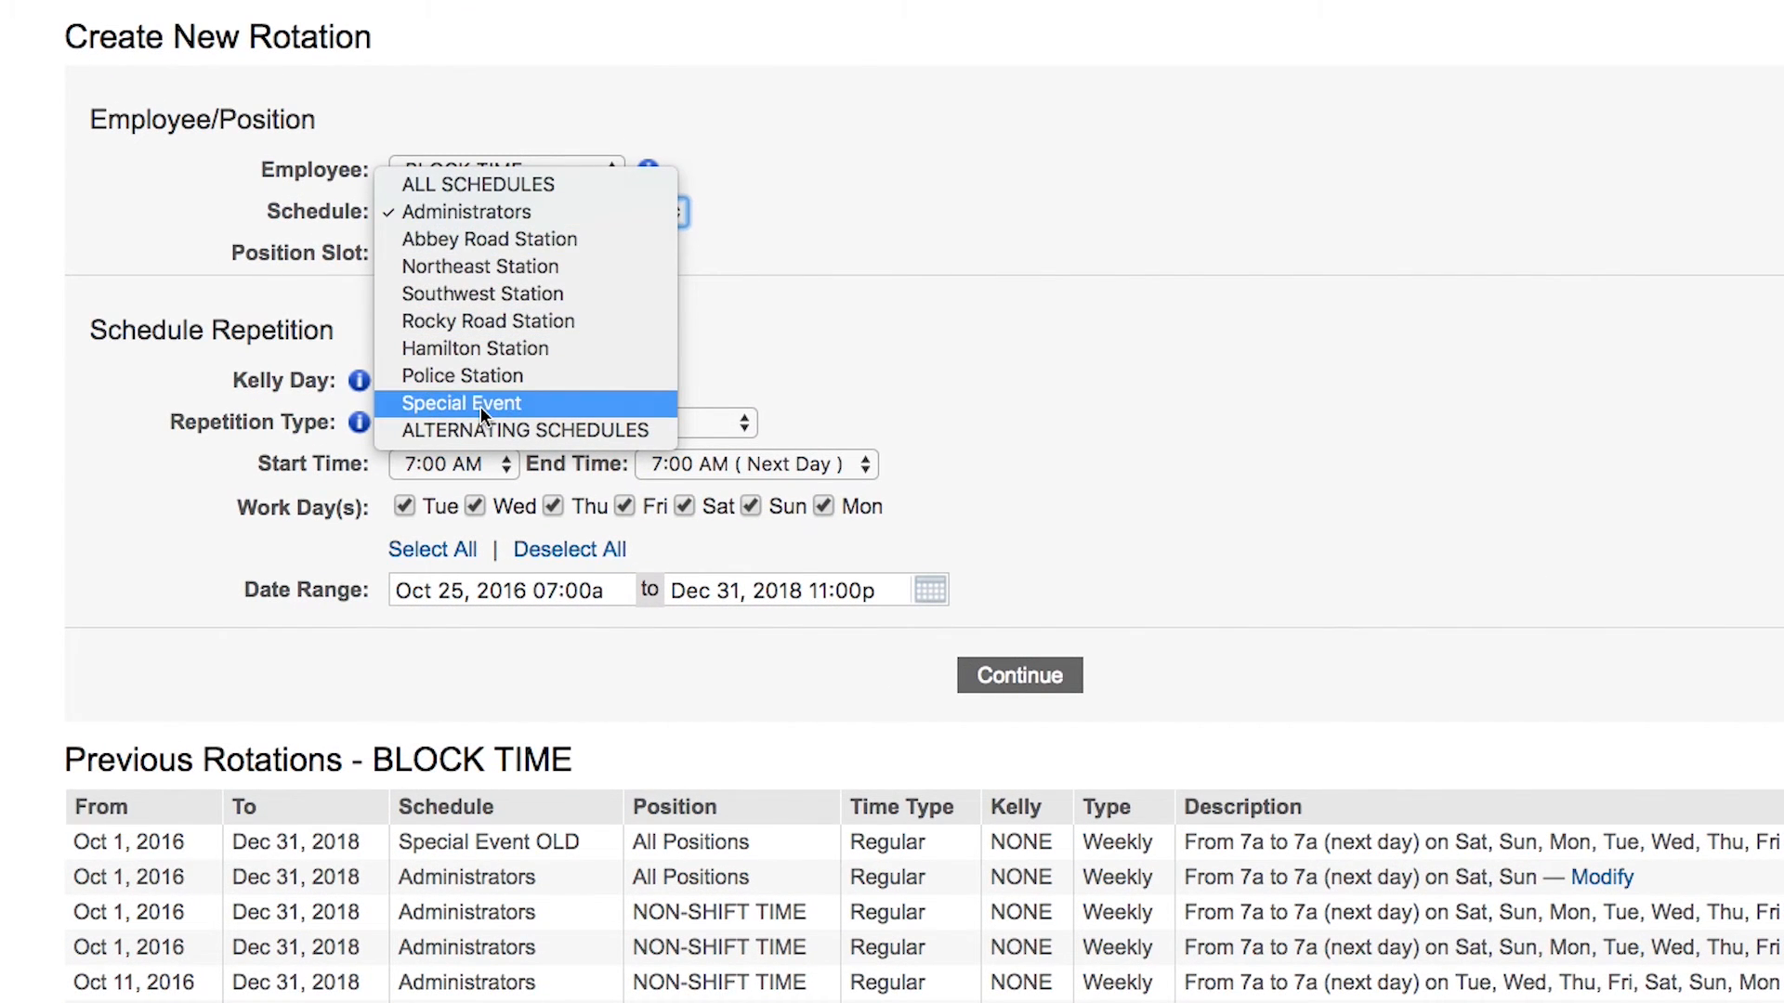
pyautogui.click(461, 402)
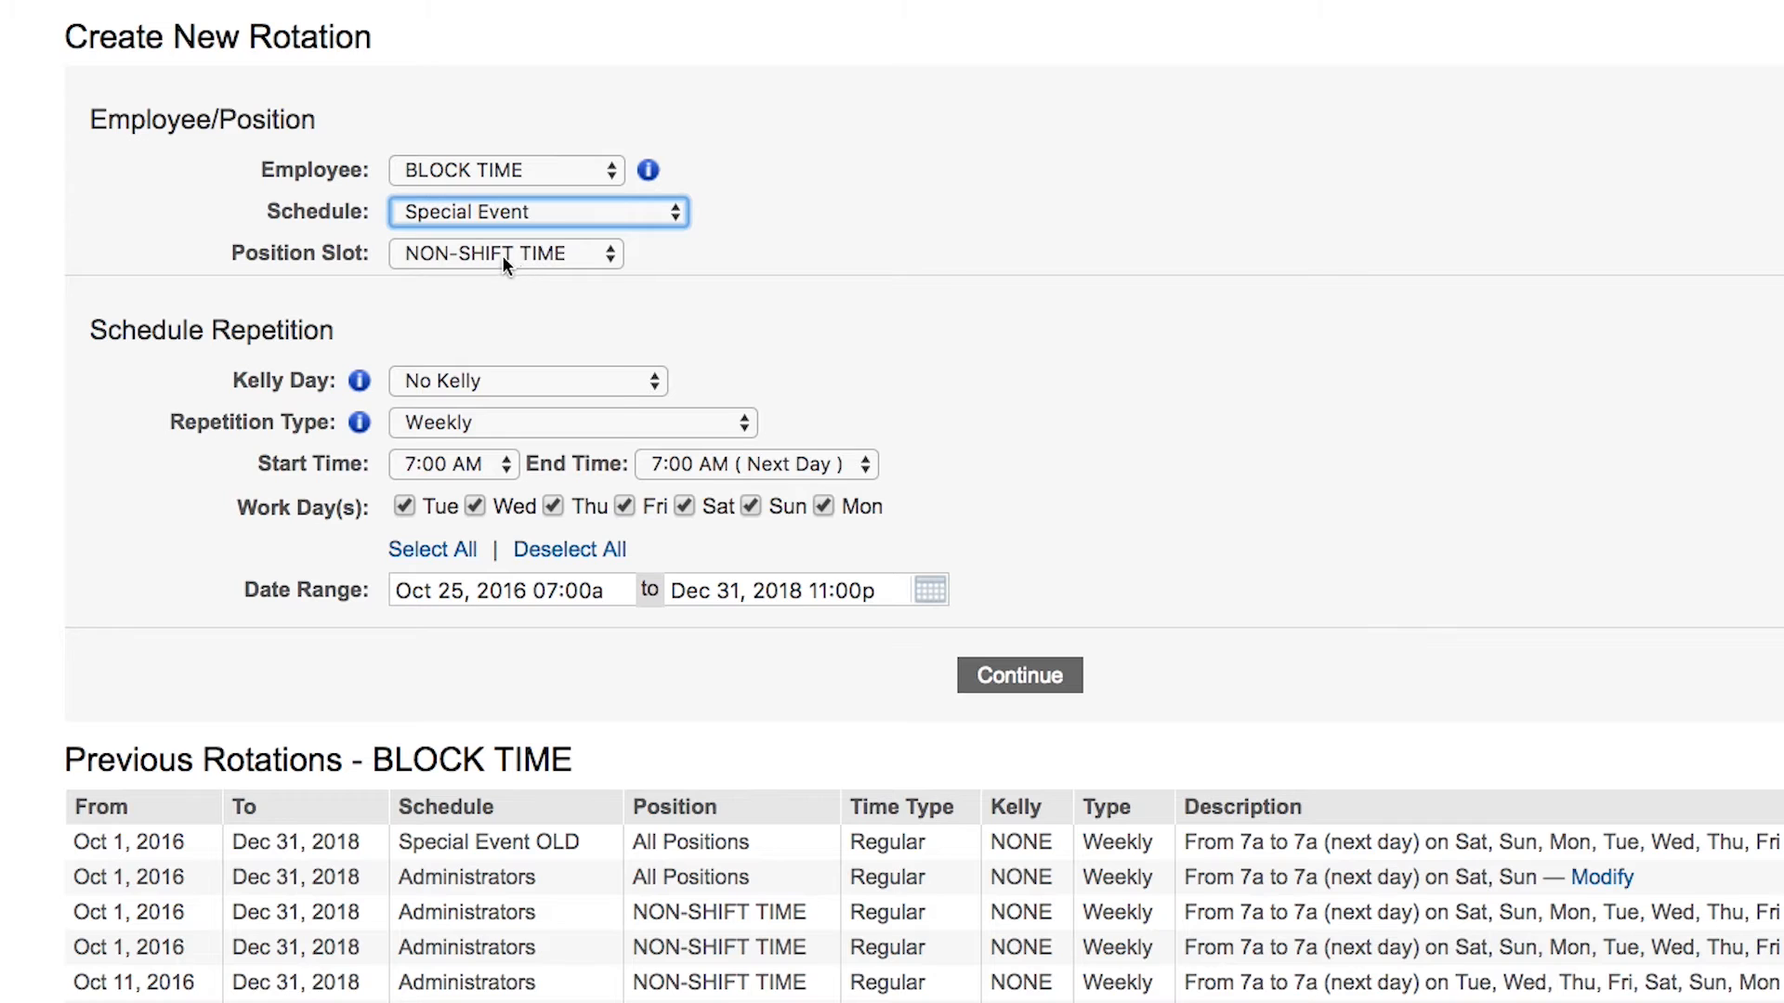
pyautogui.click(505, 253)
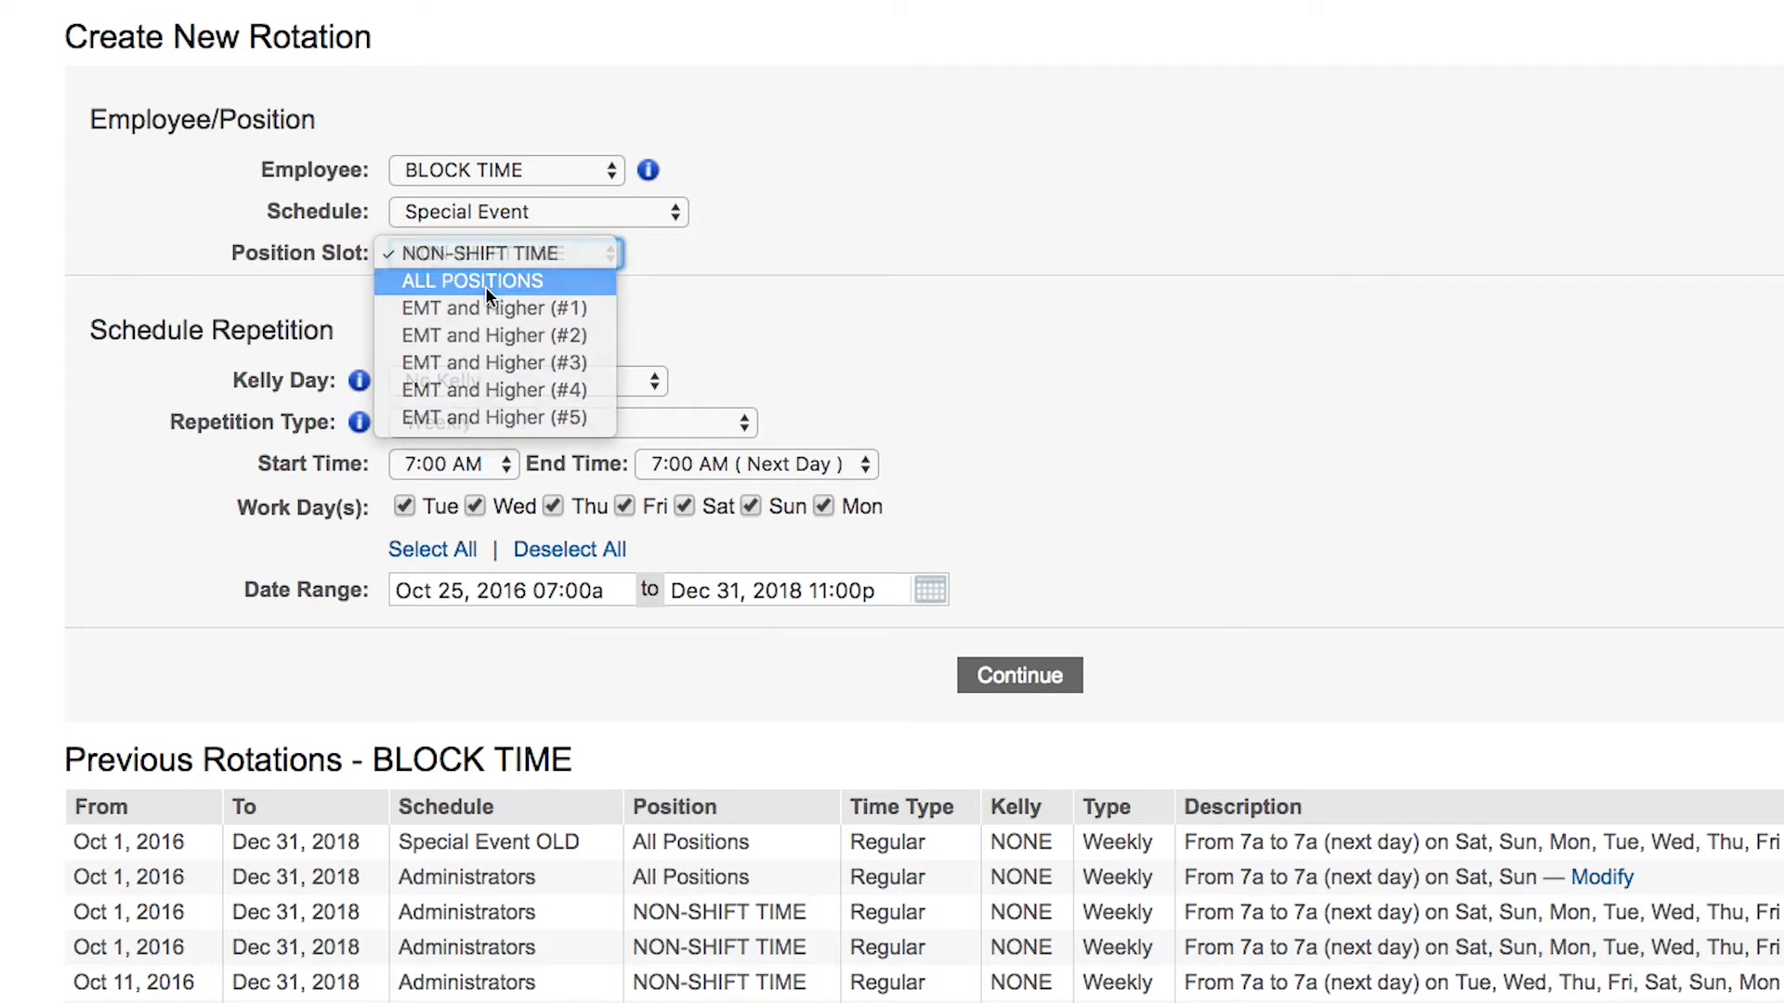
pyautogui.click(470, 281)
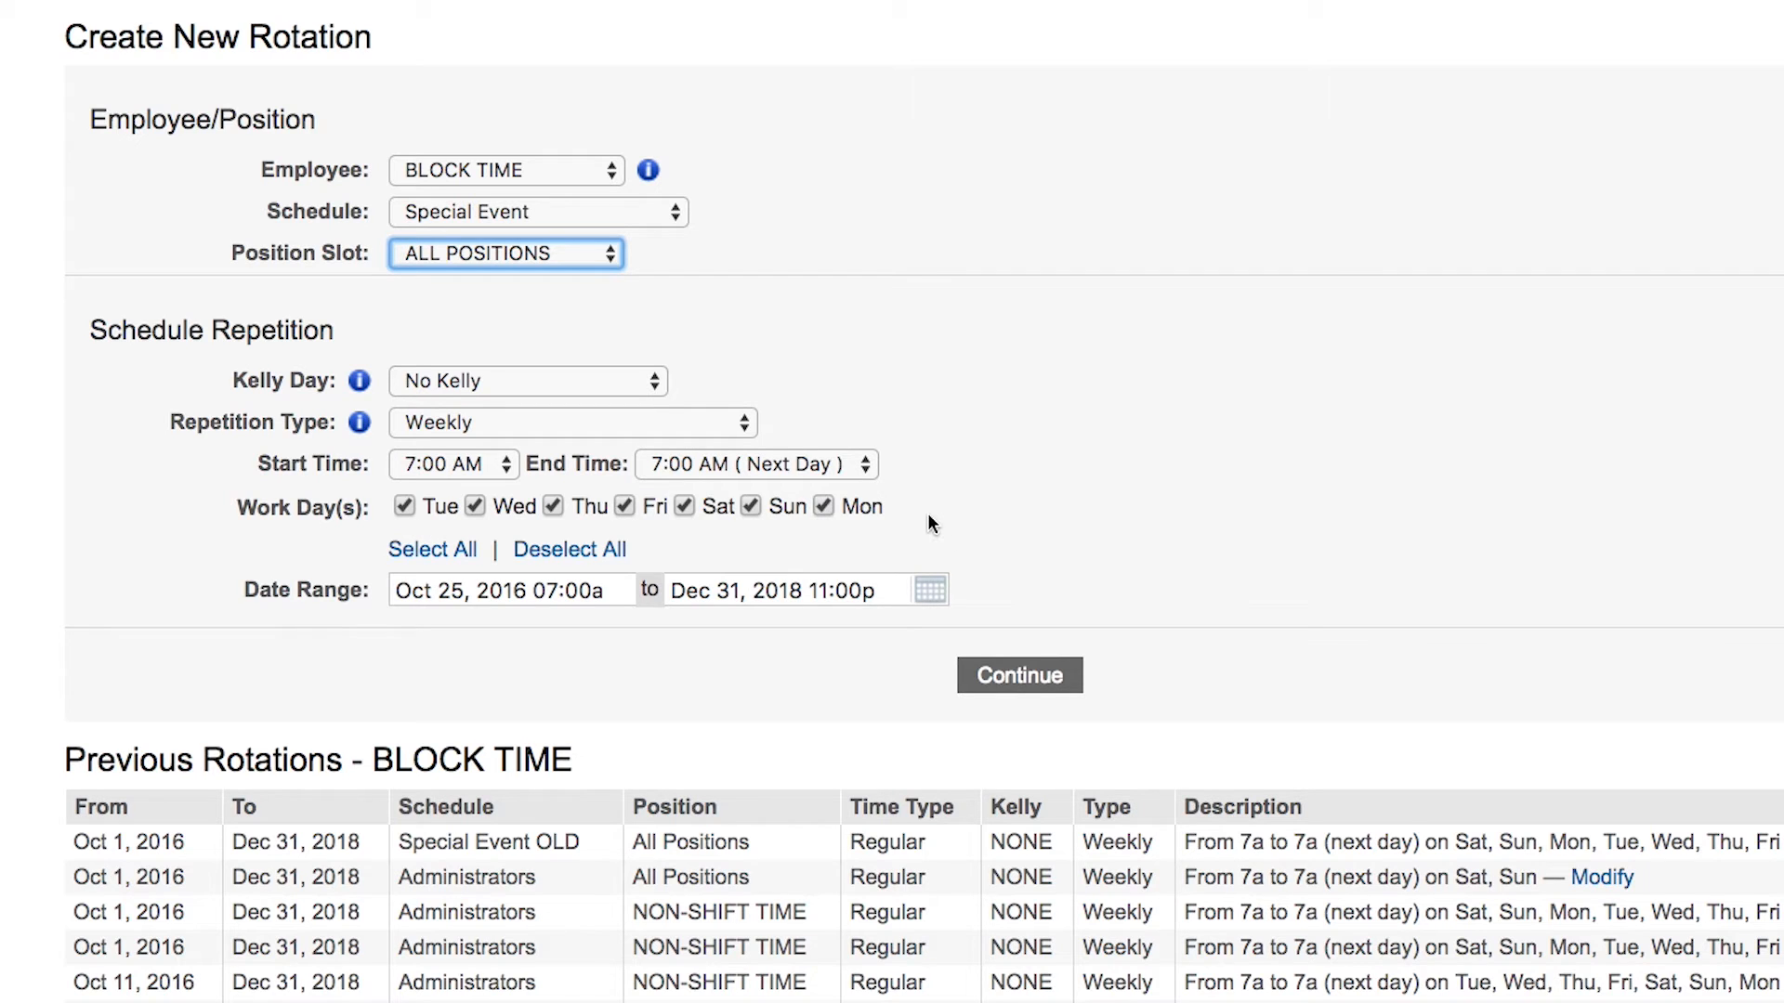
pyautogui.click(511, 589)
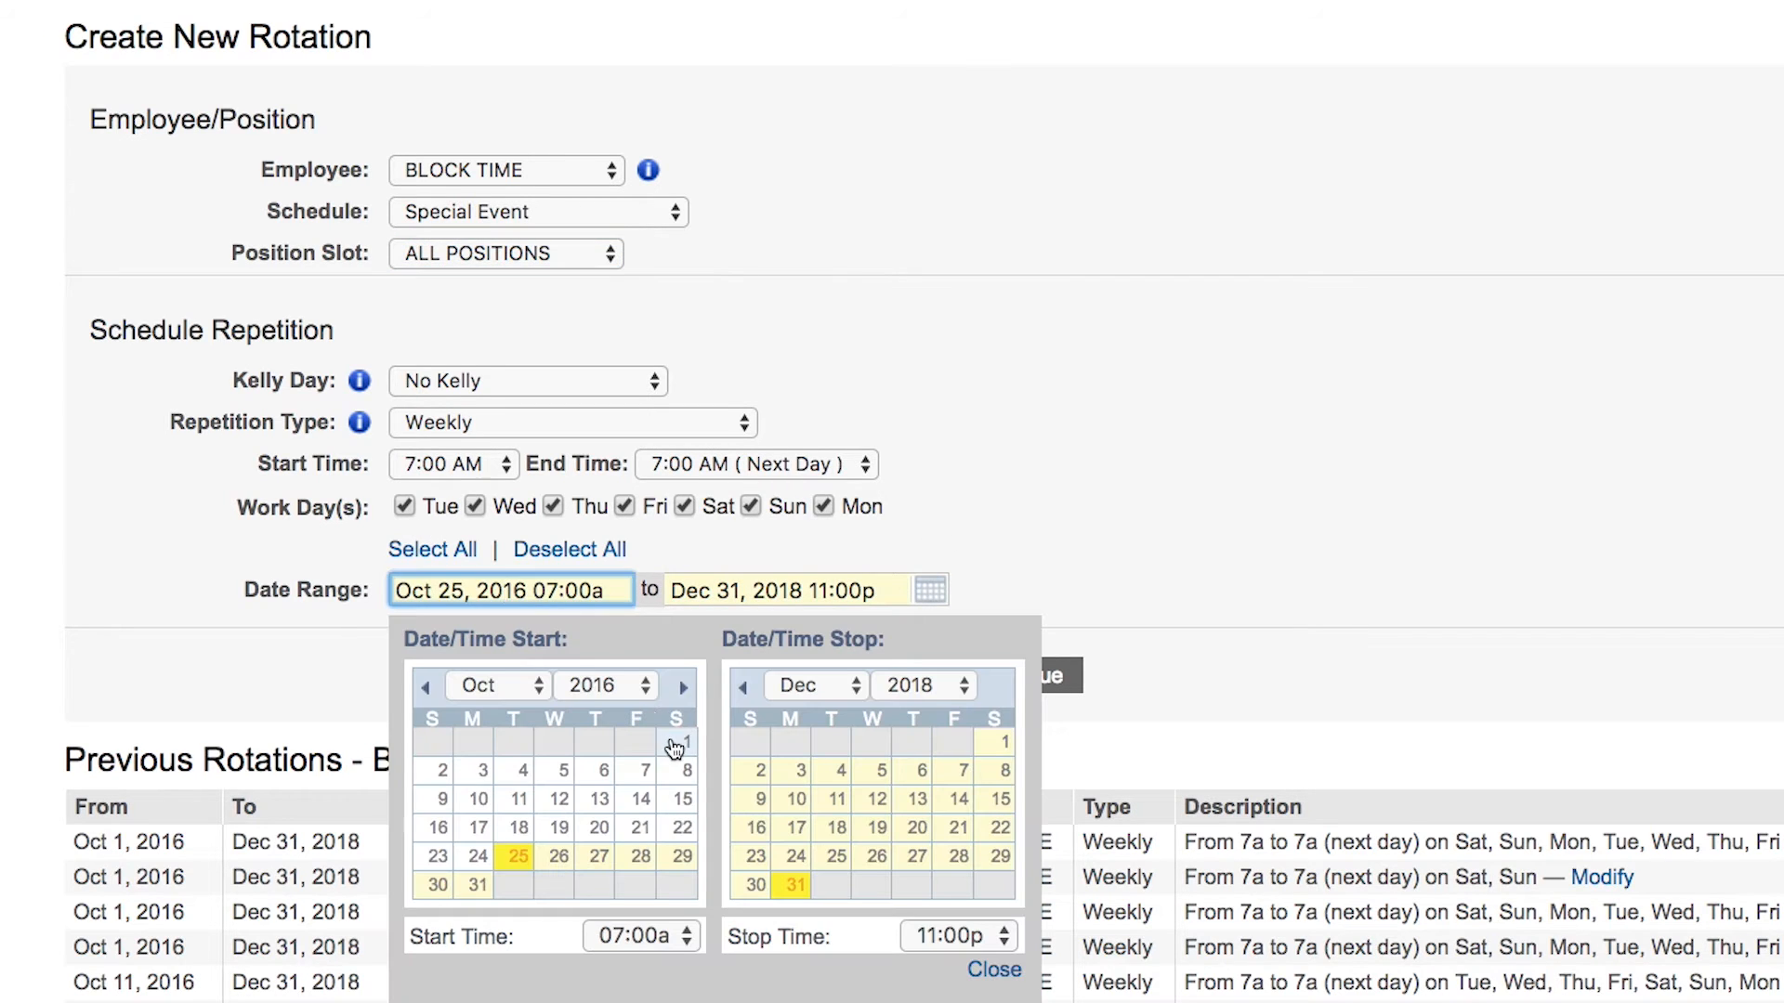
pyautogui.click(688, 743)
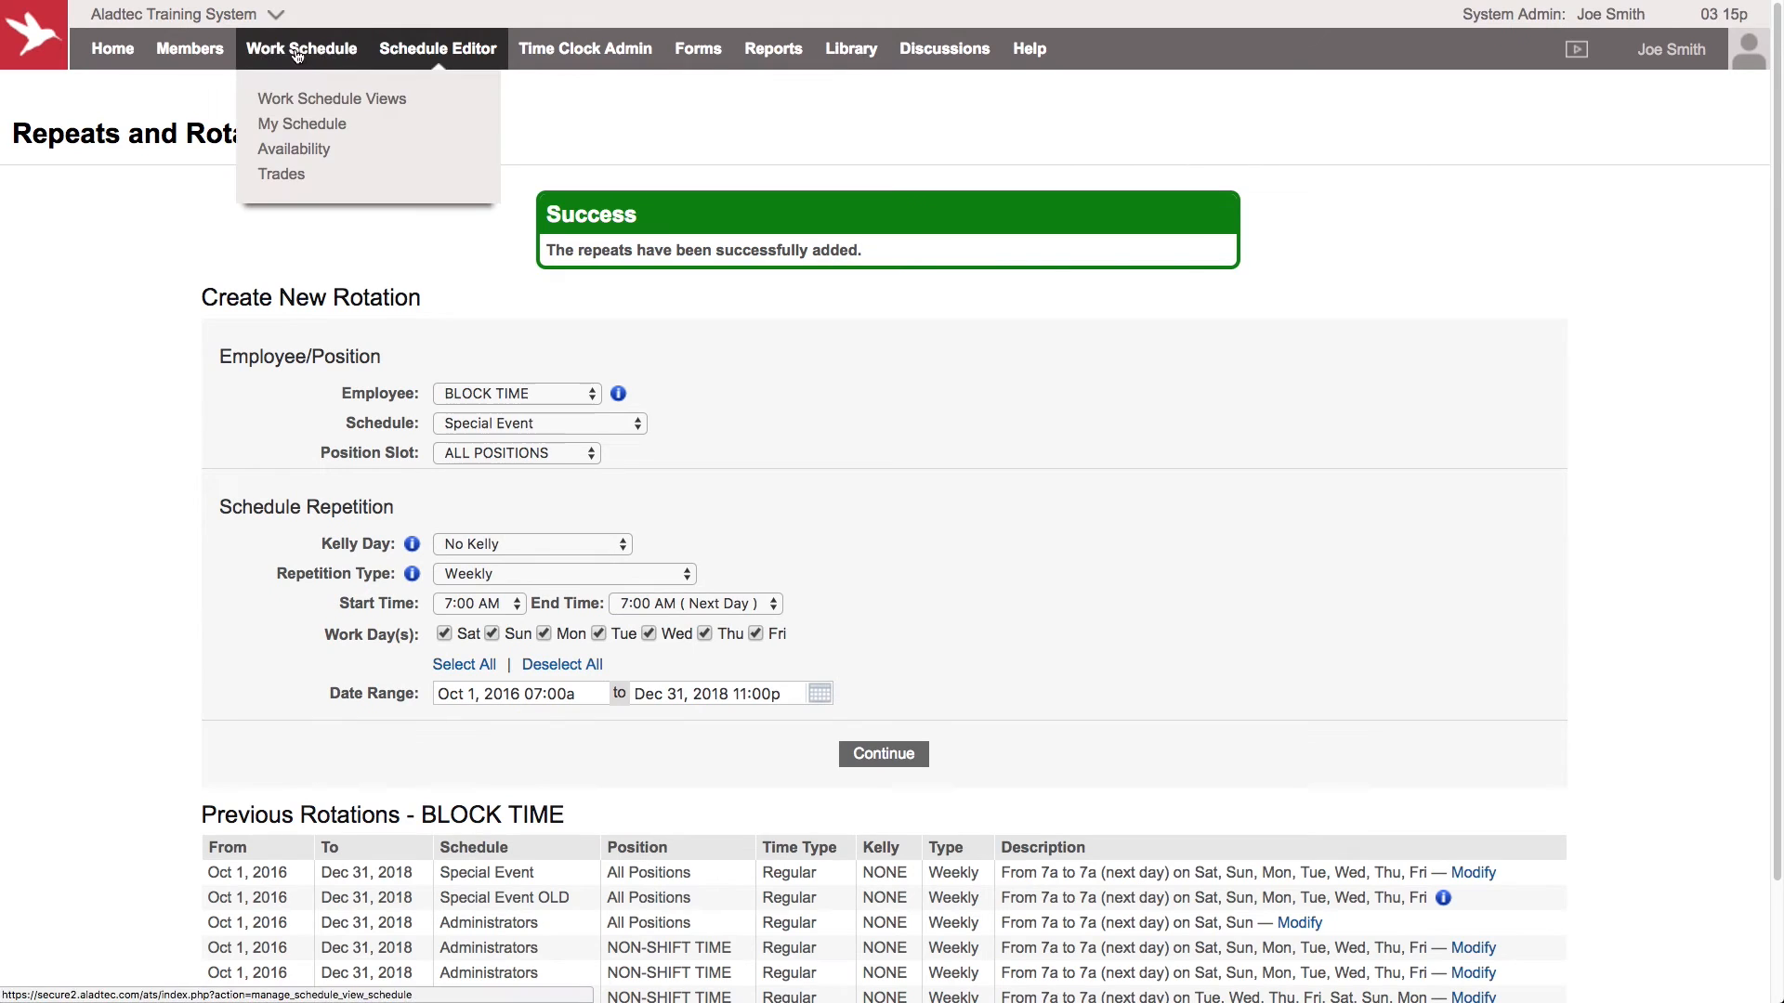
# Step: Check the November calendar, then open Friday, Nov 18 in the Hourly Editor
pyautogui.click(331, 100)
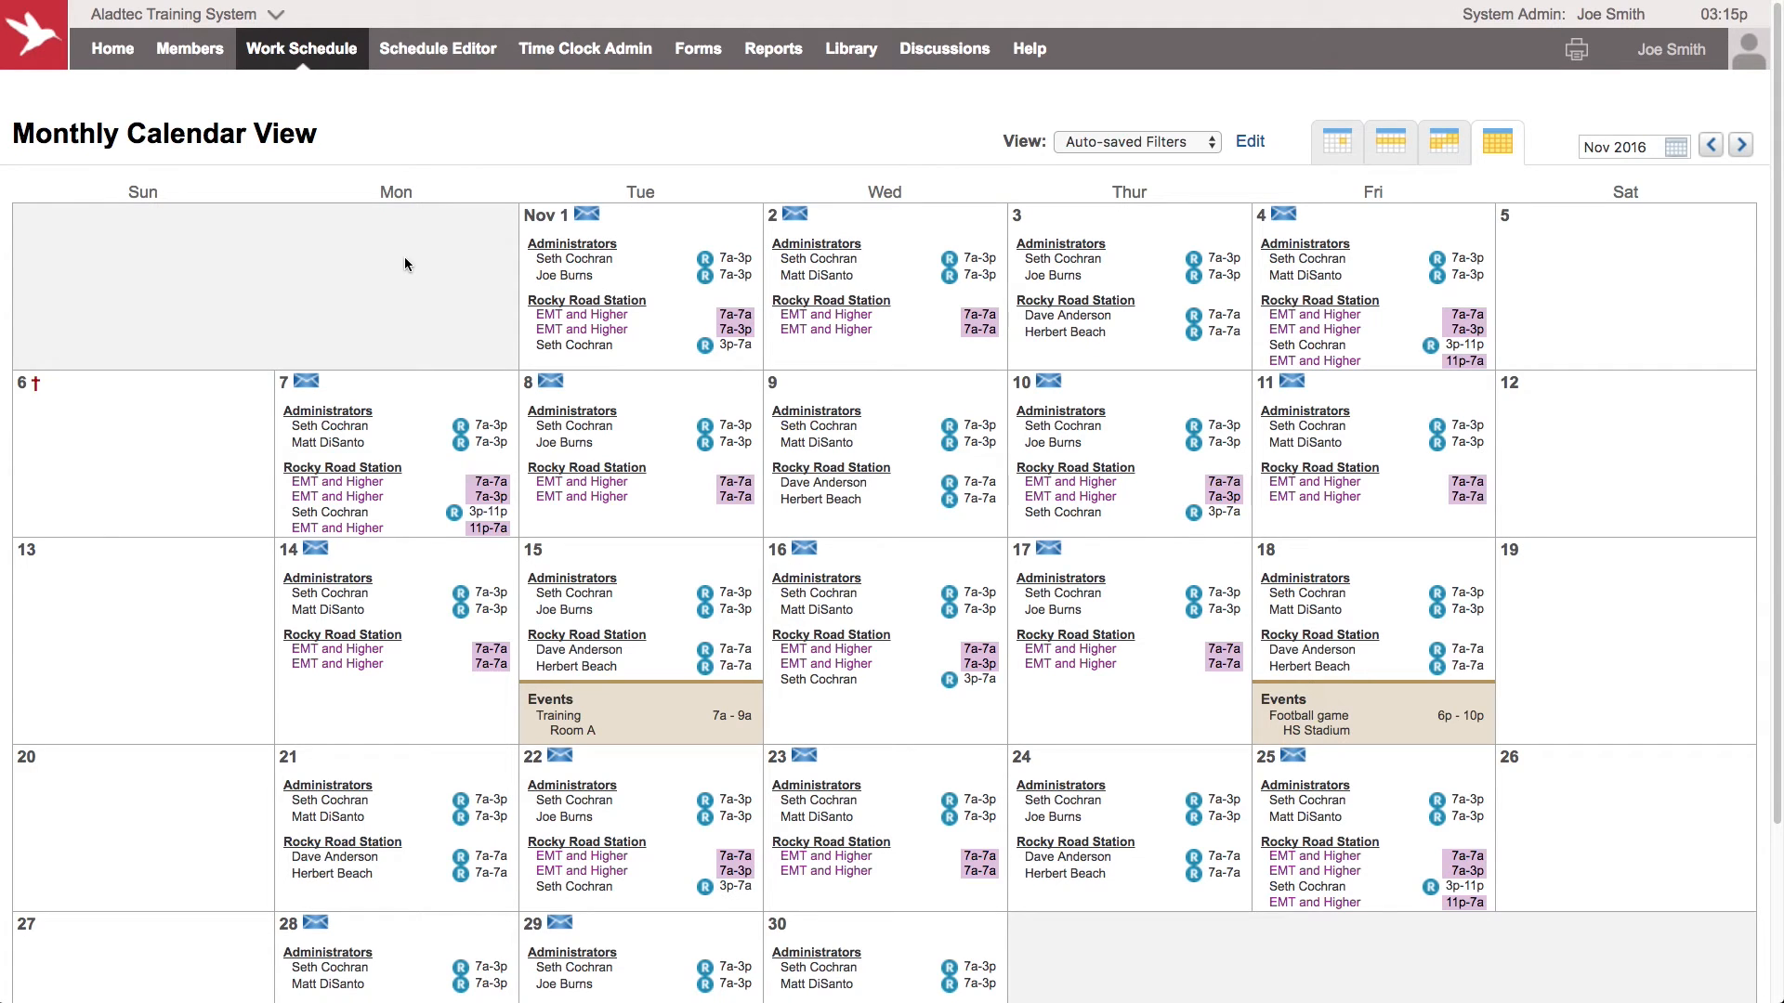
pyautogui.moveTo(1308, 715)
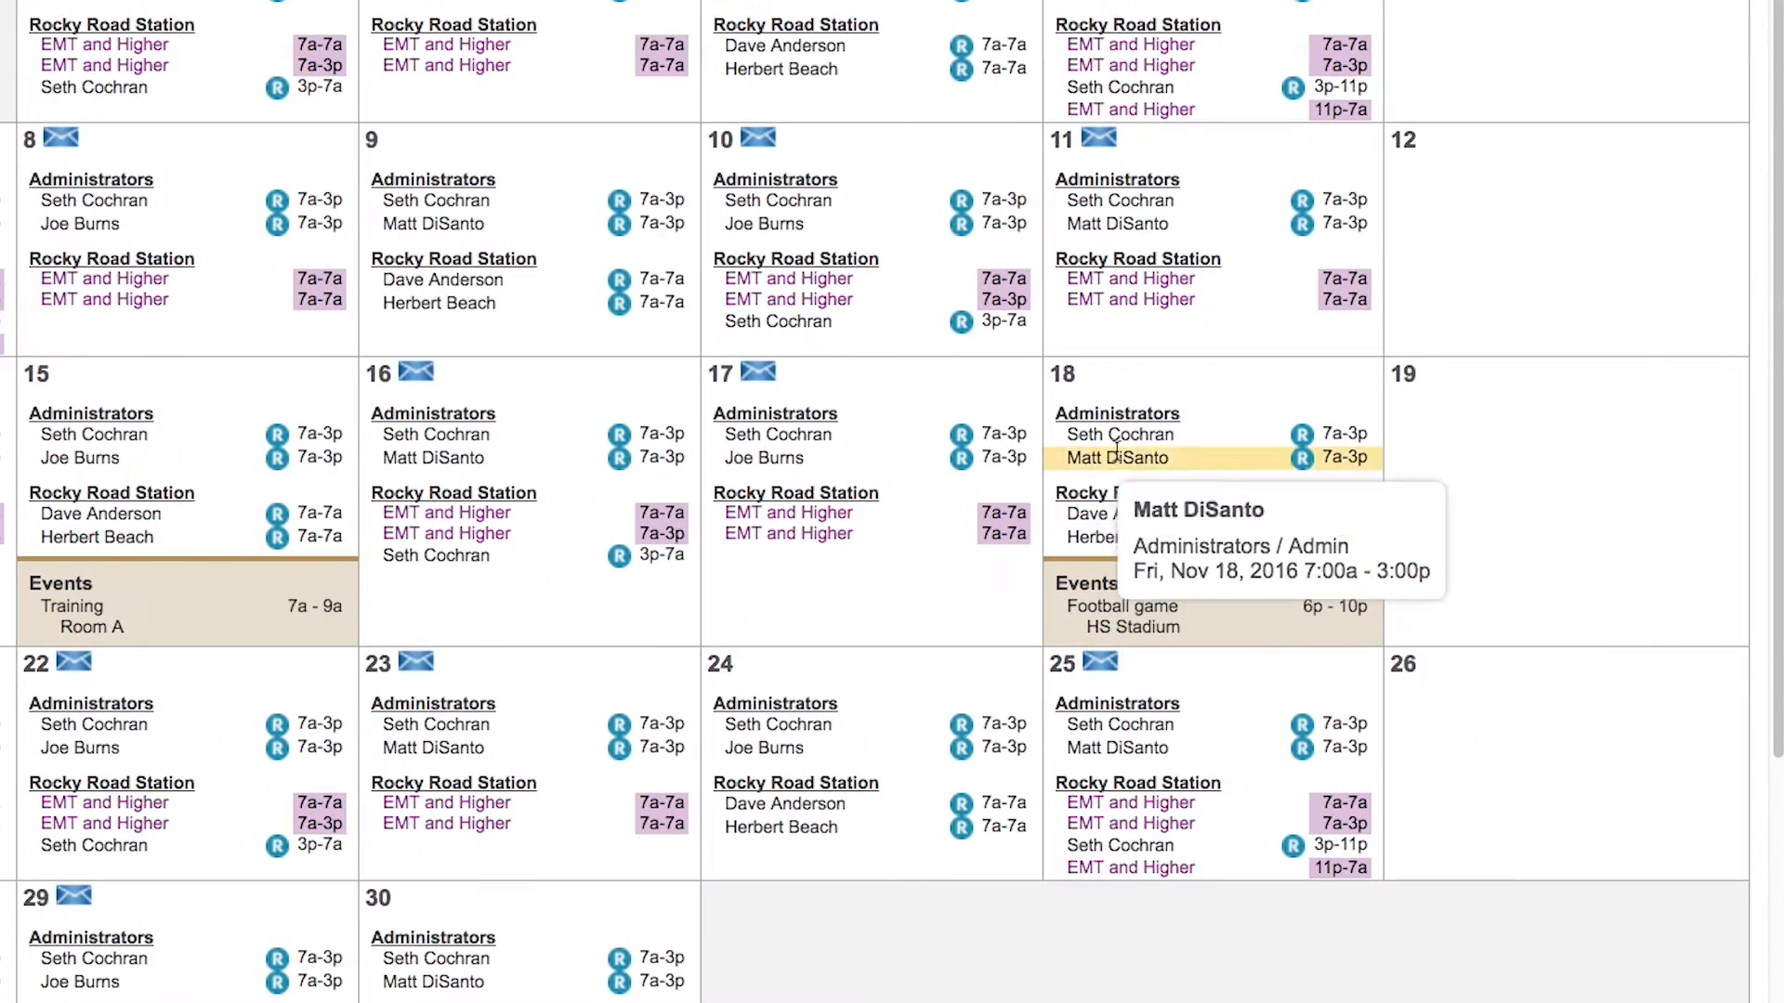
pyautogui.click(1119, 457)
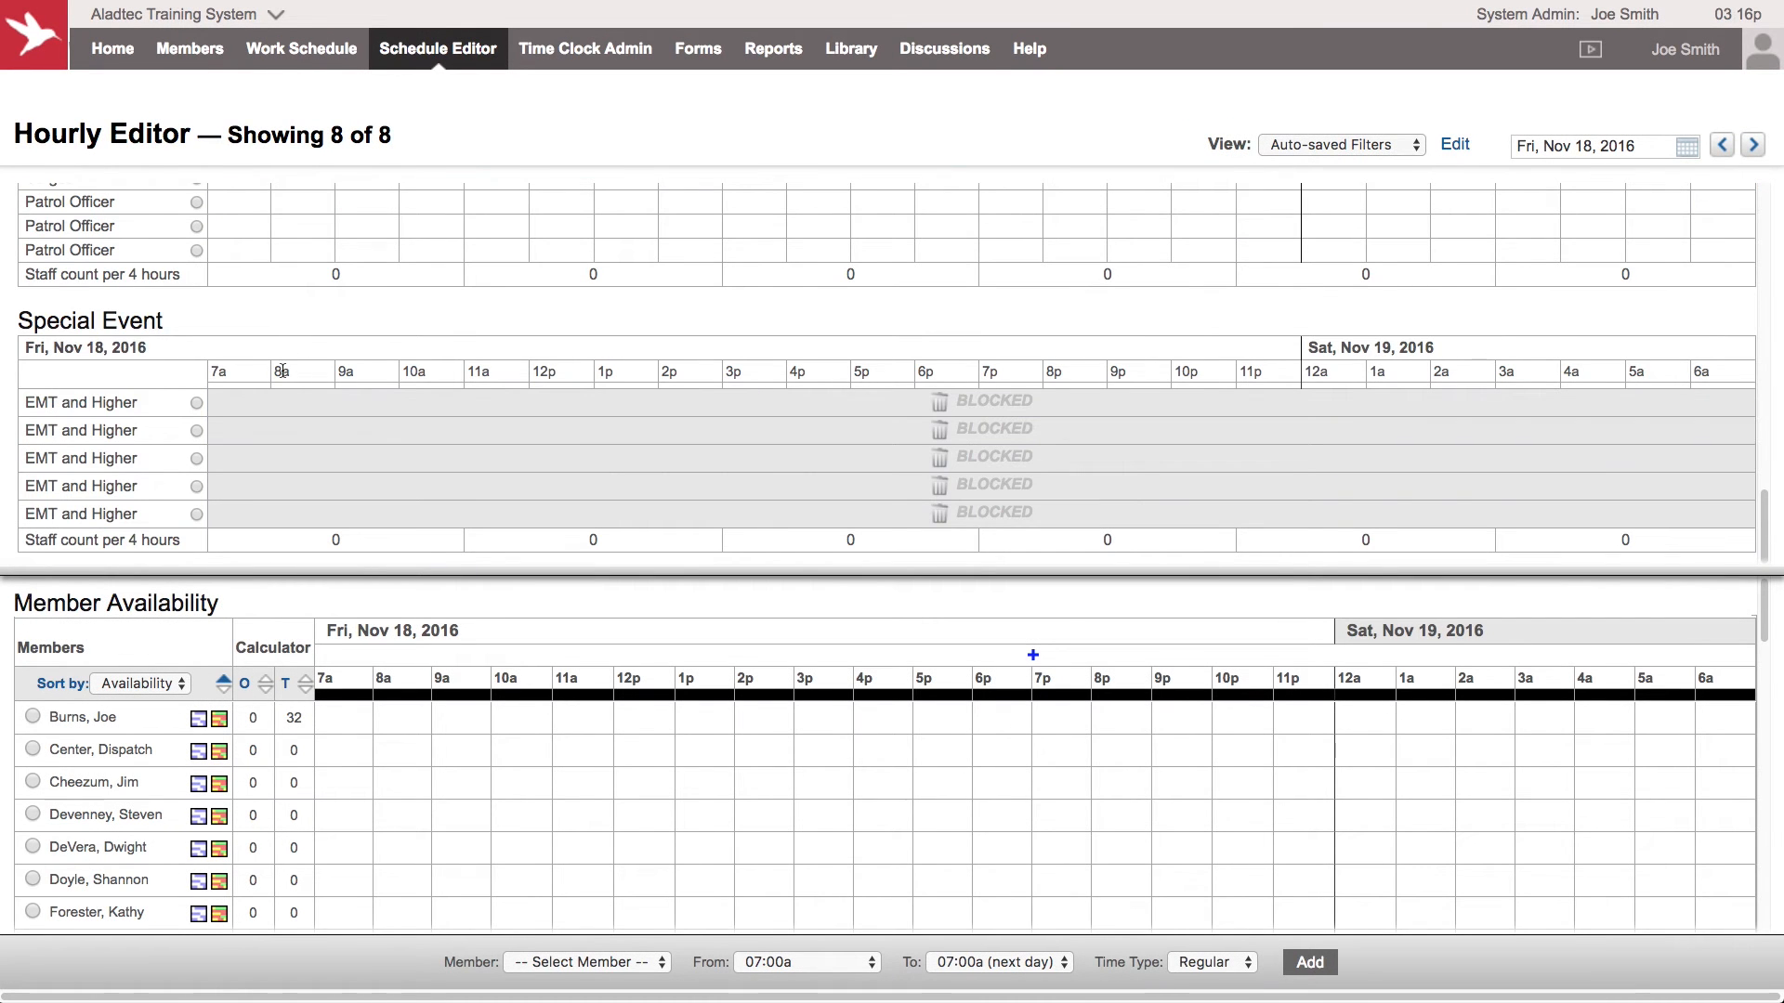
pyautogui.moveTo(814, 353)
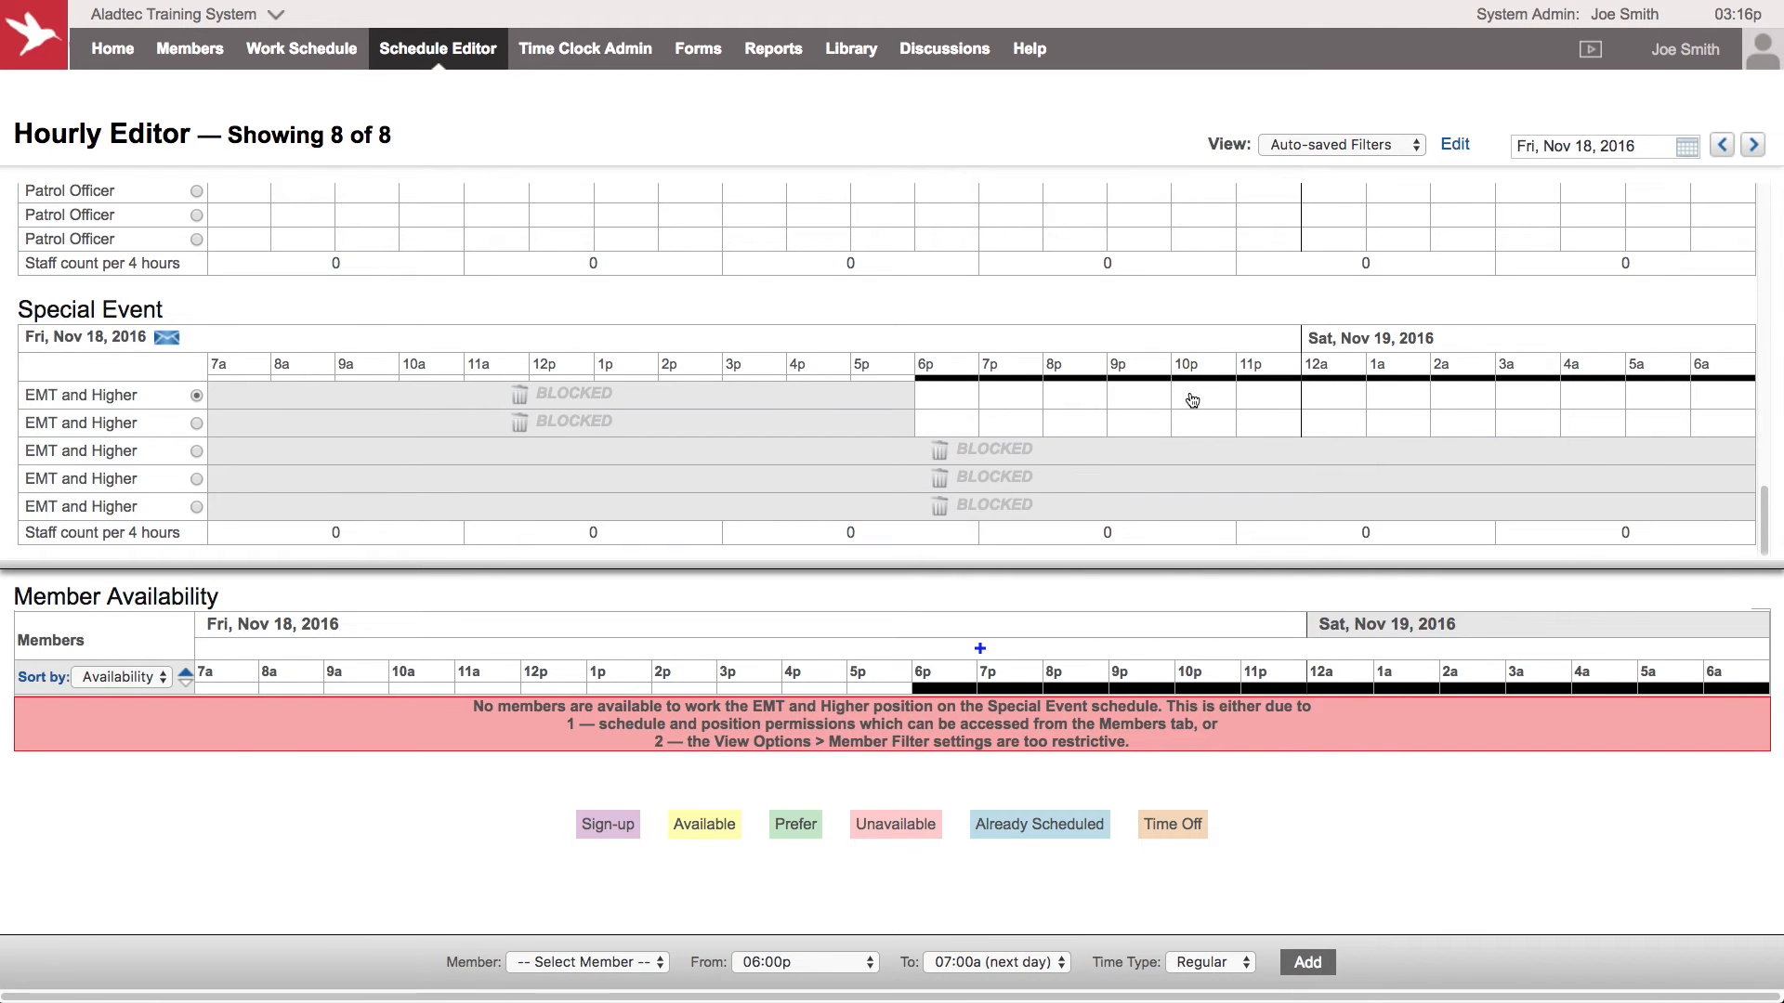
pyautogui.moveTo(1501, 542)
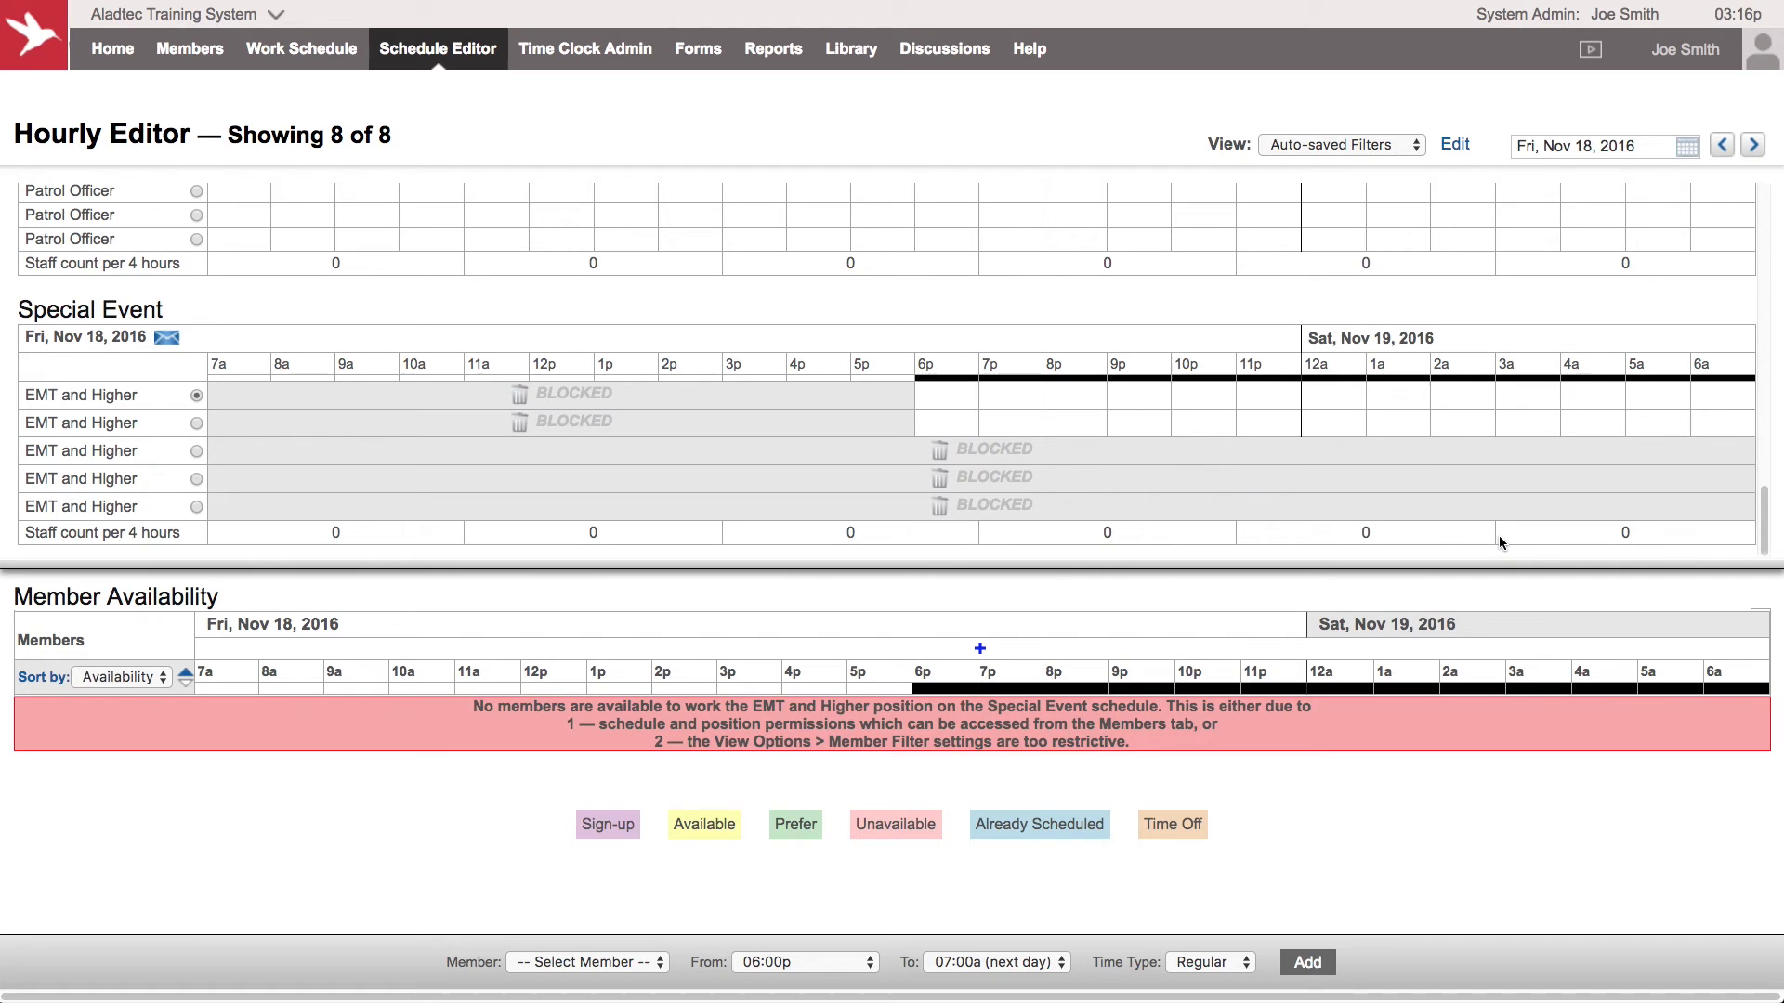
# Step: Assign BLOCK TIME from 10:00p to the first two EMT slots, leaving 6p–10p open
pyautogui.click(579, 962)
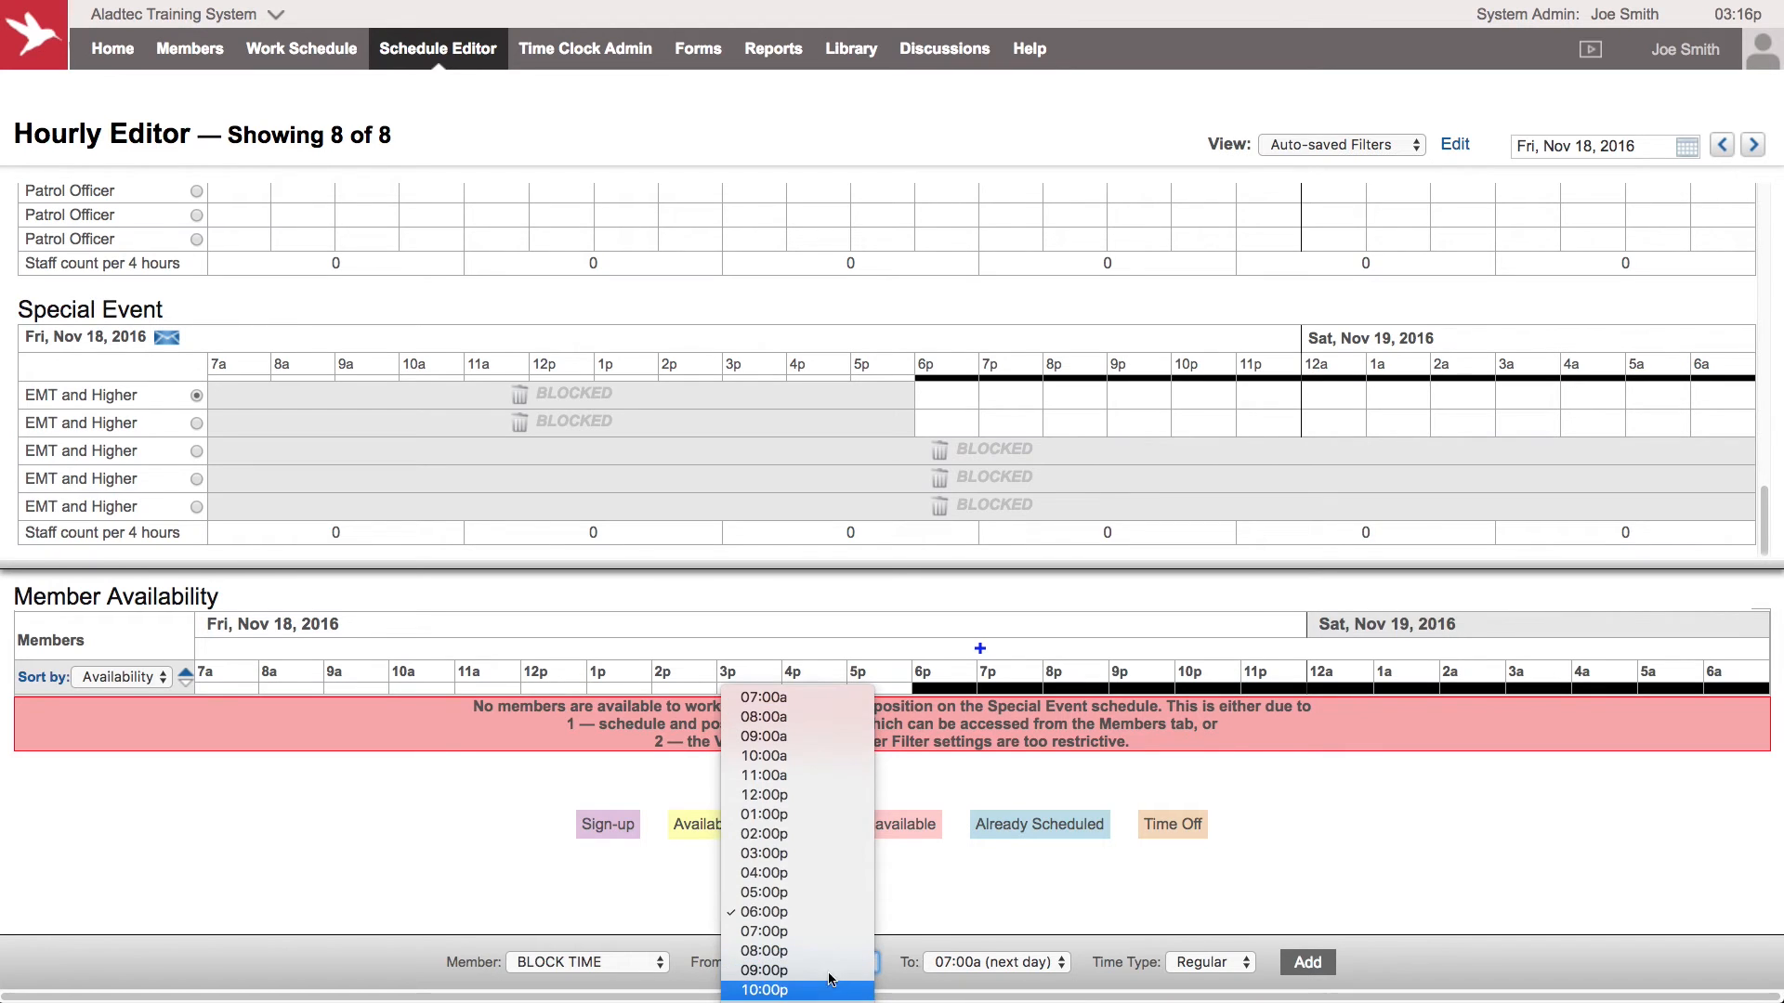
pyautogui.click(764, 990)
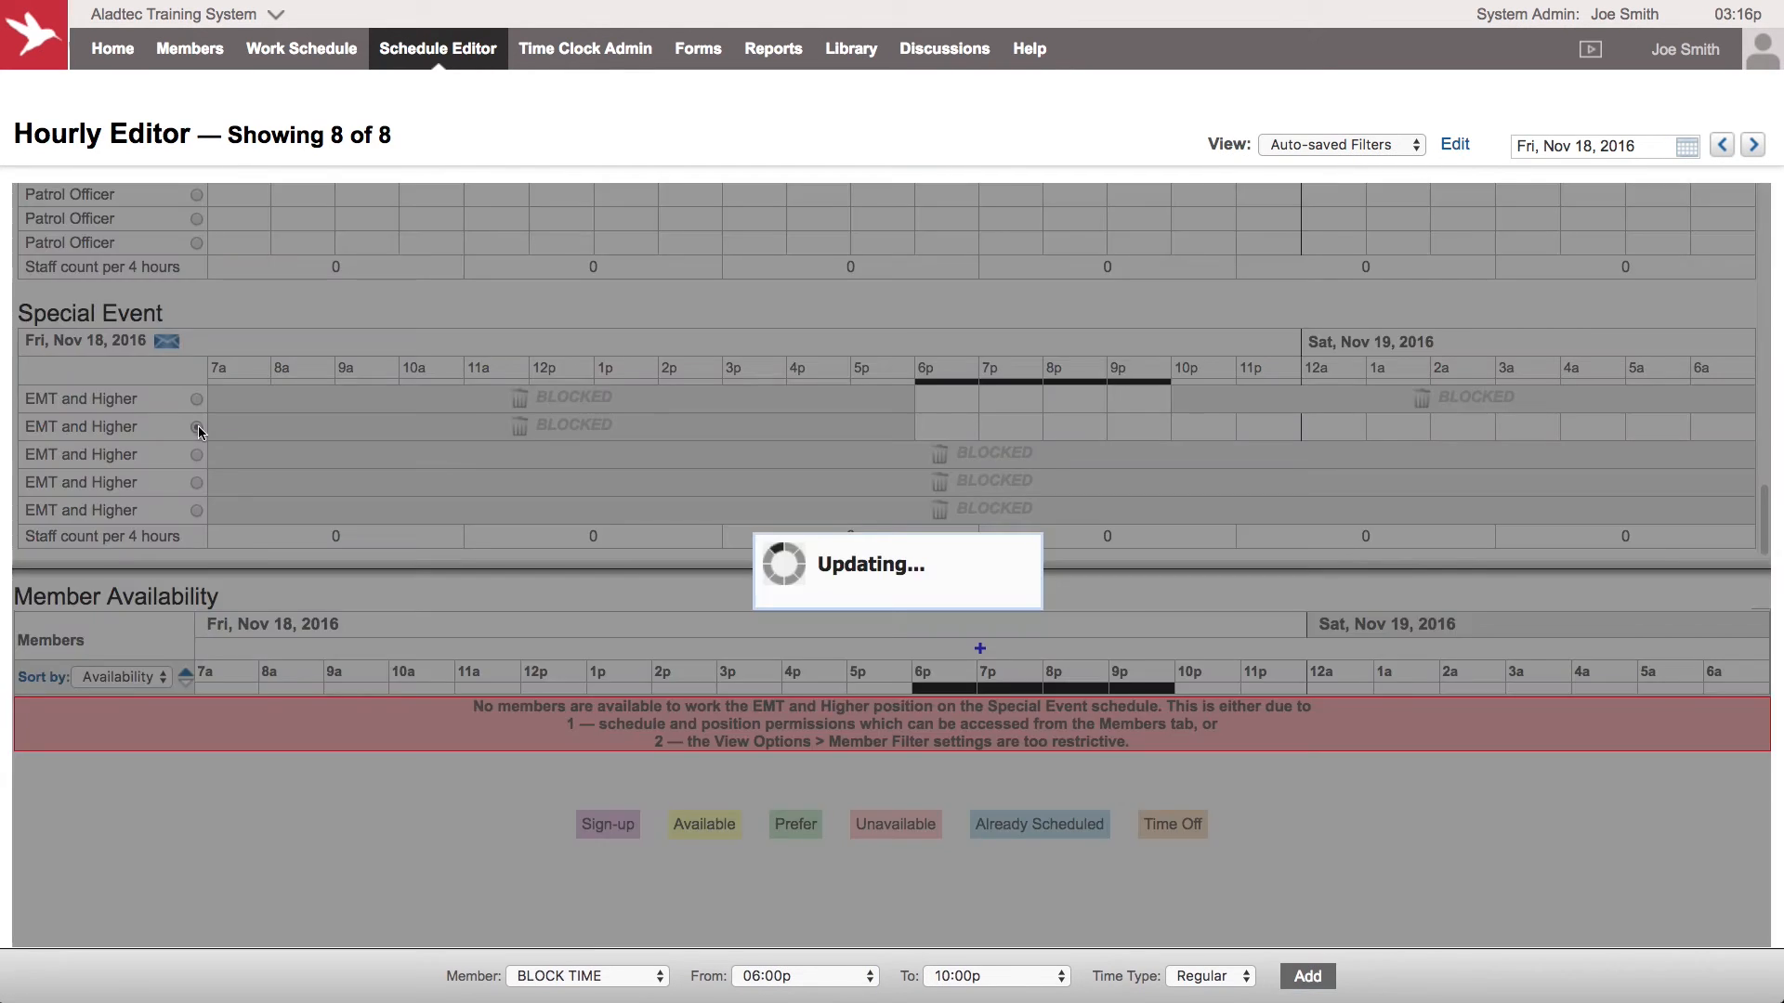
pyautogui.click(579, 961)
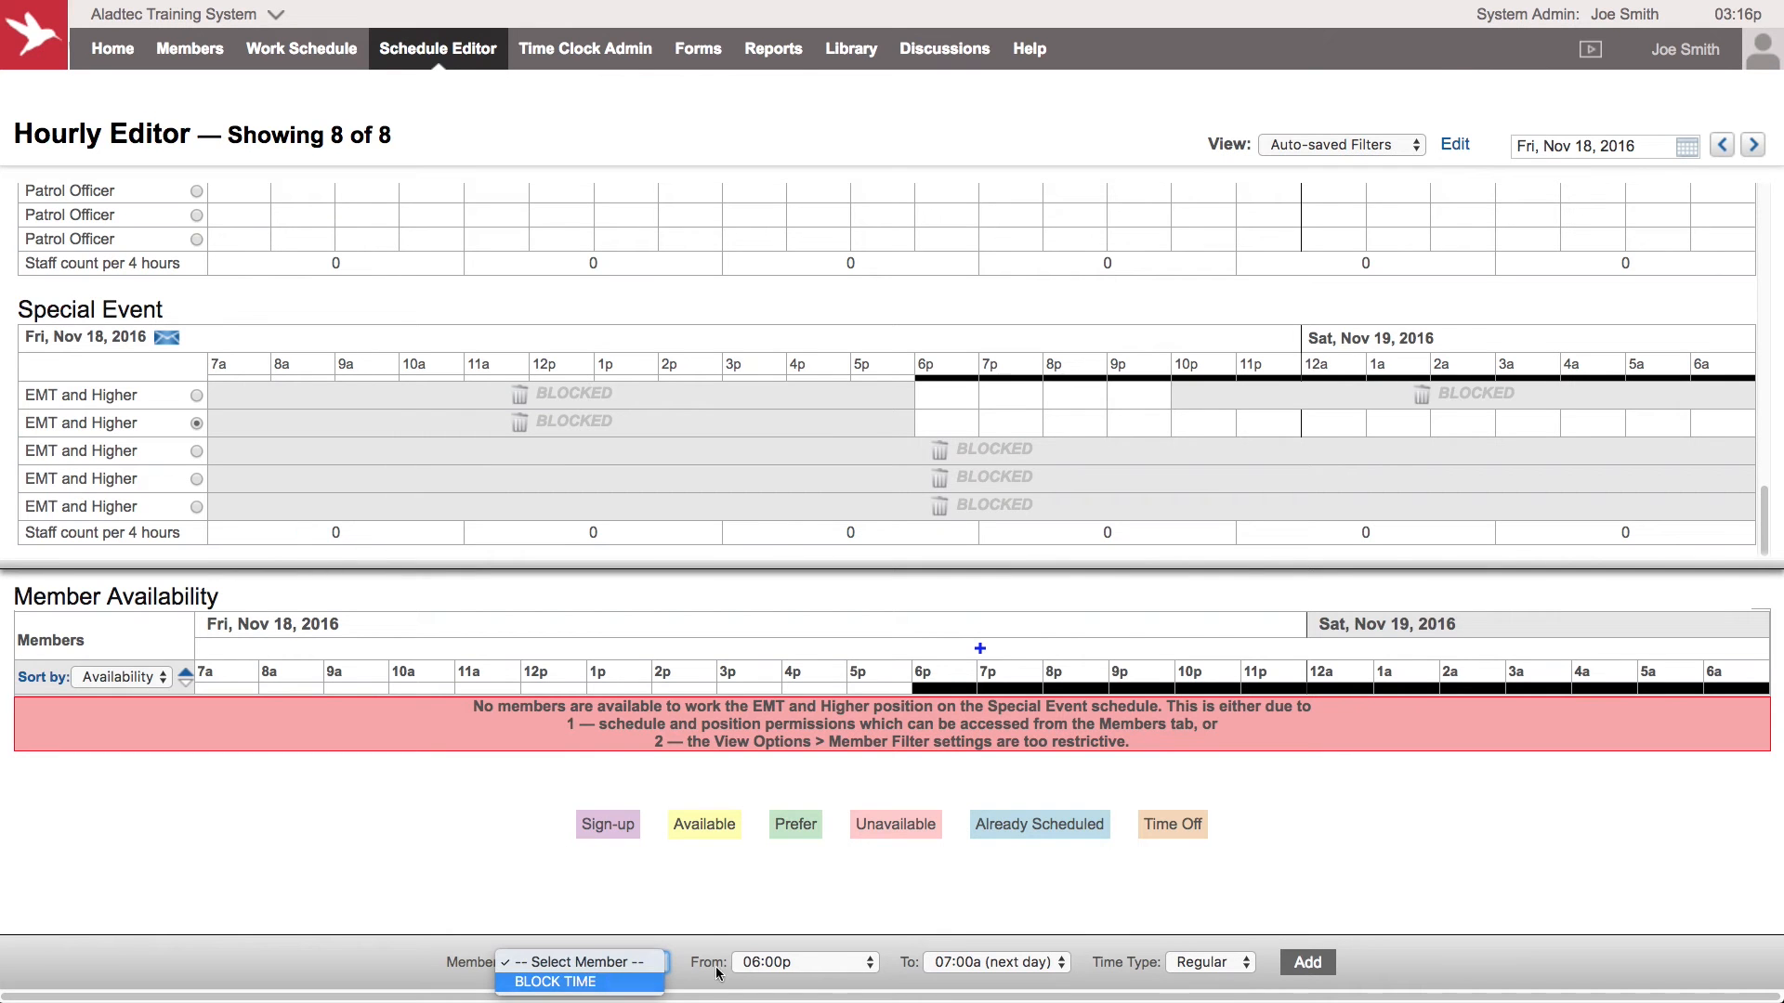
pyautogui.click(554, 982)
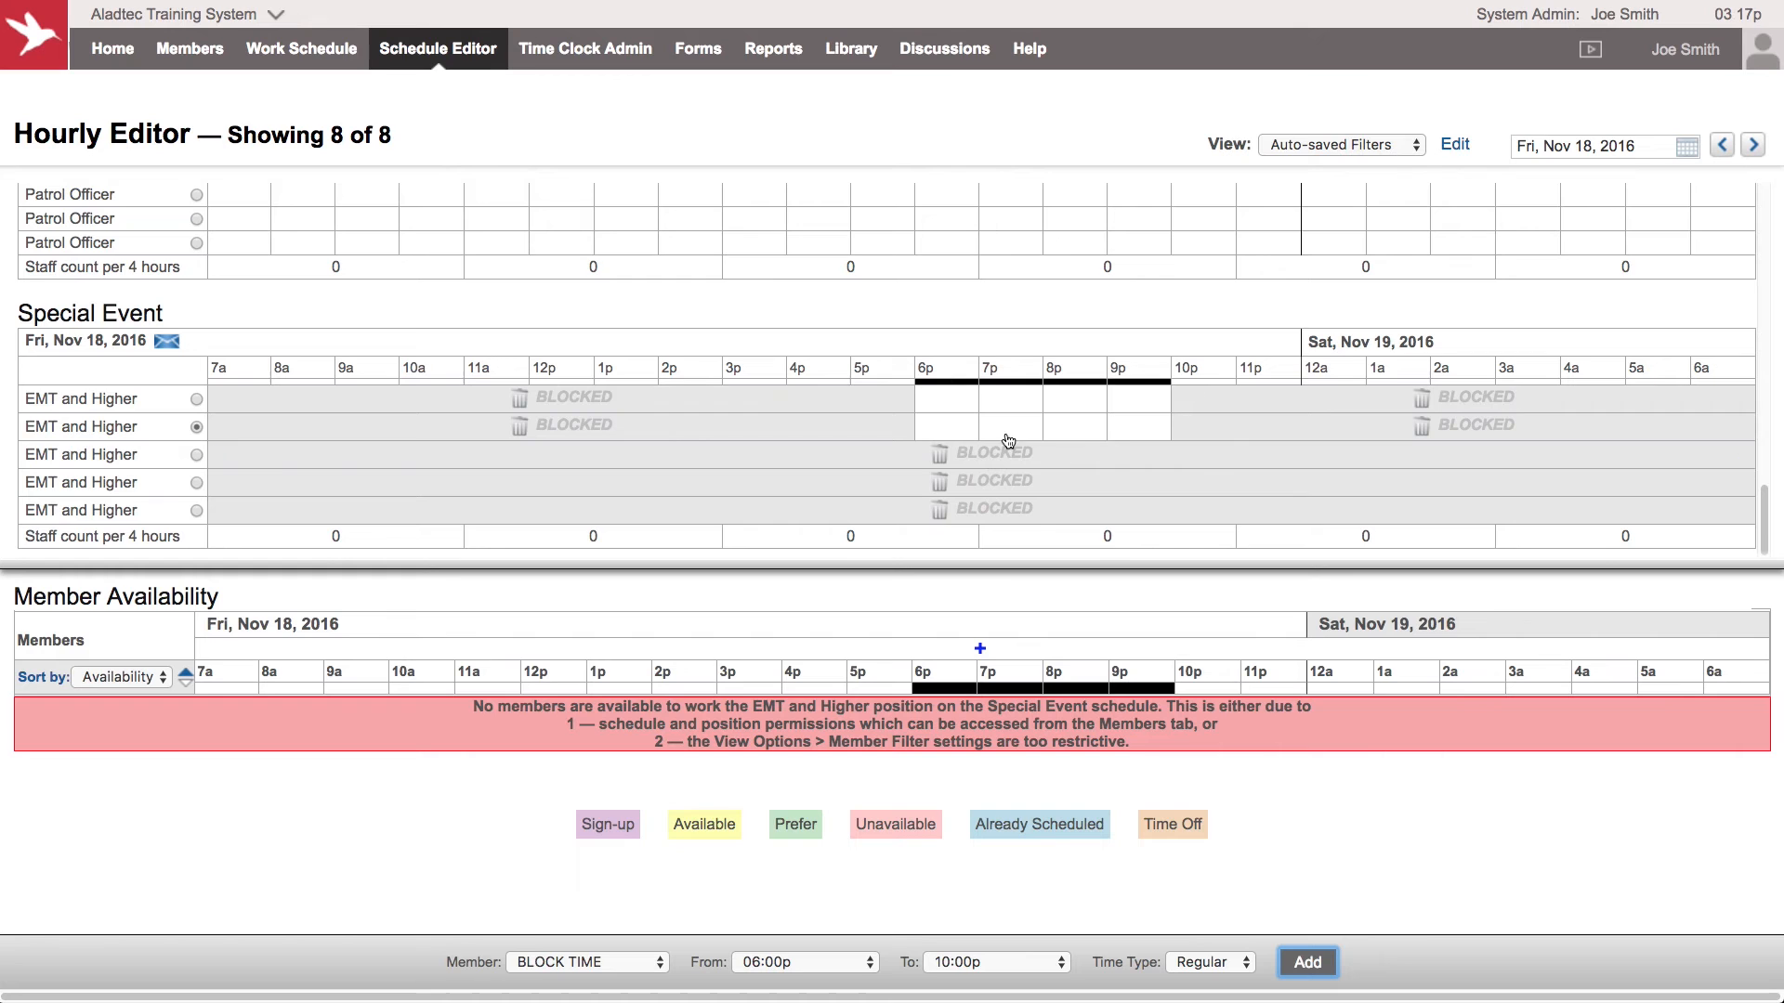
pyautogui.moveTo(1125, 435)
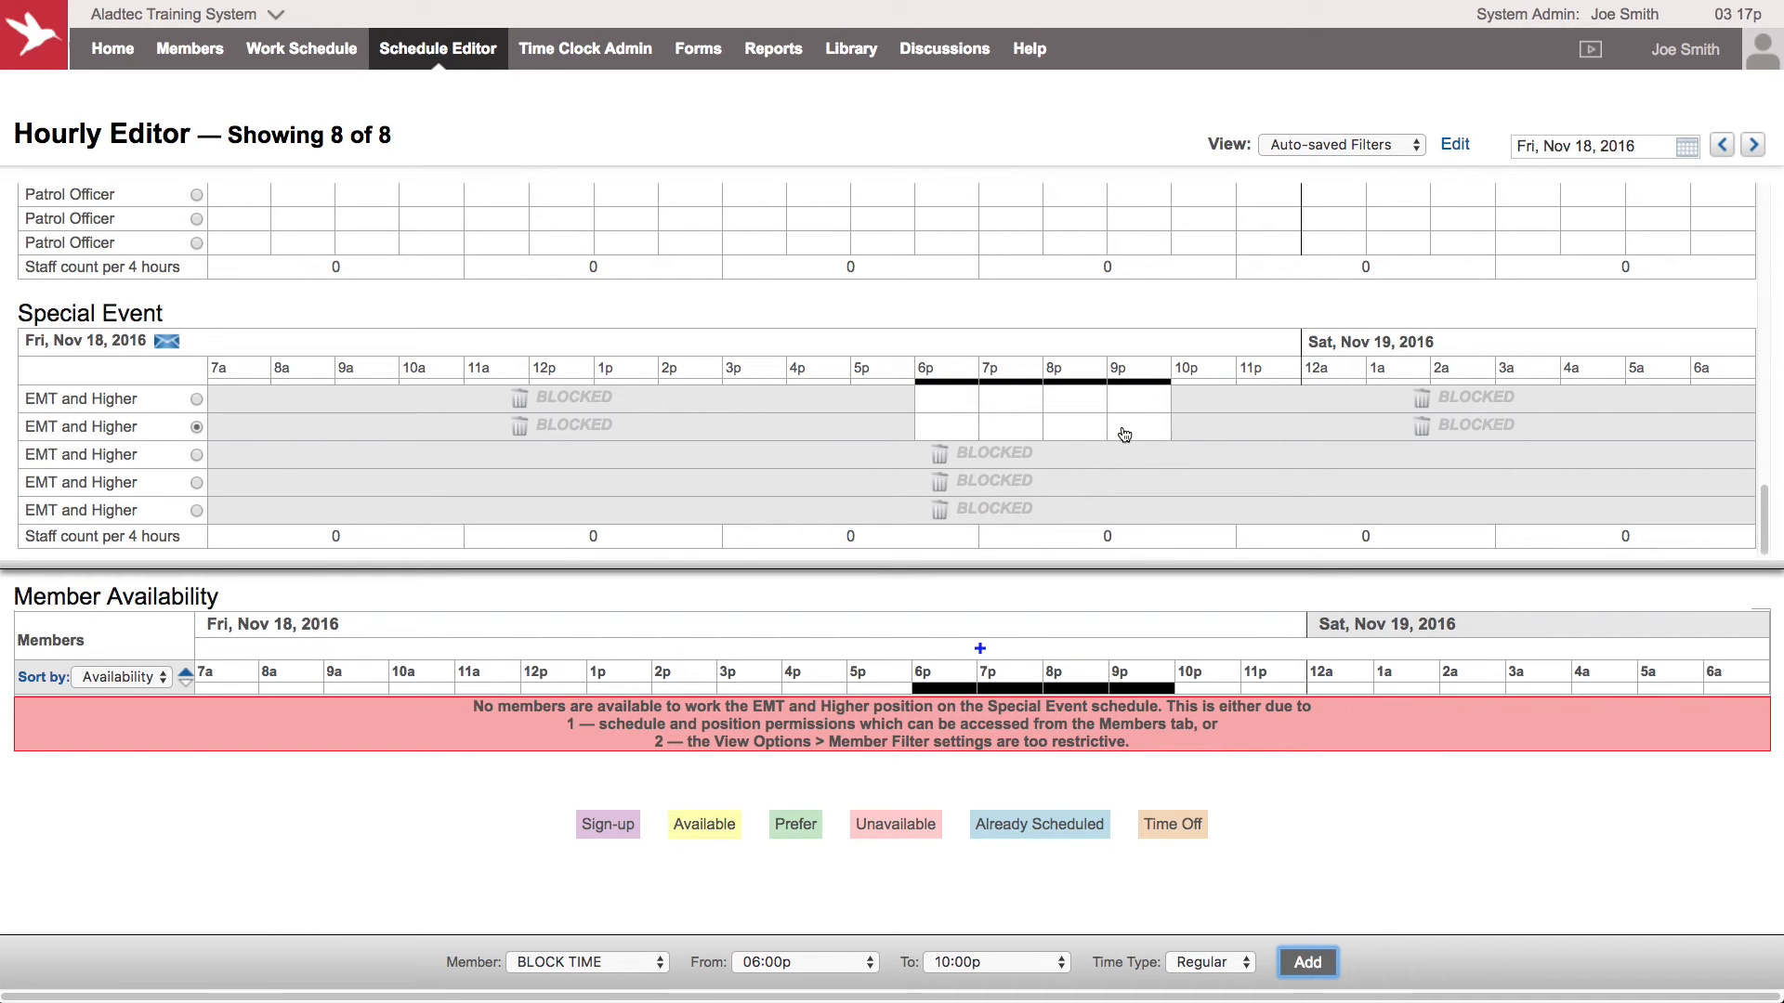
pyautogui.click(437, 47)
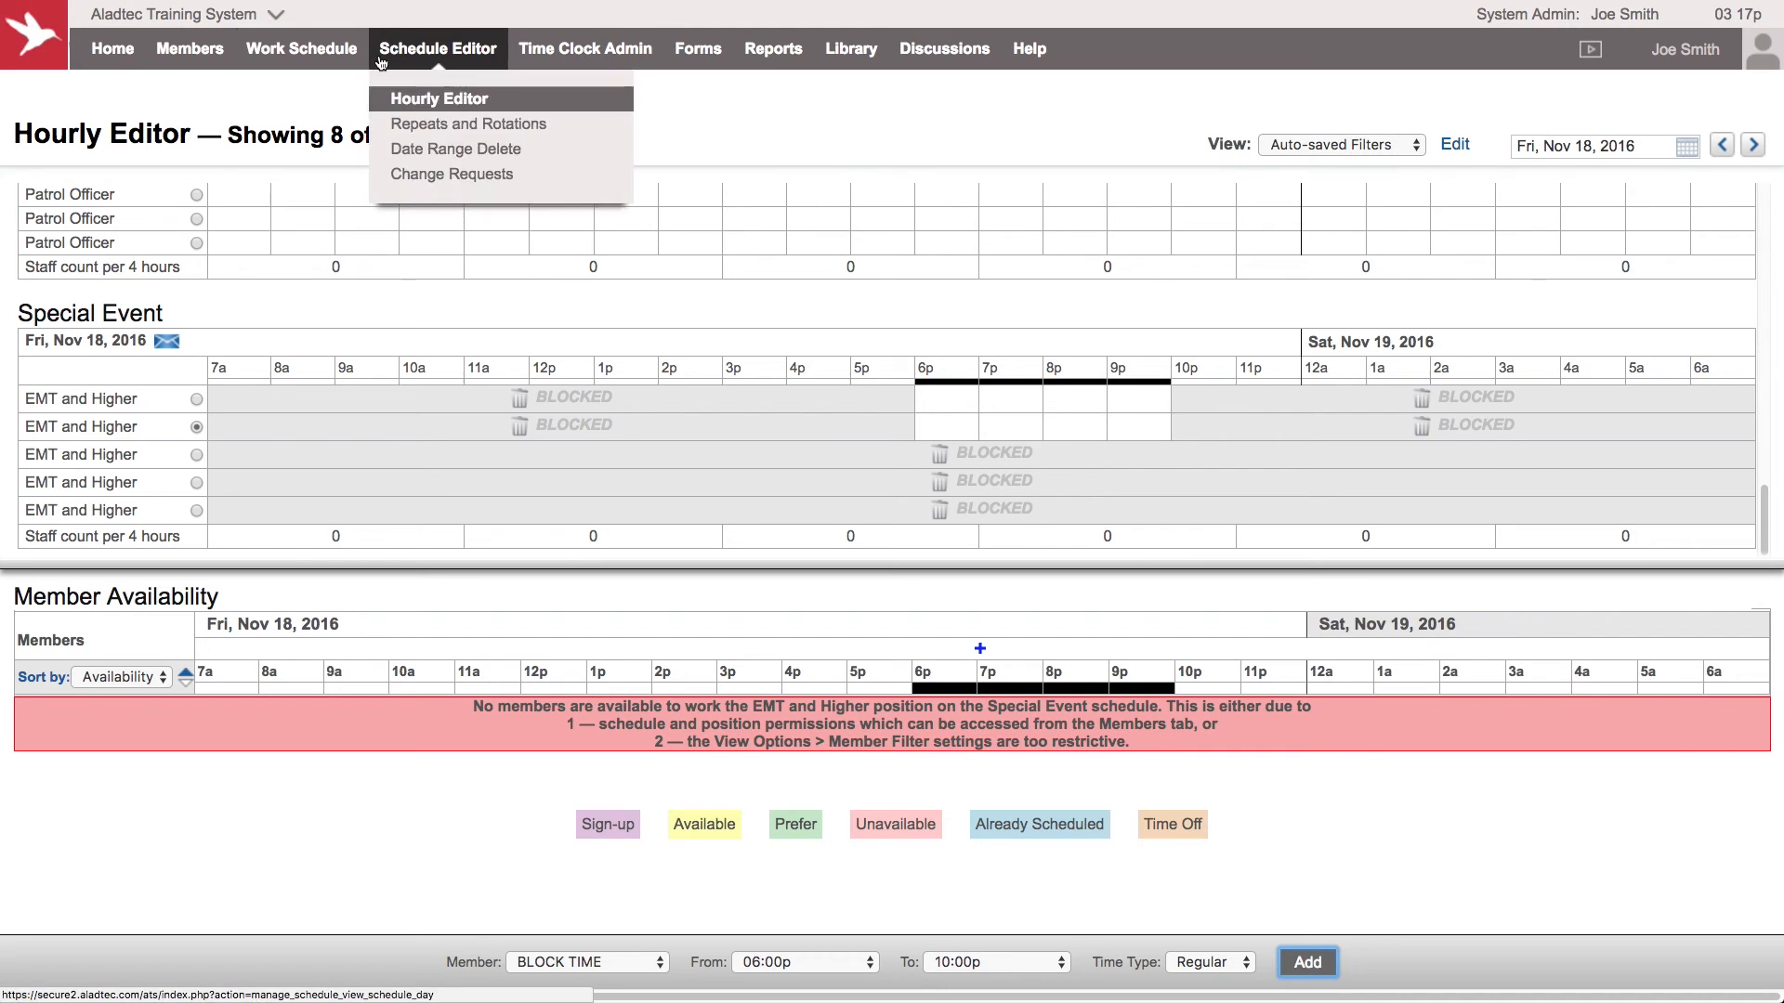
# Step: Review the Nov 18 Football game event on the monthly calendar and close it unchanged
pyautogui.click(300, 48)
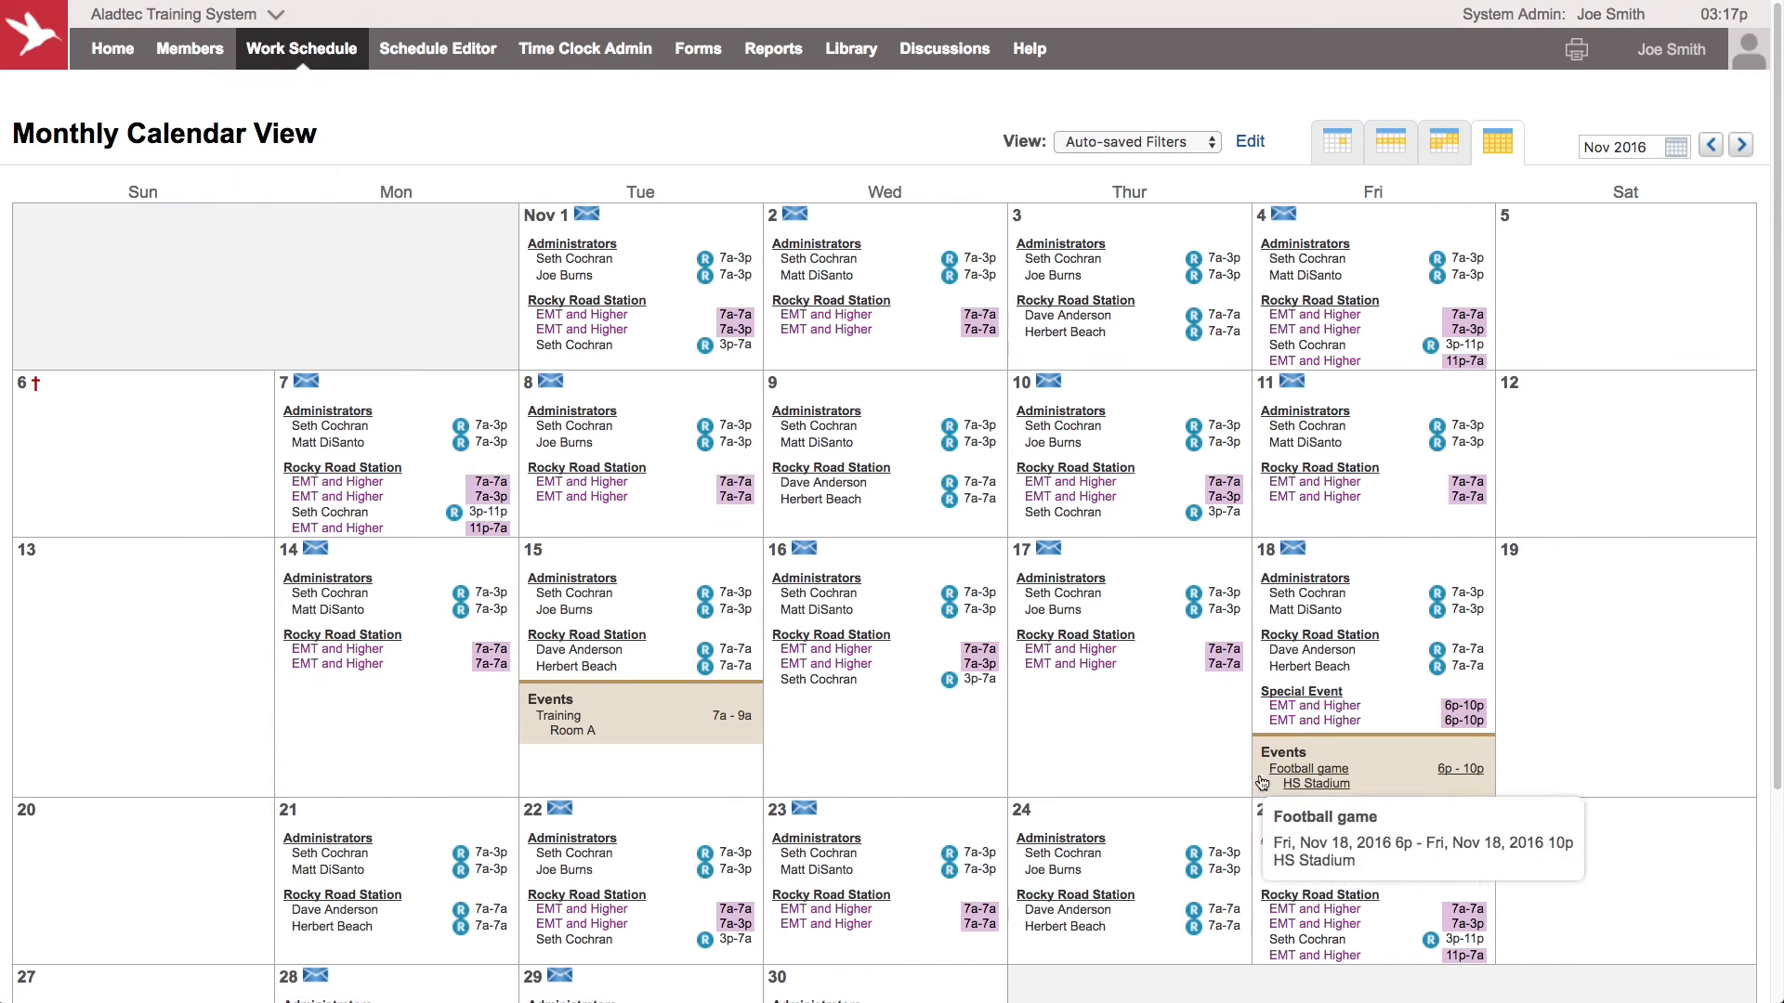
pyautogui.click(1281, 551)
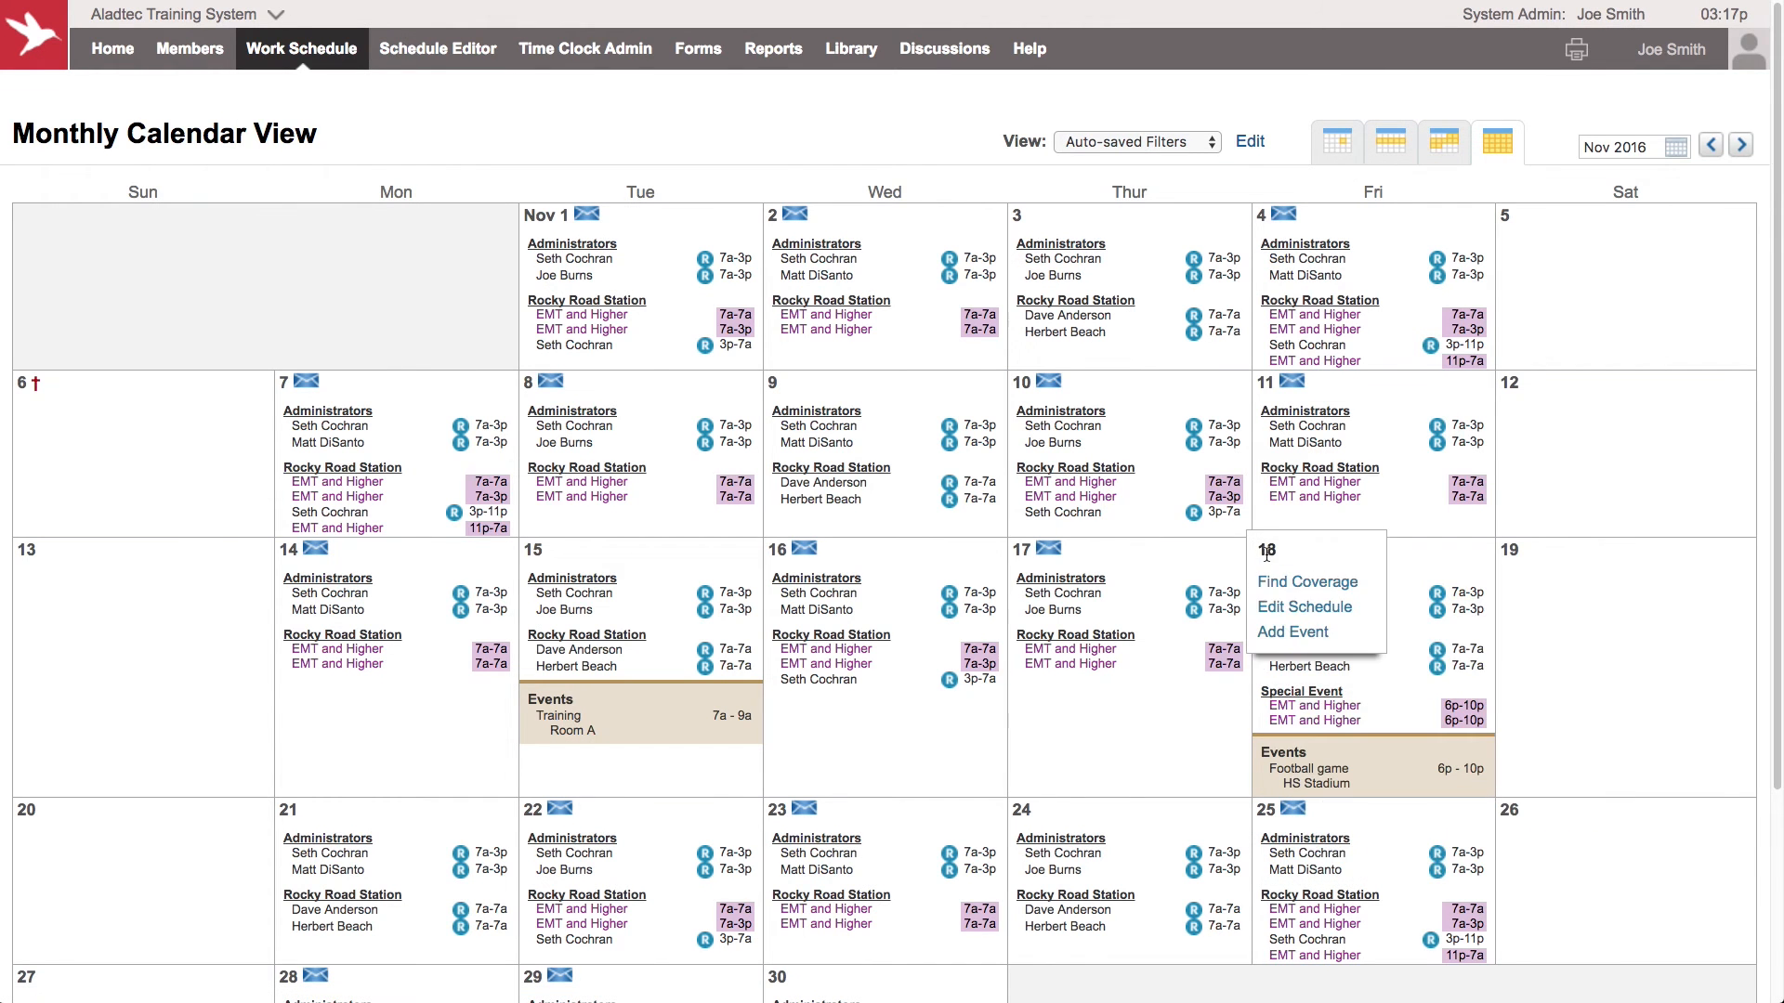
pyautogui.moveTo(1304, 607)
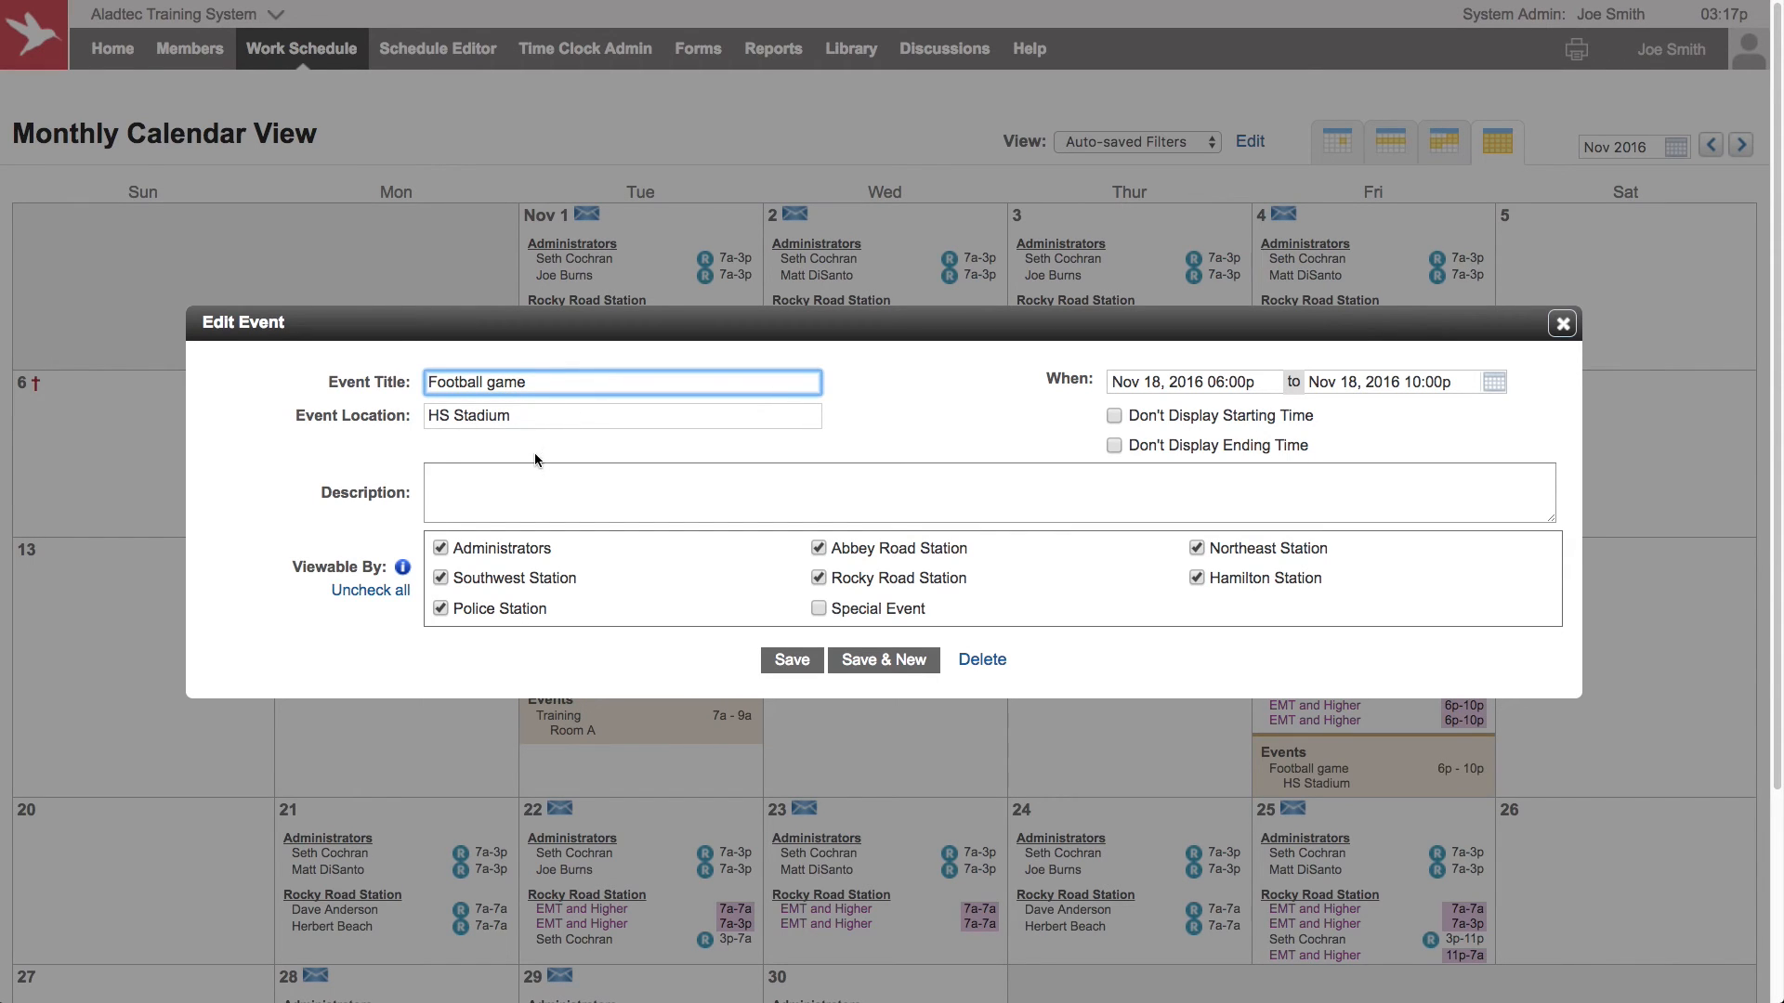
pyautogui.moveTo(1569, 368)
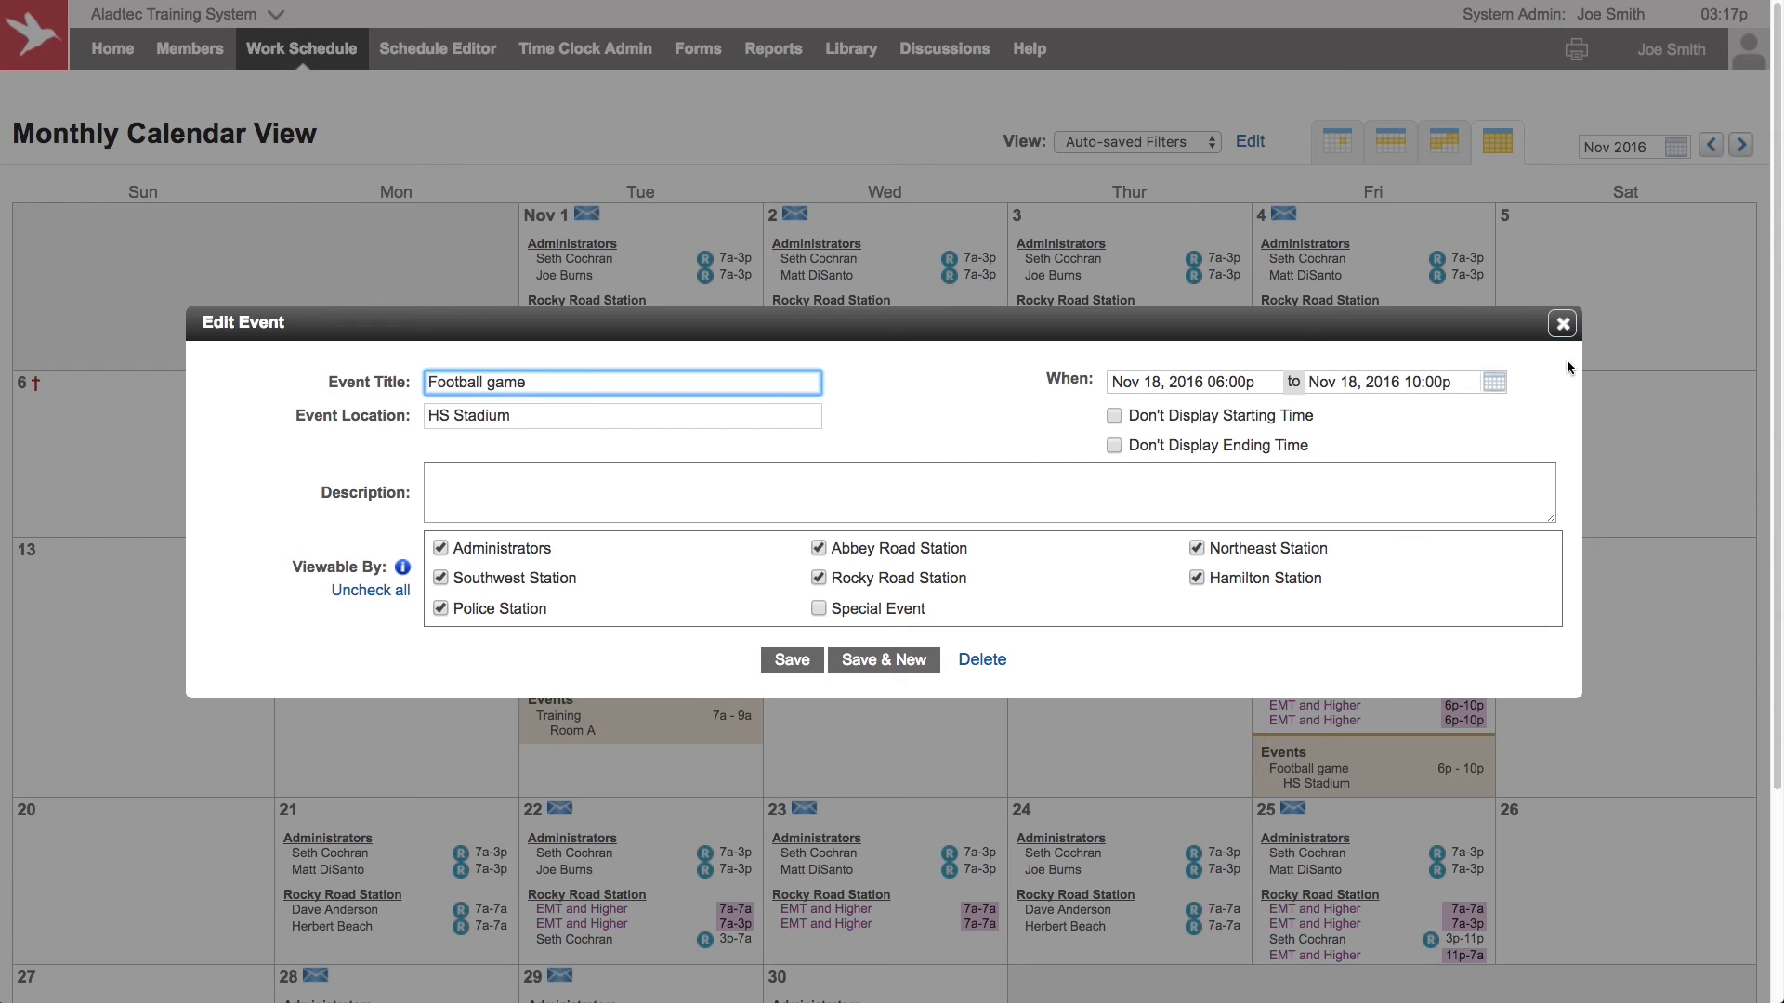
pyautogui.click(1562, 323)
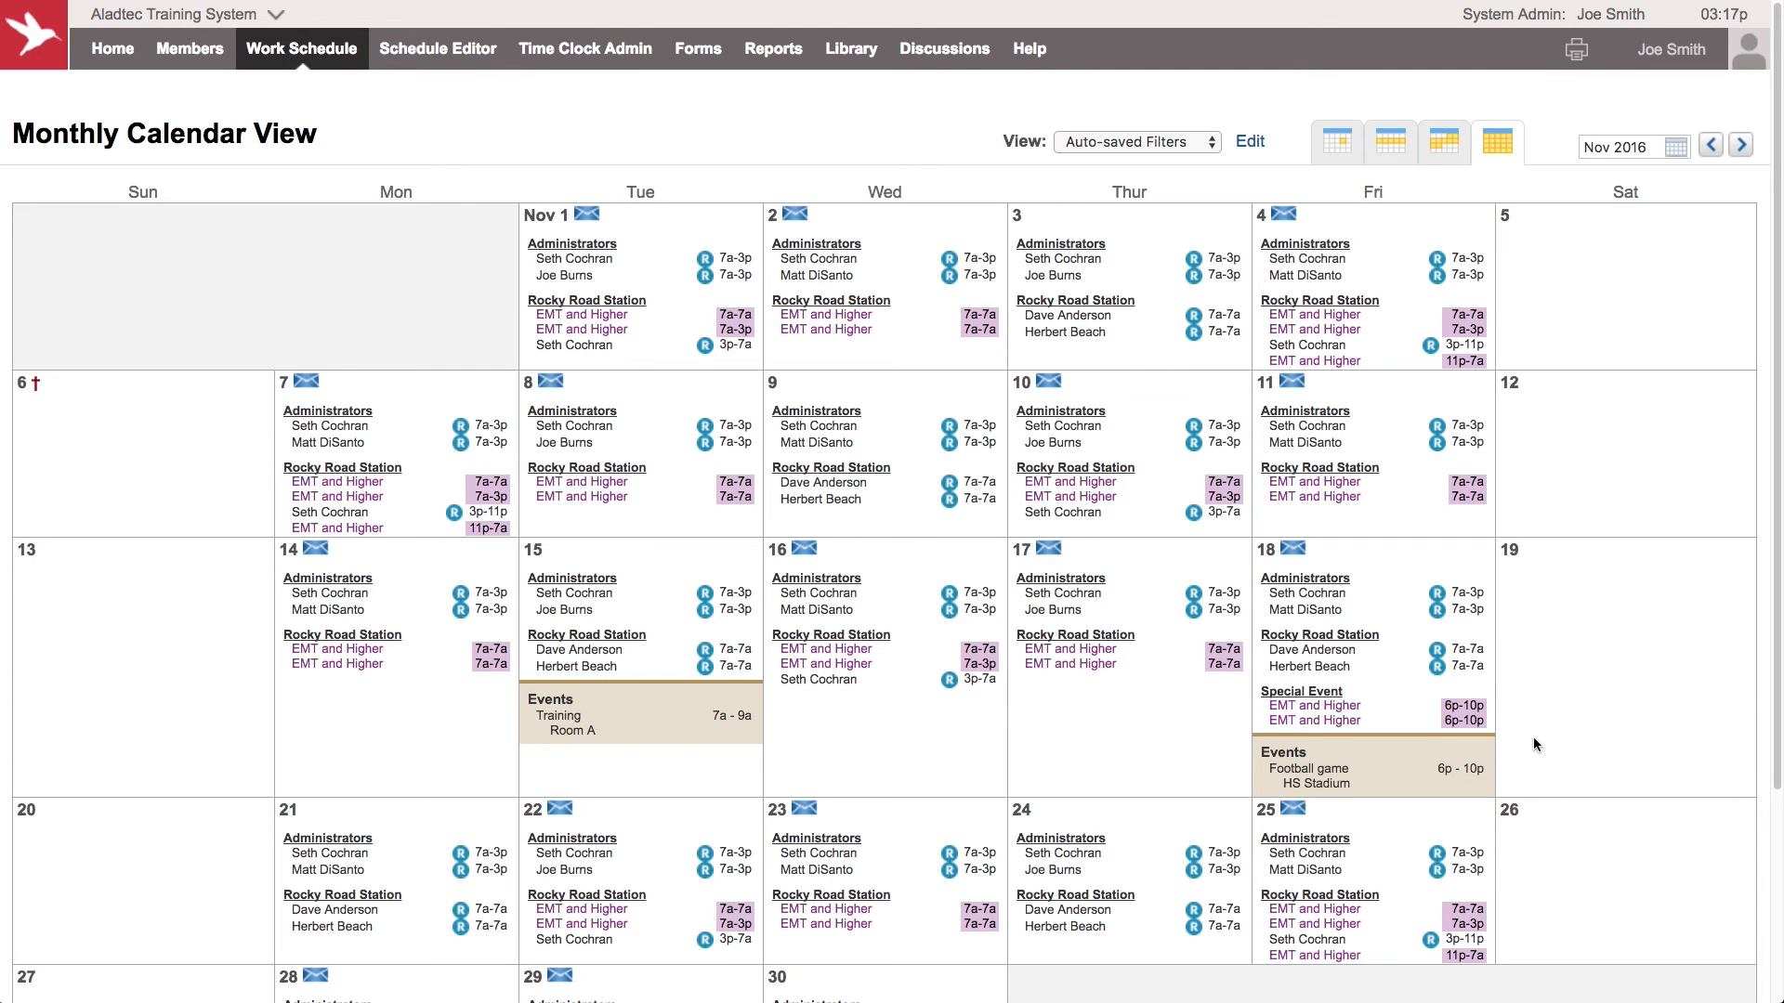
pyautogui.moveTo(1534, 746)
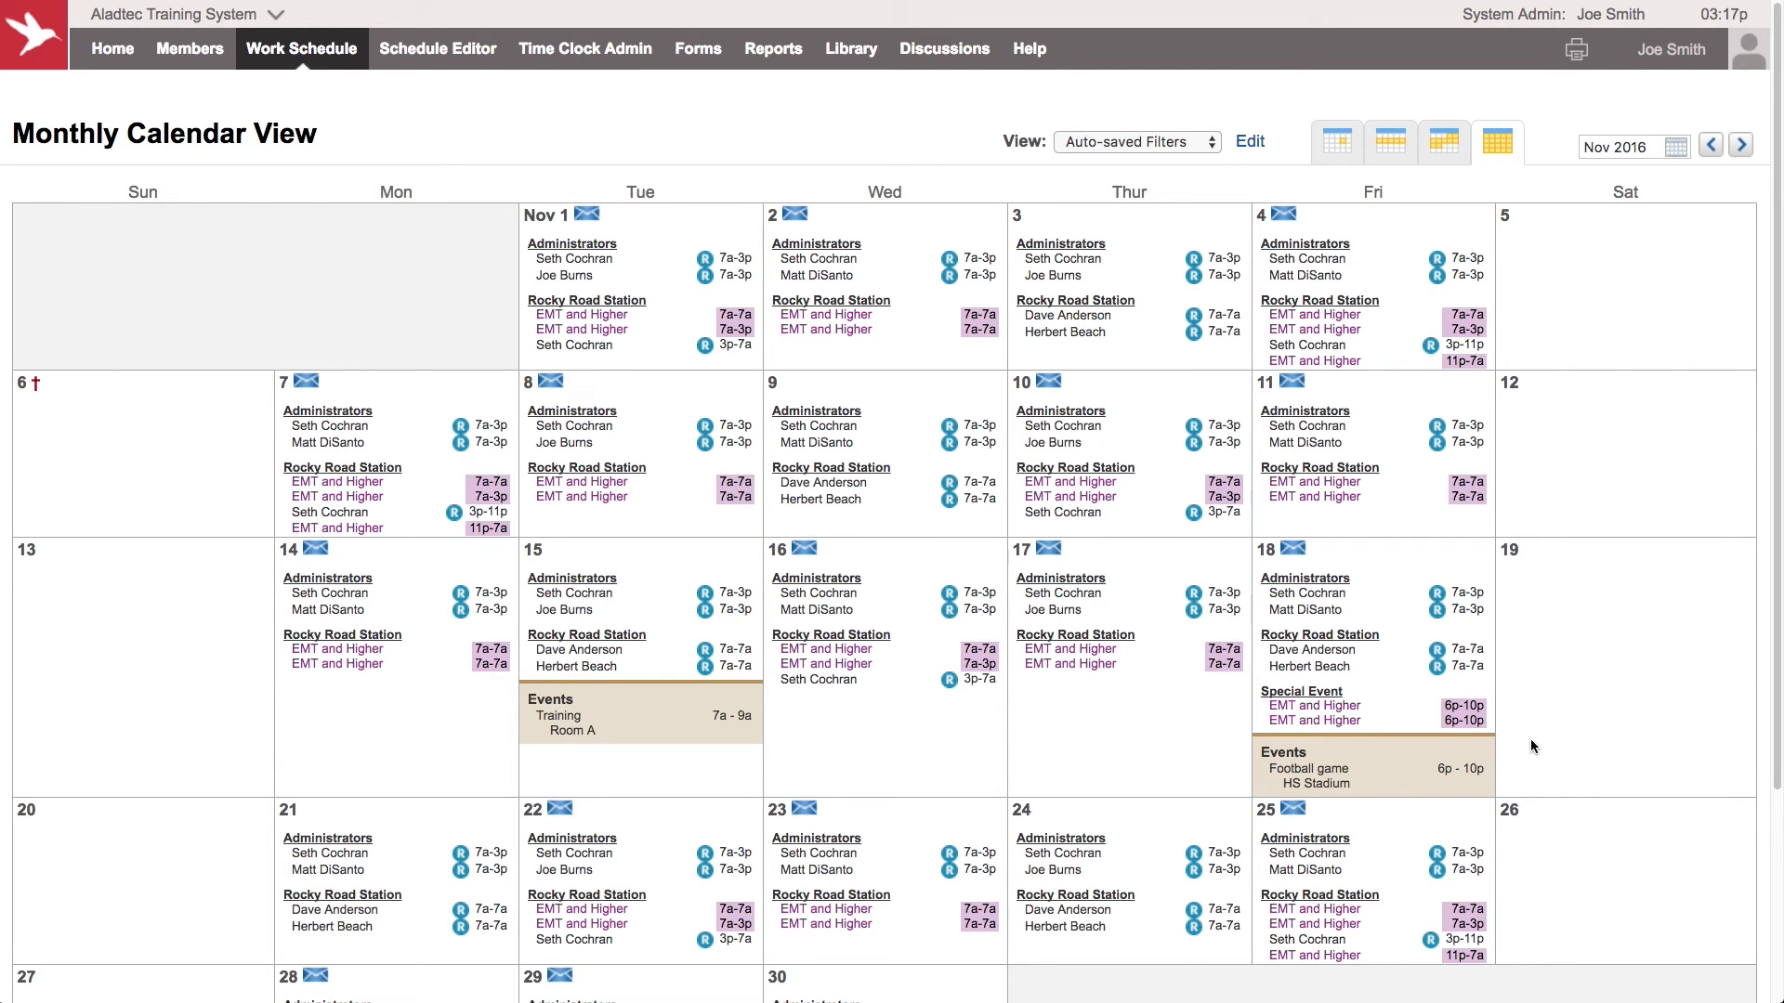
pyautogui.moveTo(1309, 768)
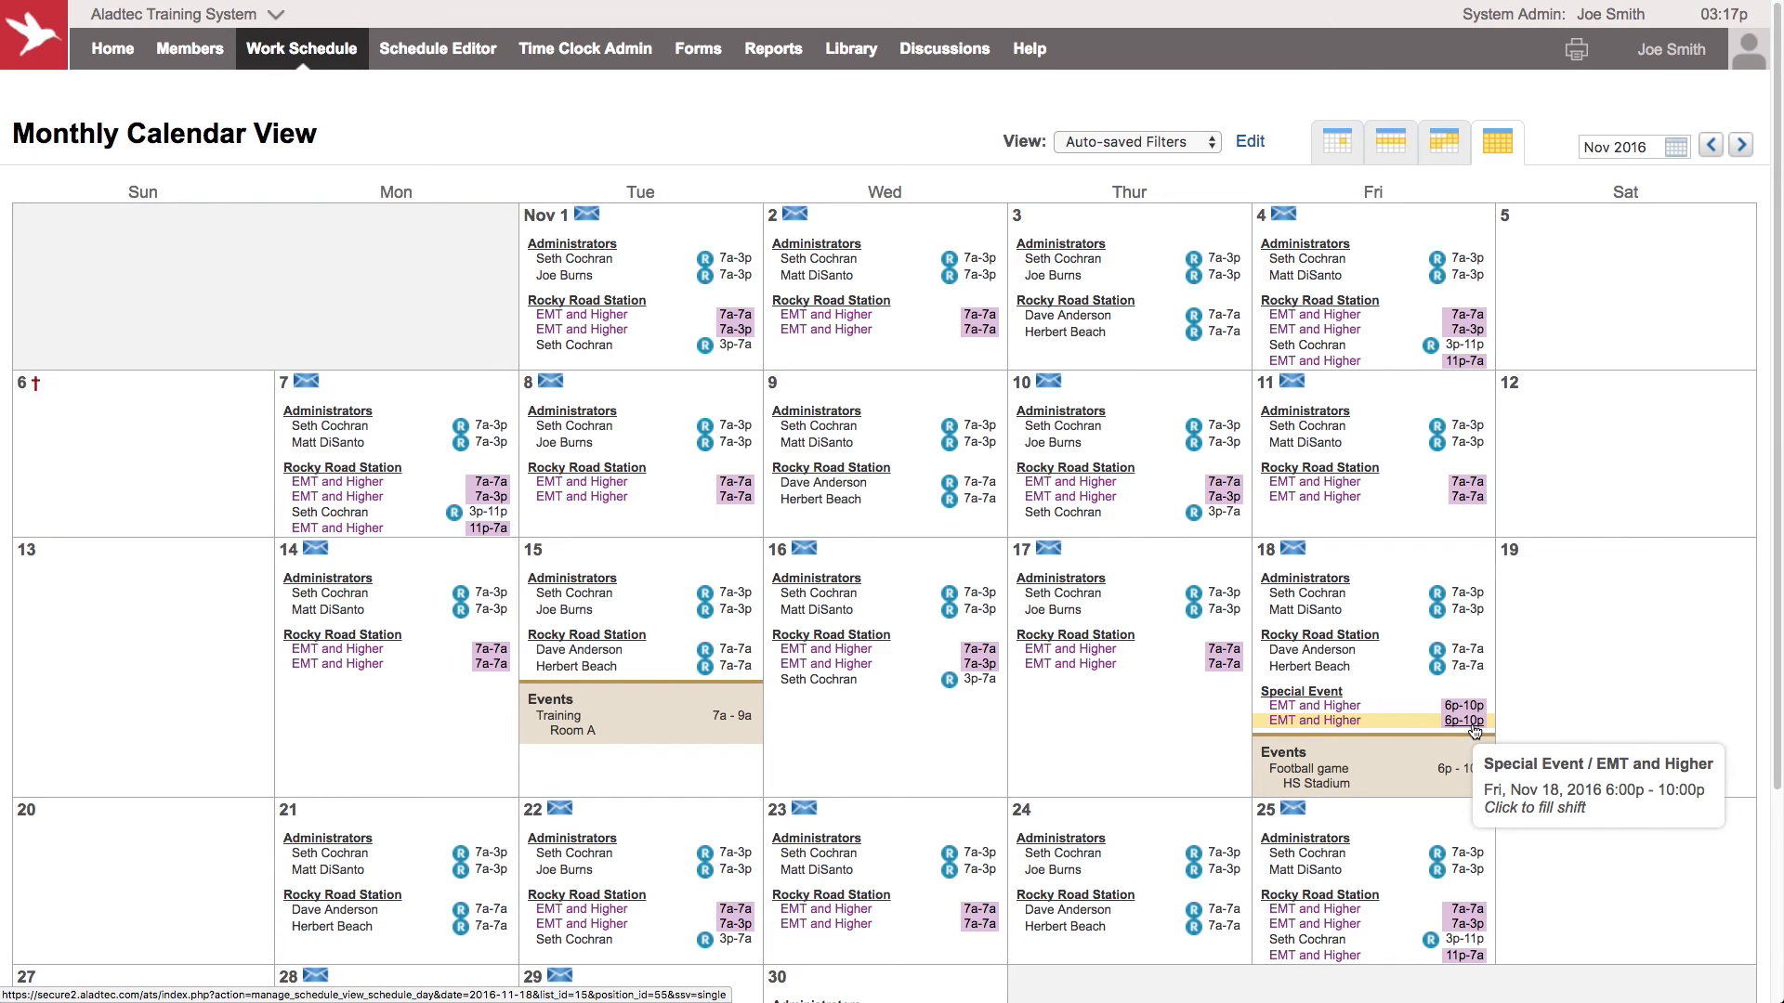
pyautogui.moveTo(1145, 716)
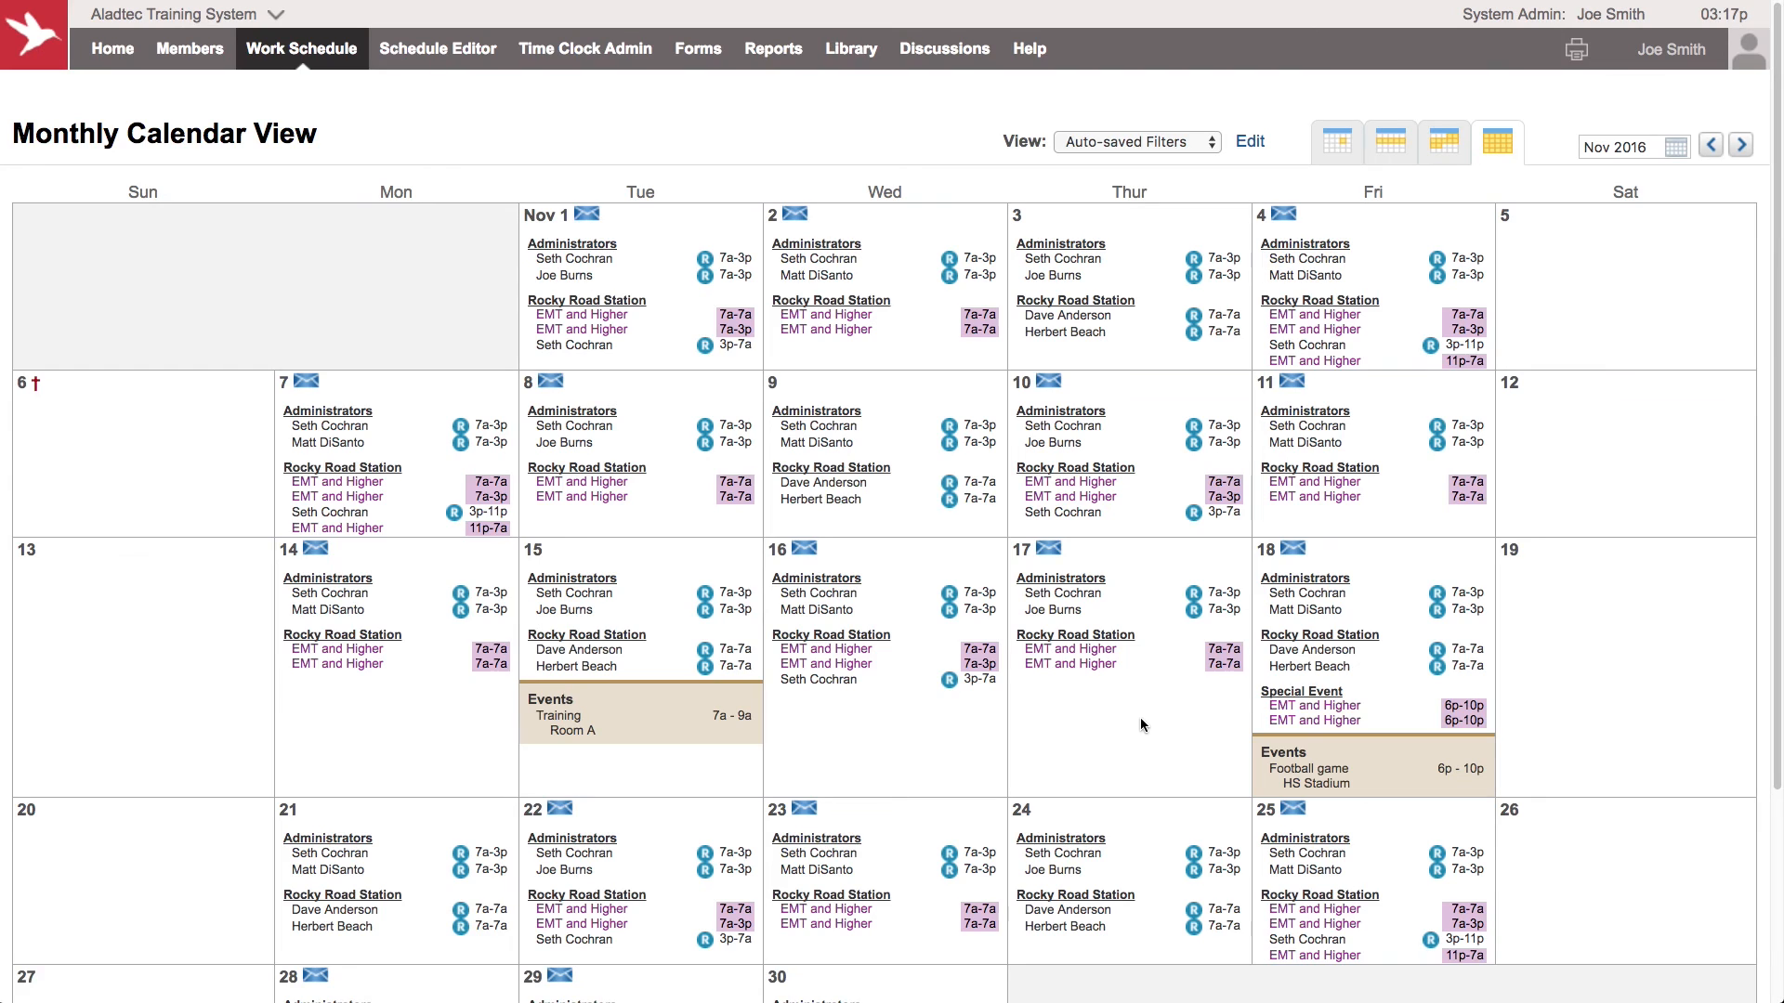
pyautogui.moveTo(1135, 734)
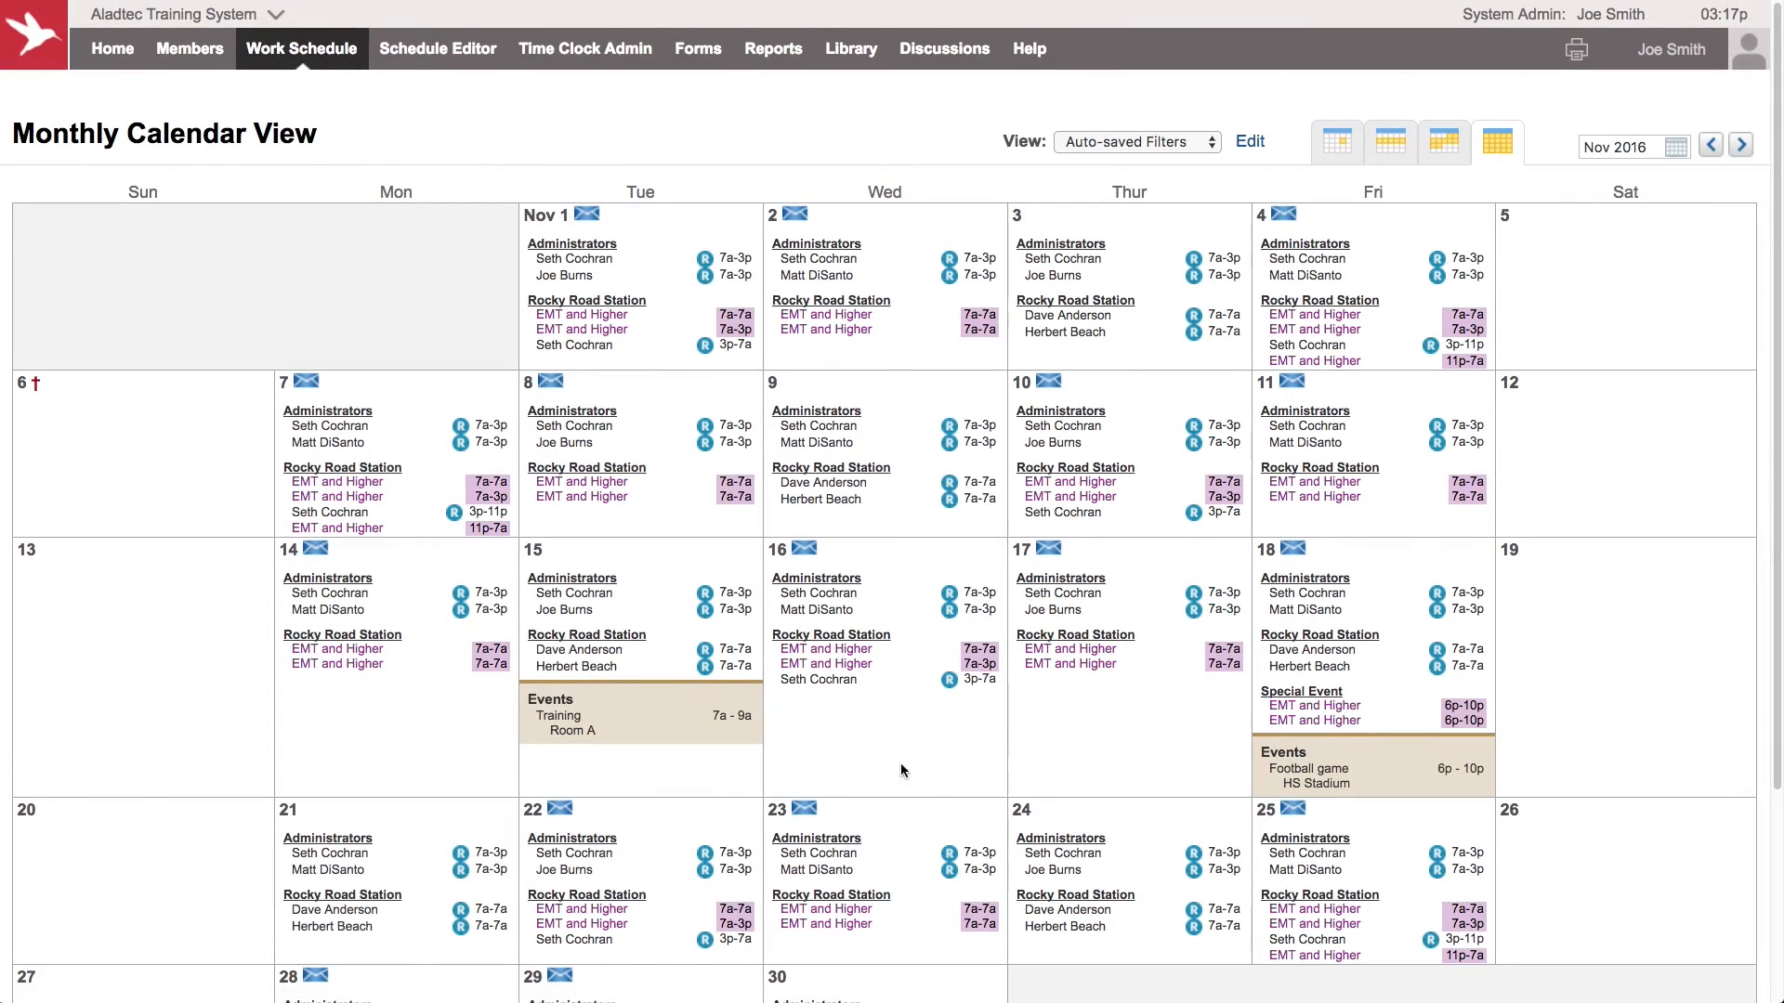
pyautogui.moveTo(561, 764)
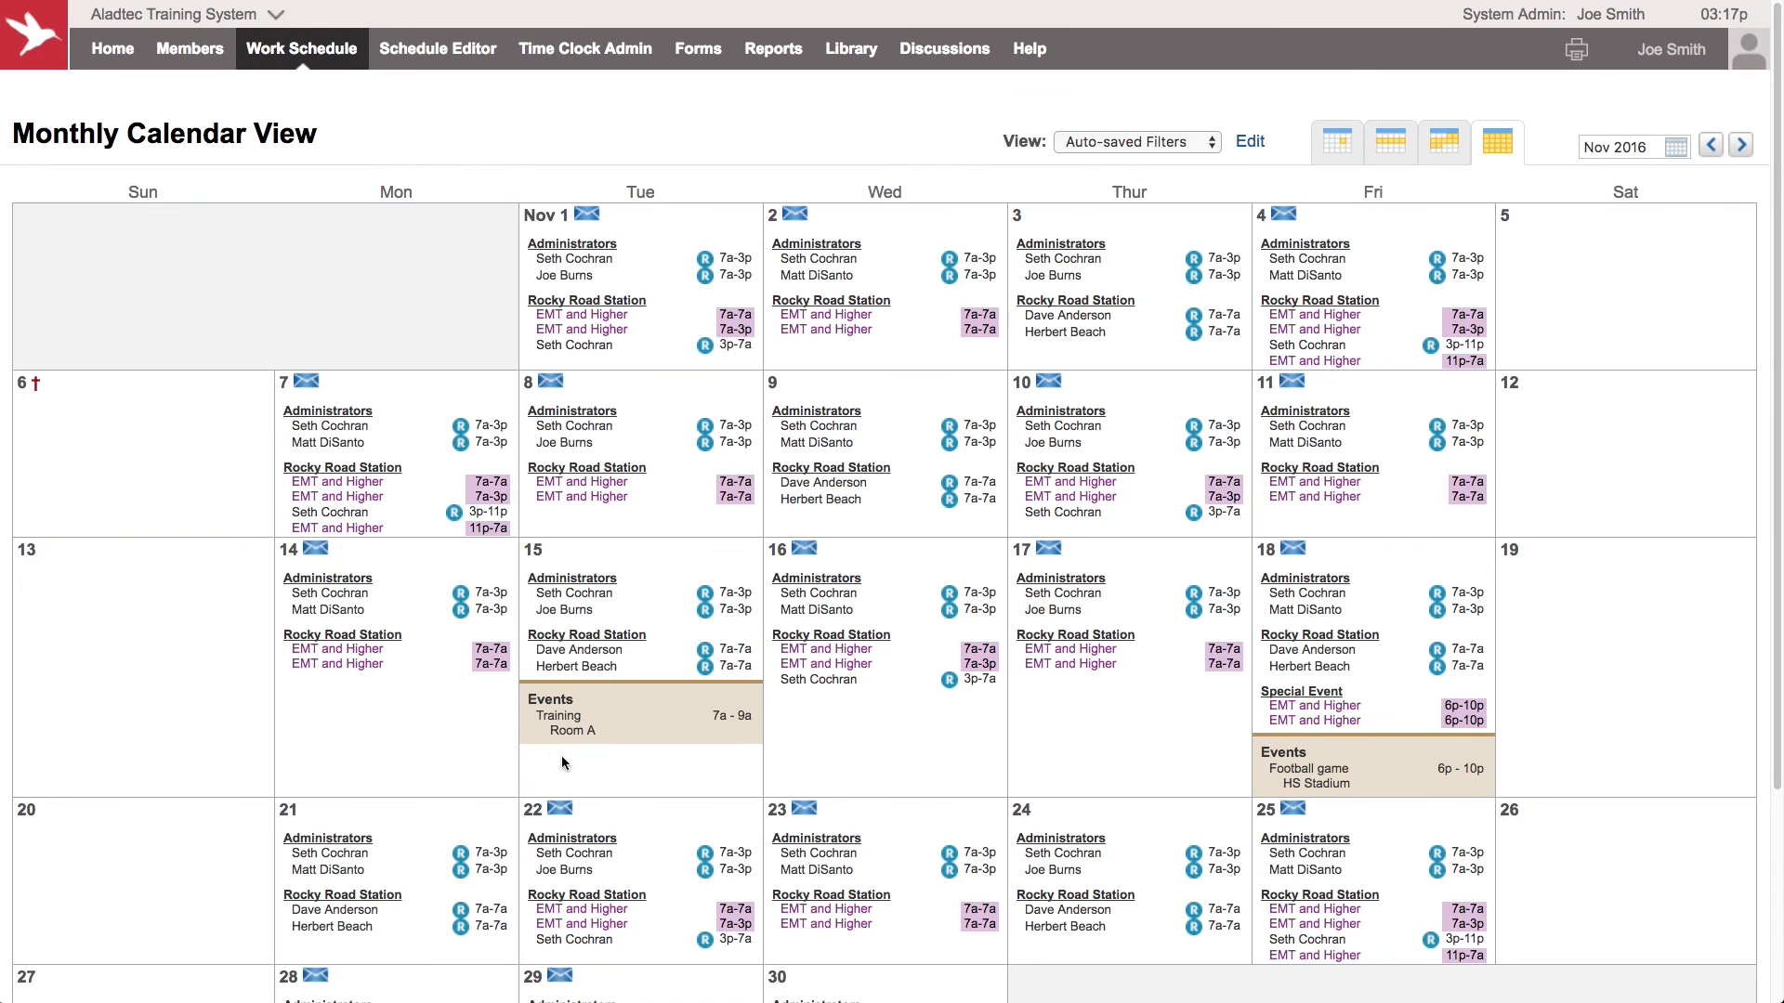
pyautogui.moveTo(1222, 712)
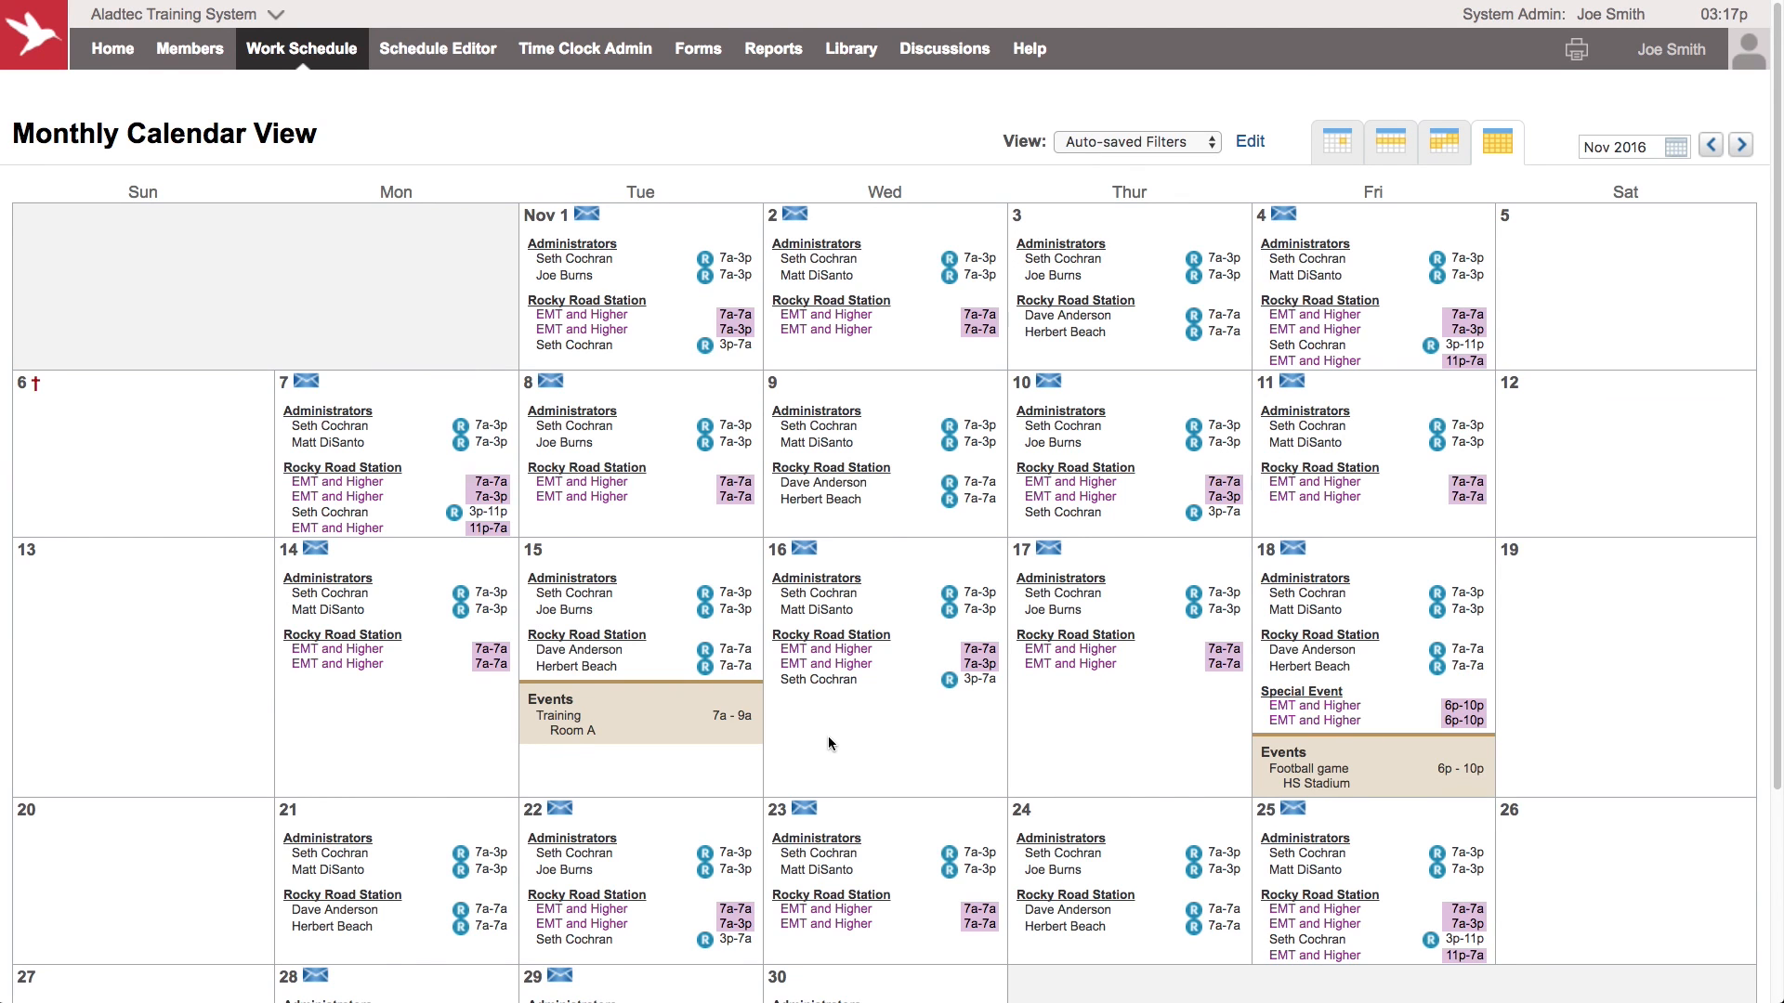
pyautogui.moveTo(672, 762)
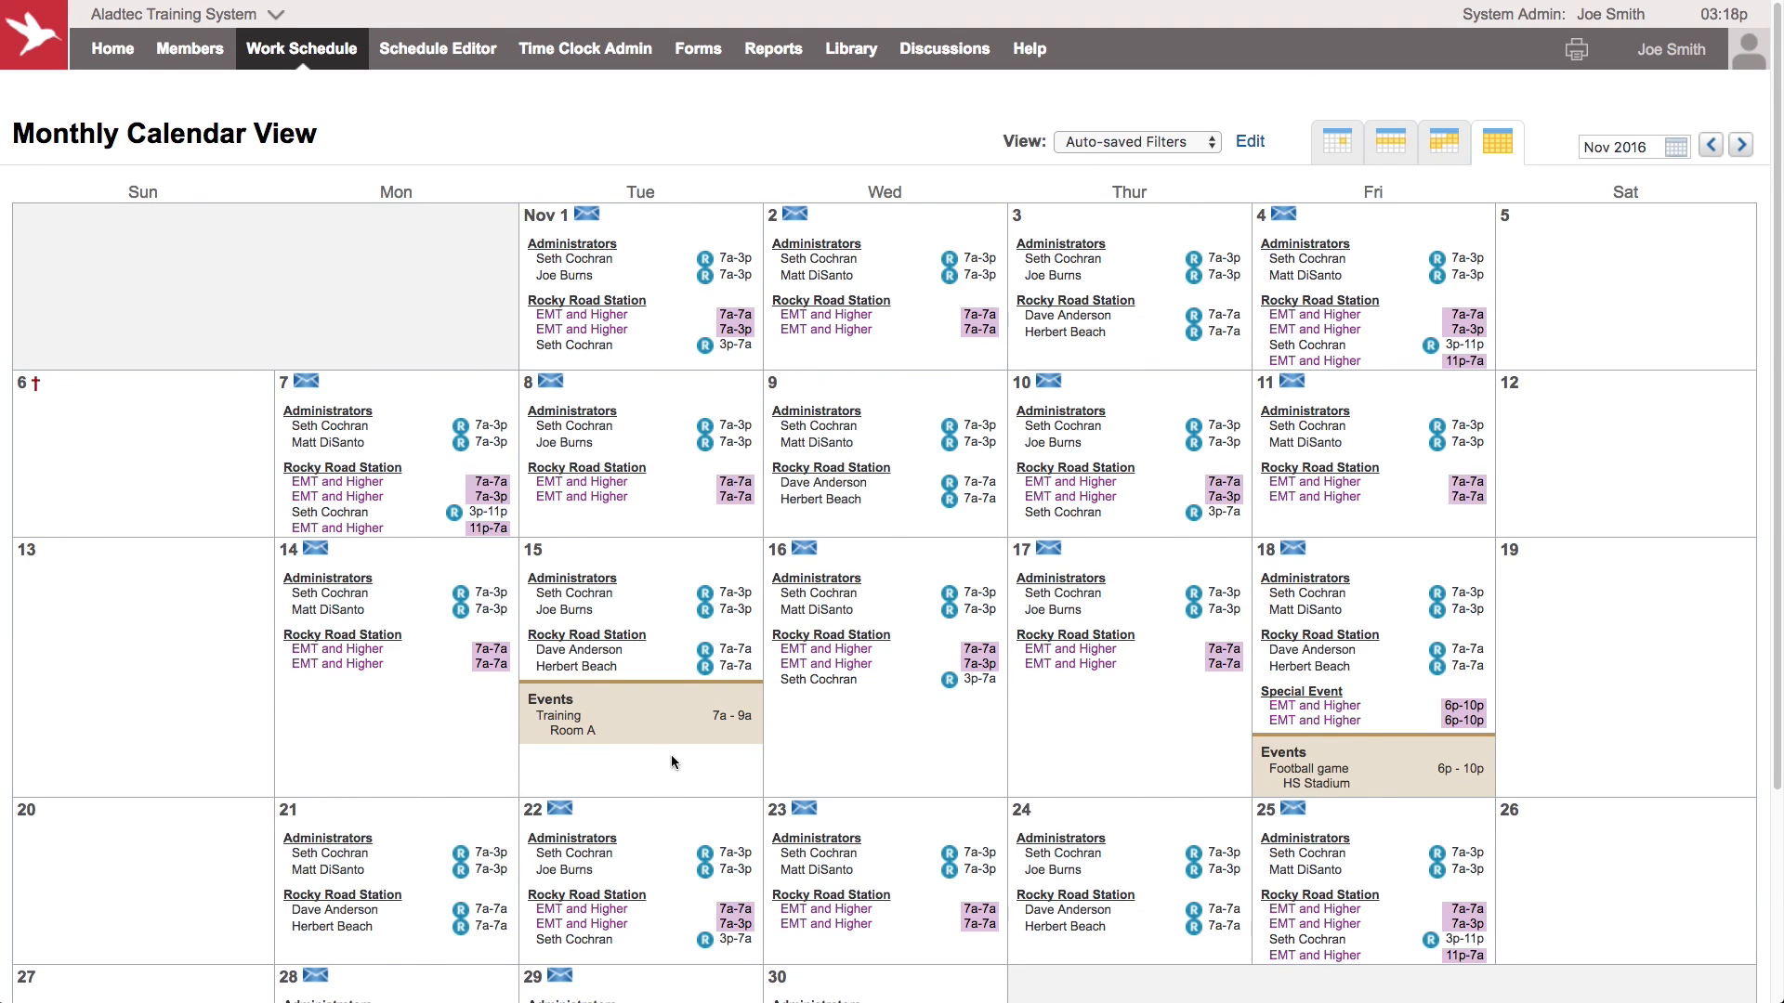
pyautogui.moveTo(498, 762)
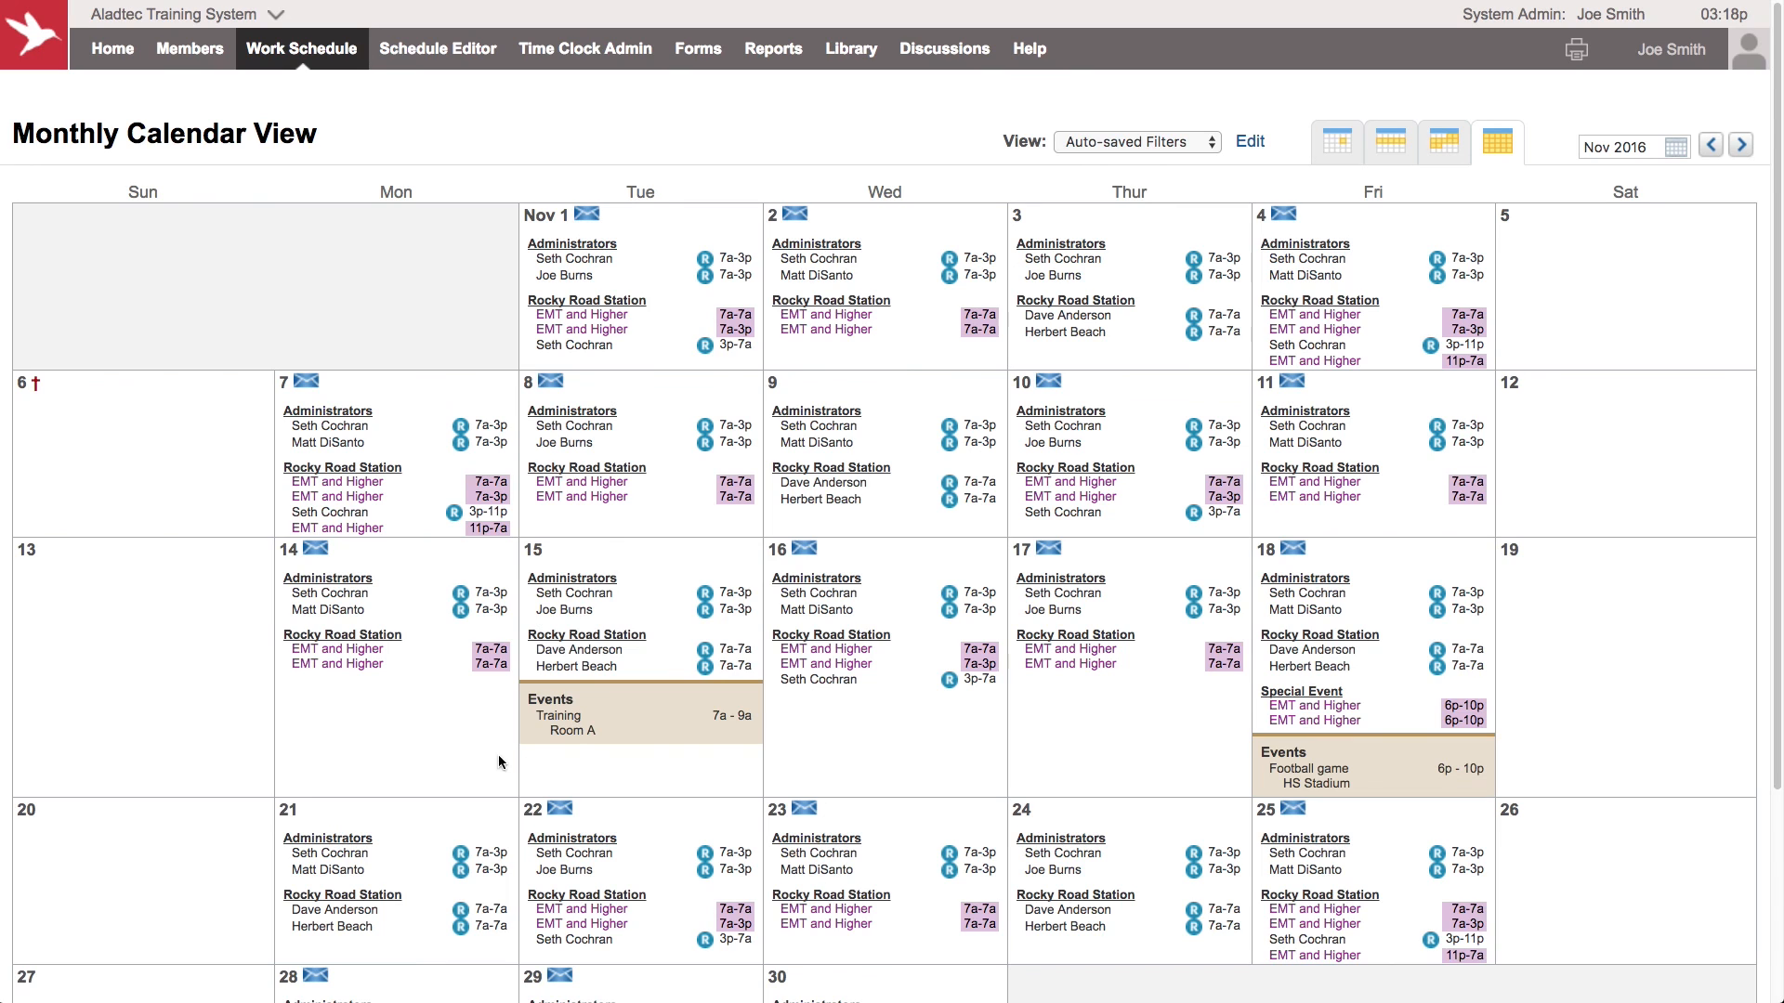
pyautogui.moveTo(1094, 742)
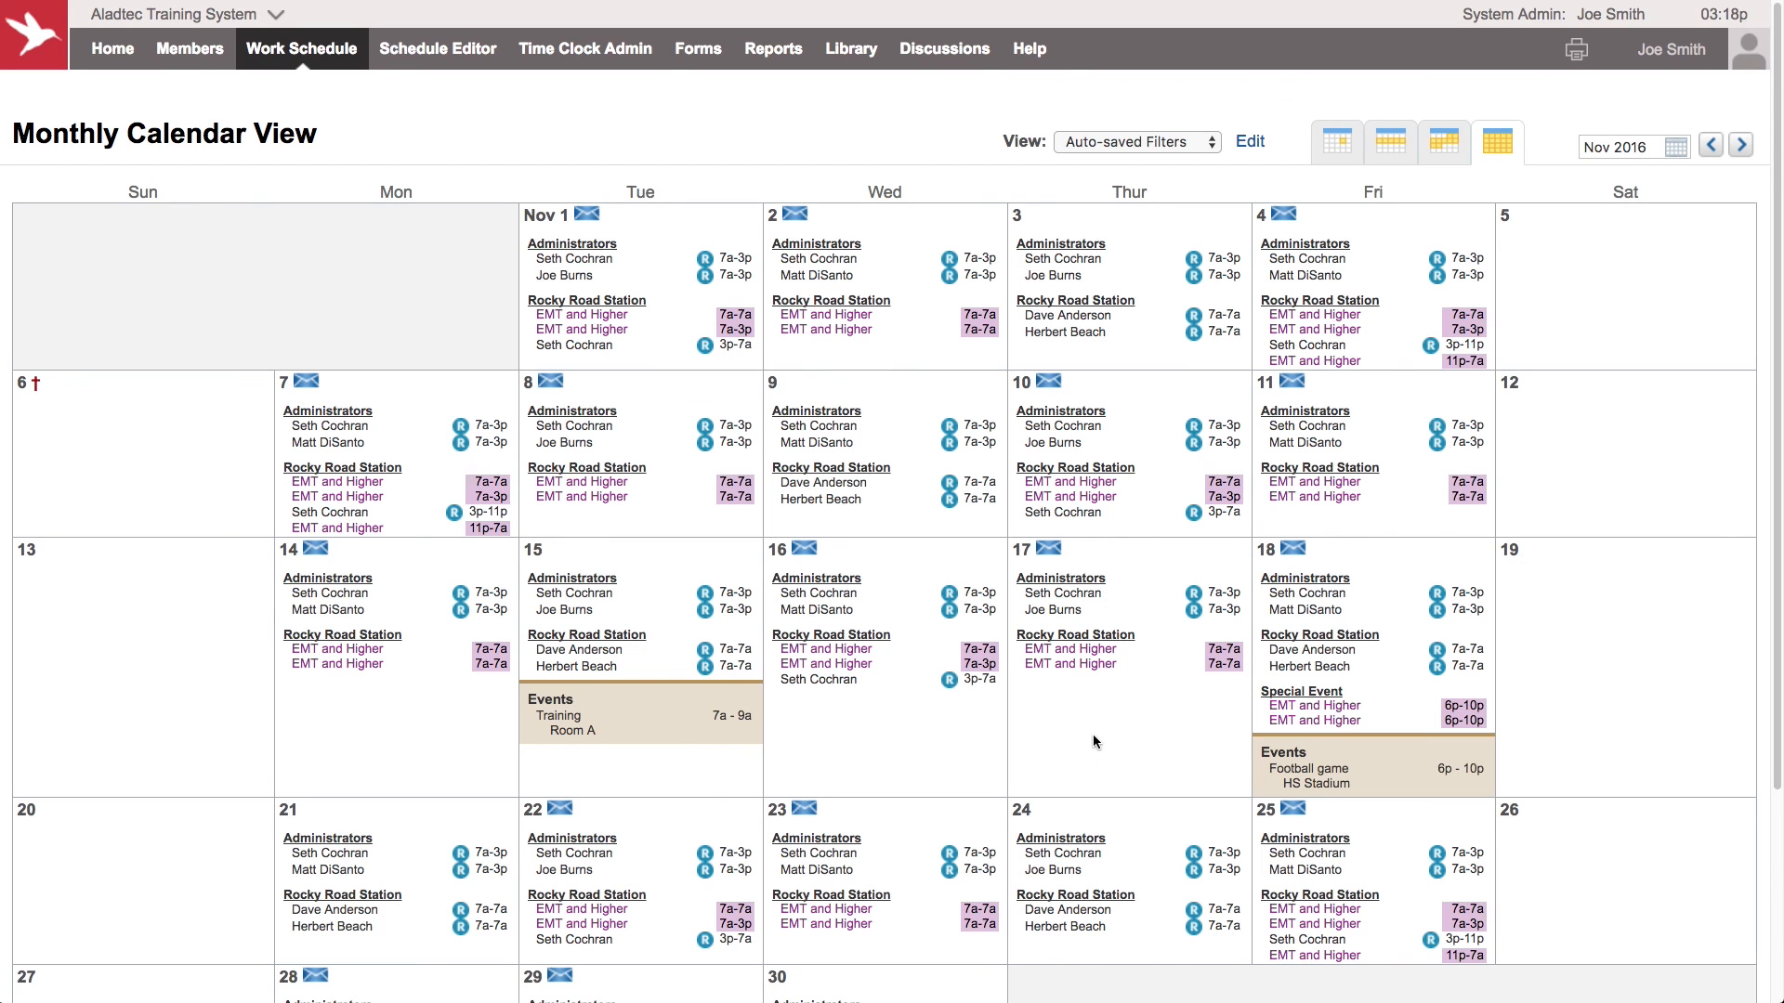